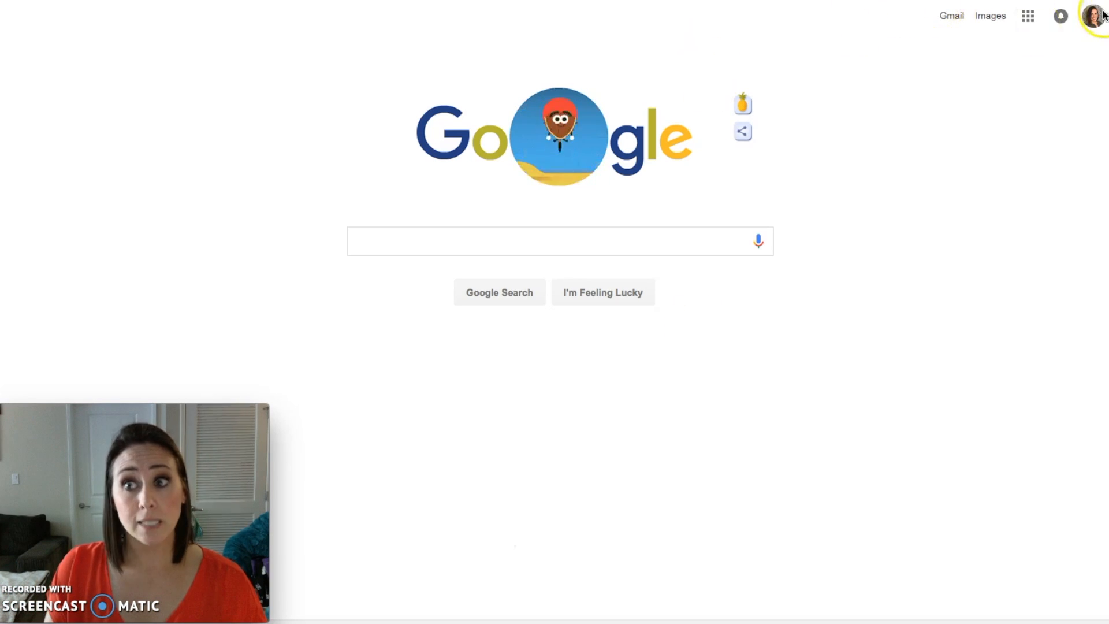
mouse_move(965, 75)
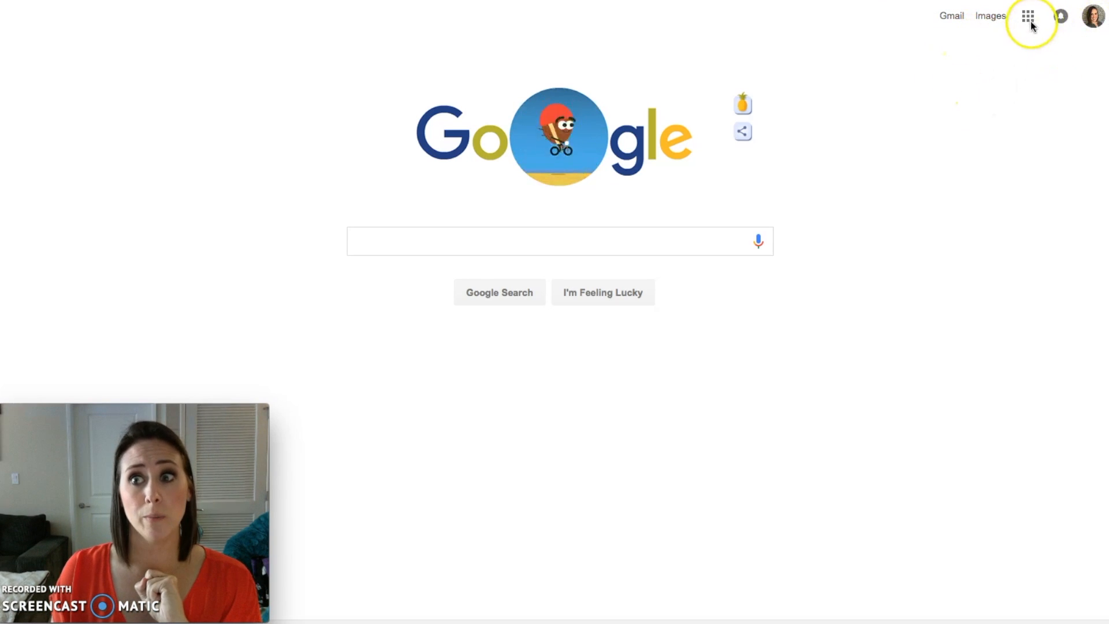
Step: Open the Google apps menu and browse to the full products page listing Forms
left_click(1028, 16)
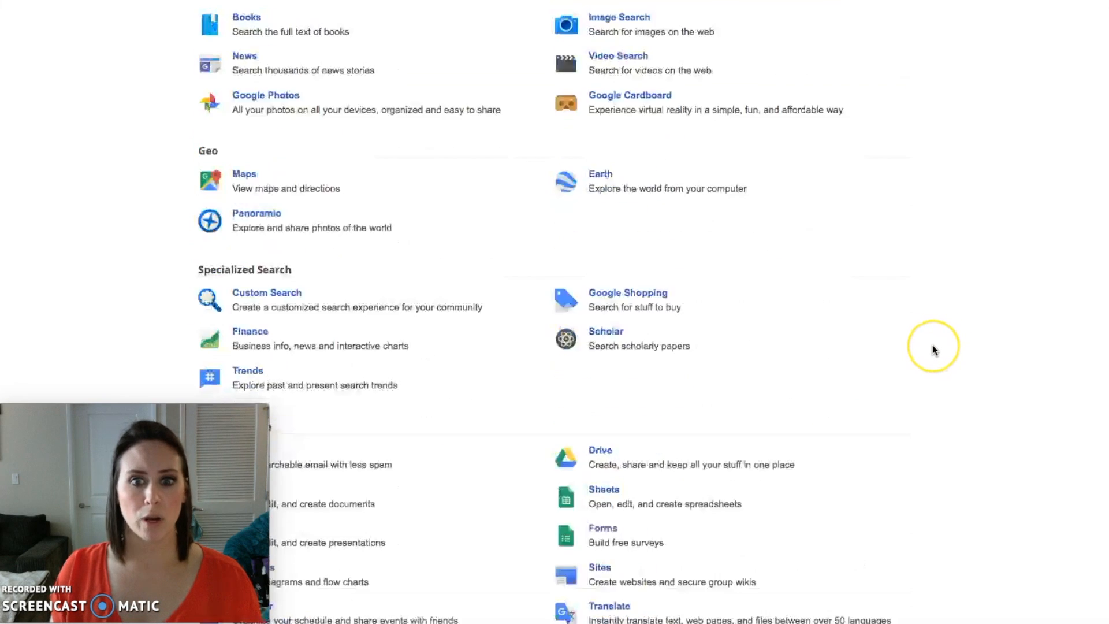
scroll("down", 3)
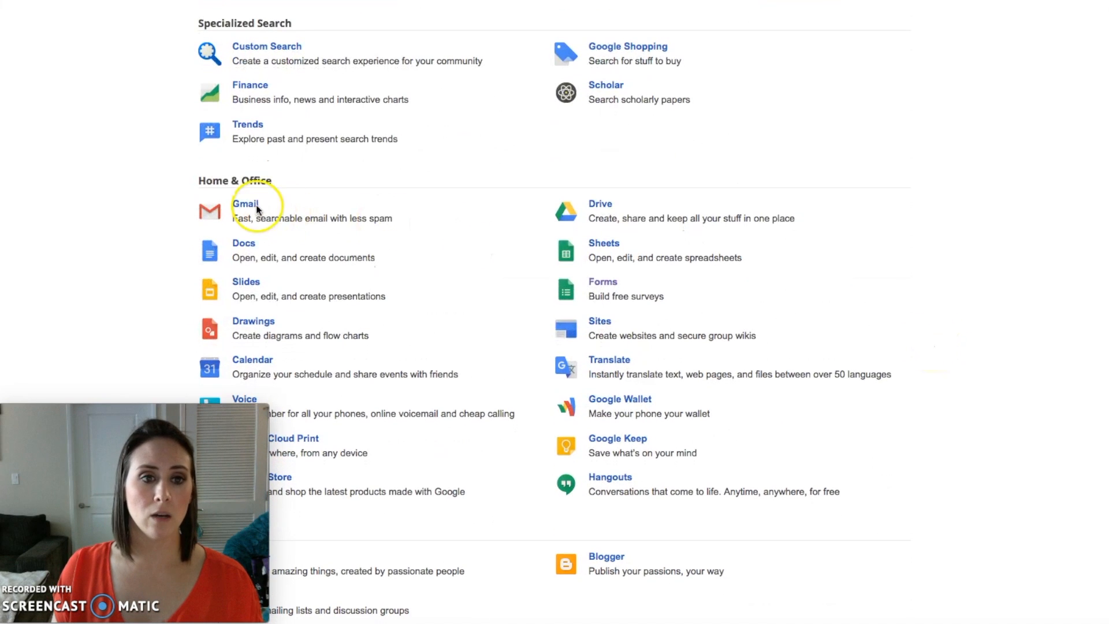
mouse_move(614, 286)
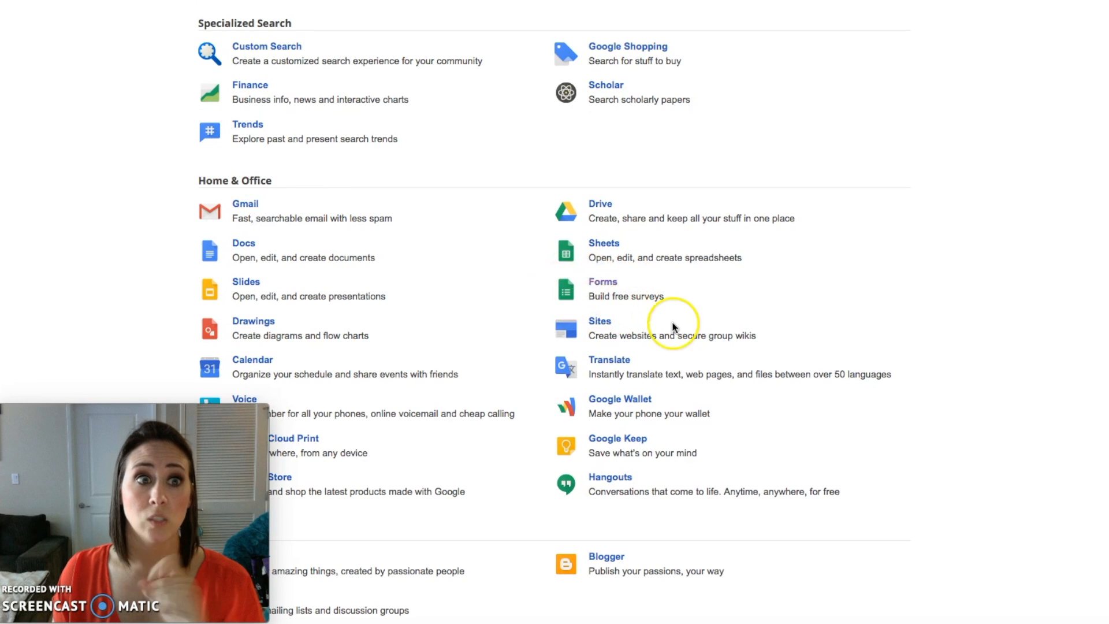
scroll("up", 3)
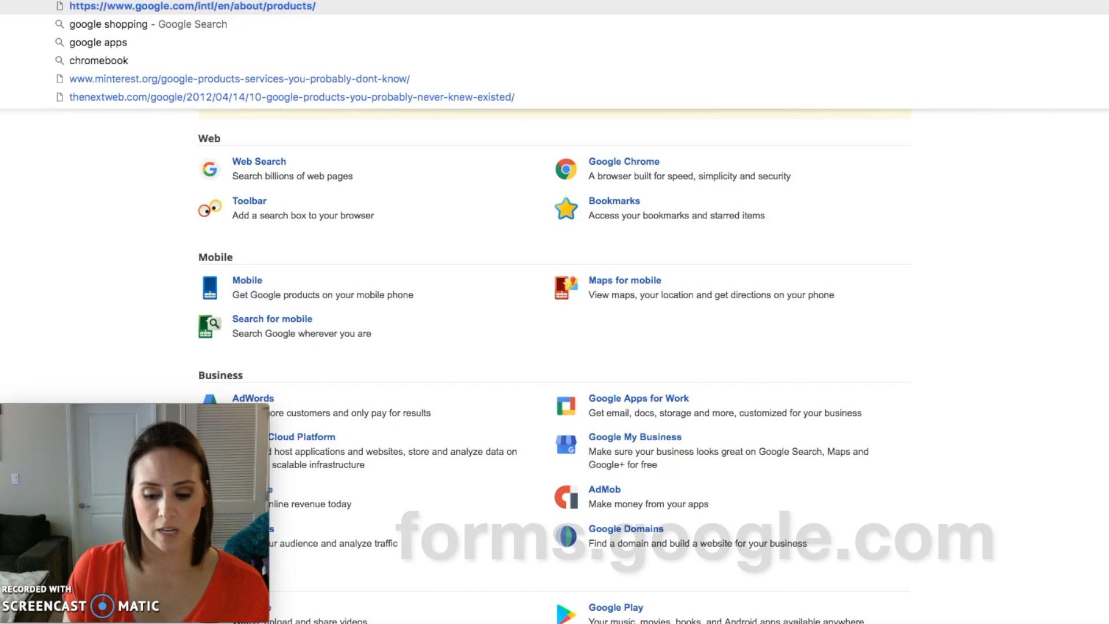
Step: Go to forms.google.com, browse the expanded template gallery, and start a Blank form
type("forms.google.com")
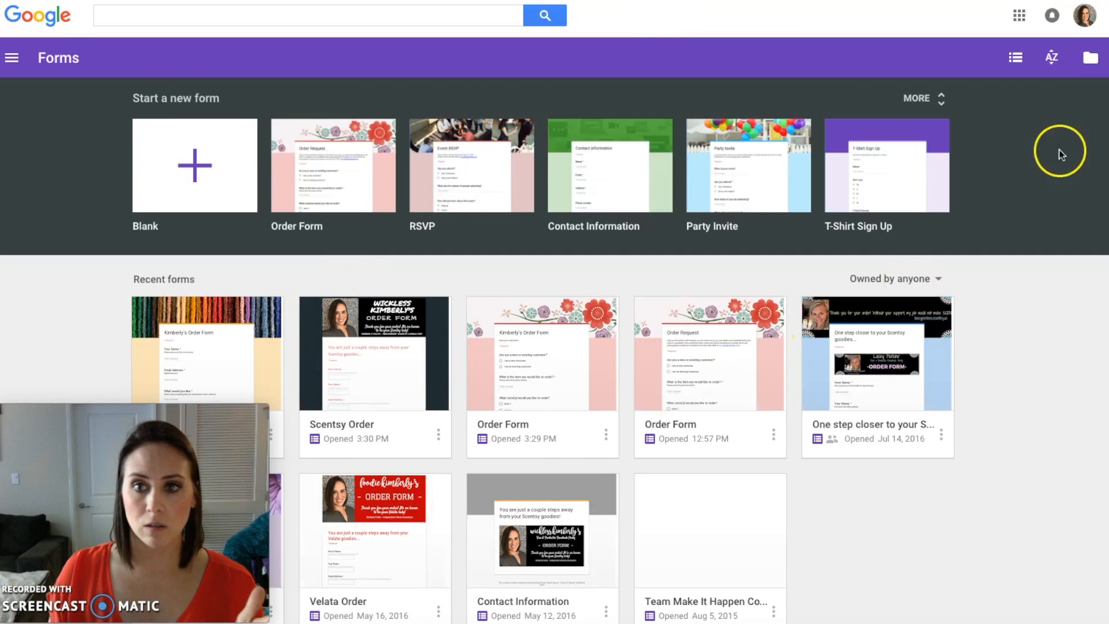
left_click(916, 98)
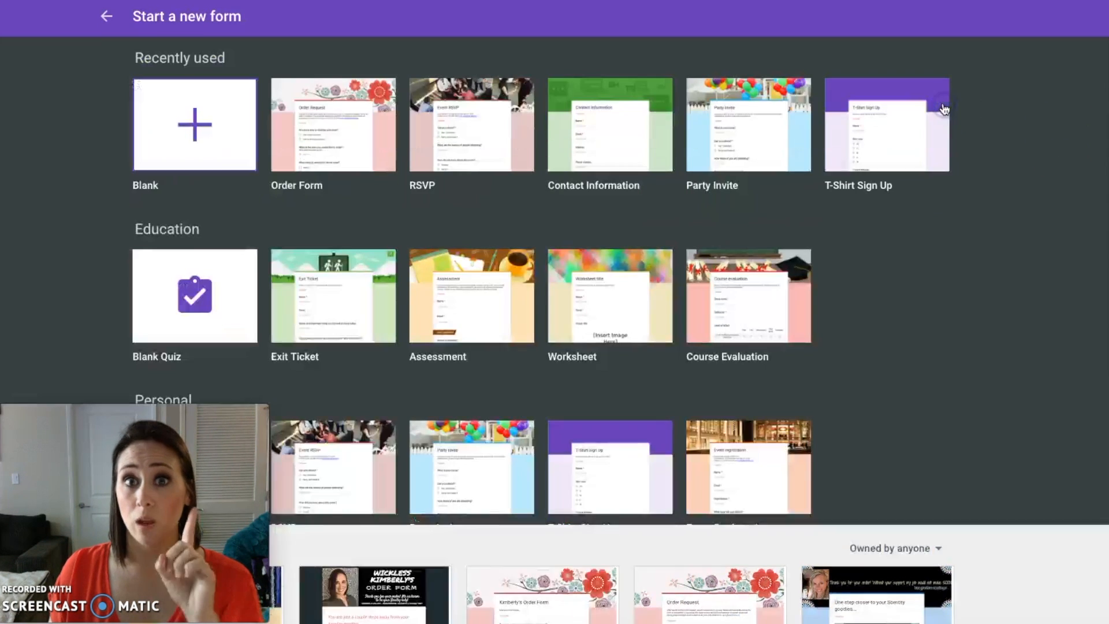
scroll("down", 3)
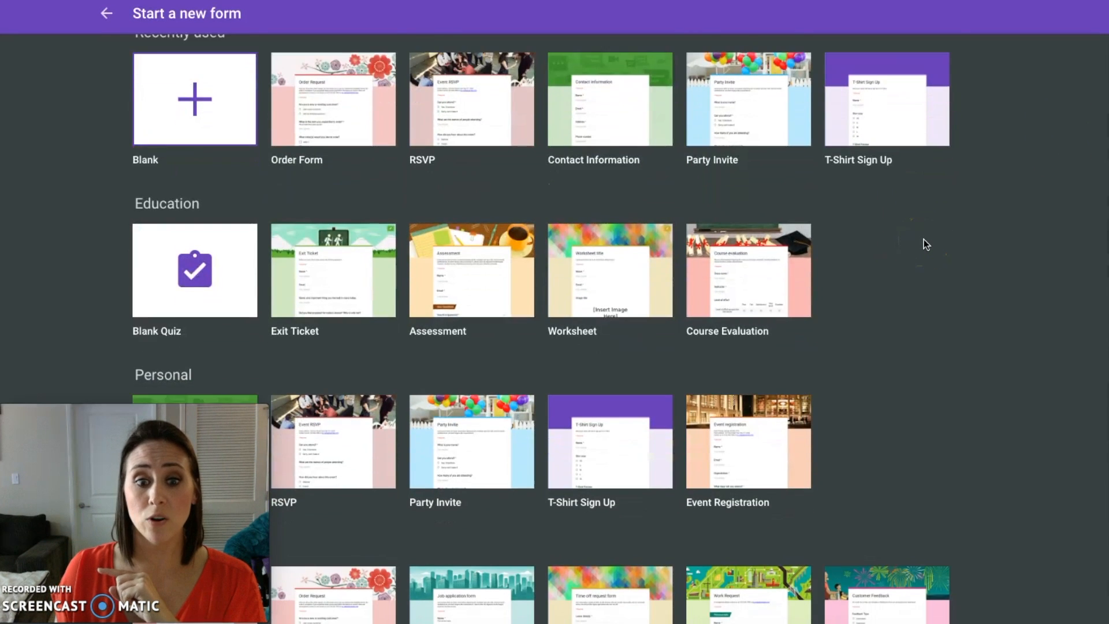
scroll("down", 3)
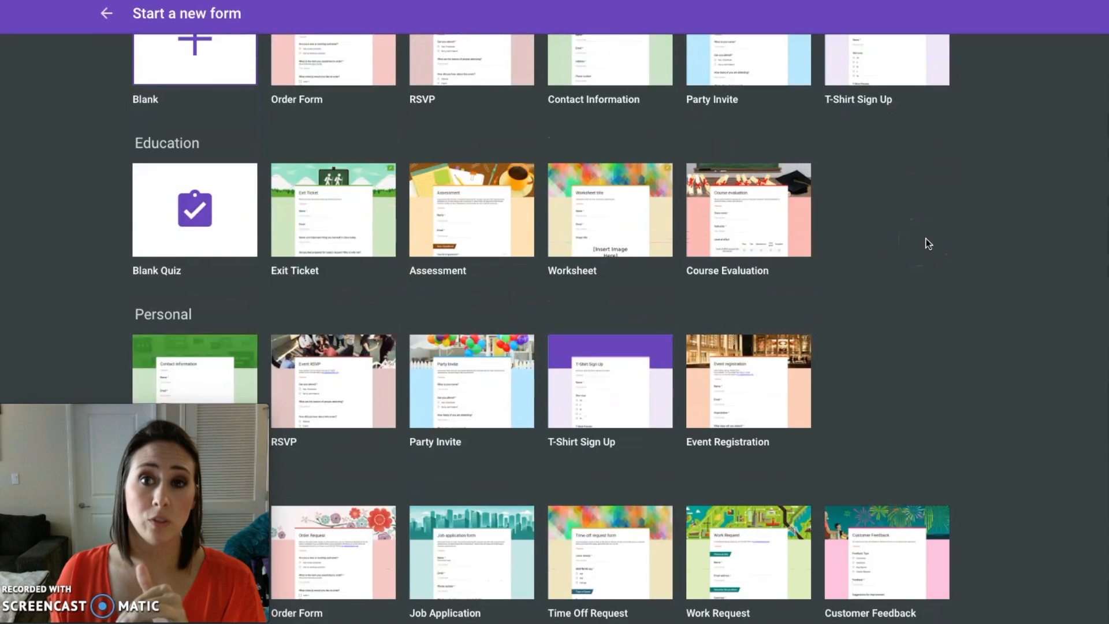
scroll("up", 3)
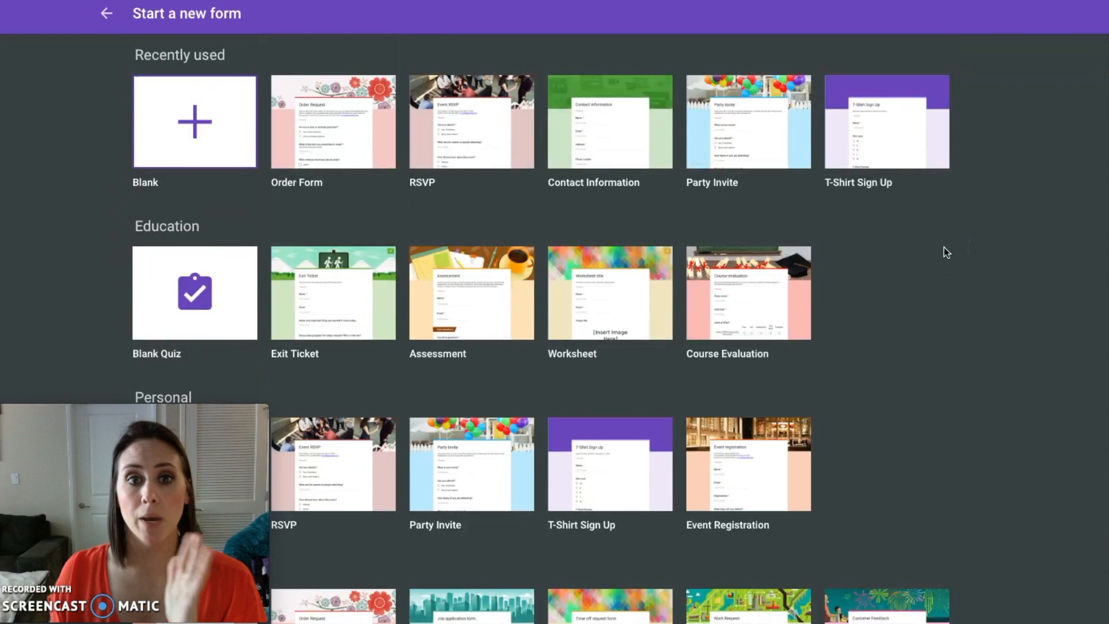
left_click(195, 120)
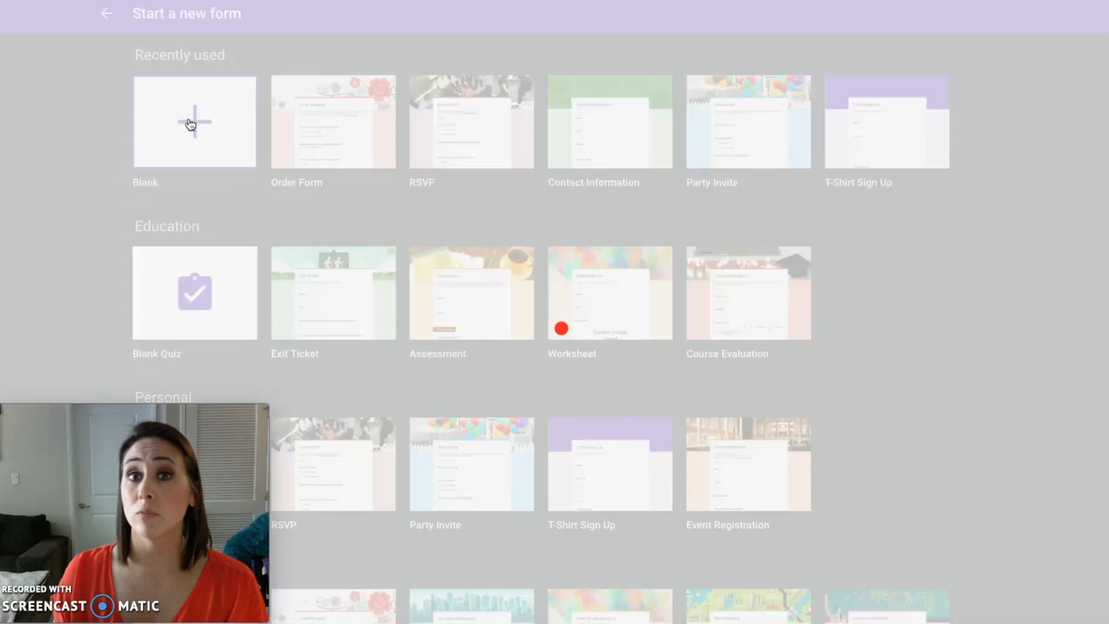
Step: Title the new form "Kimberly's Order Form"
left_click(194, 120)
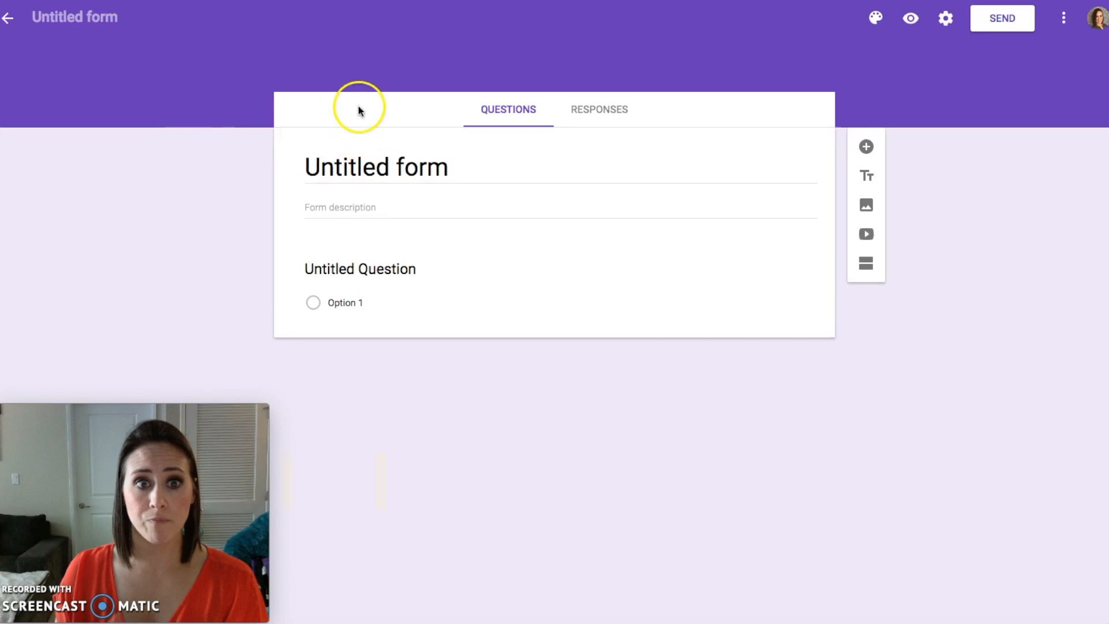
double_click(376, 167)
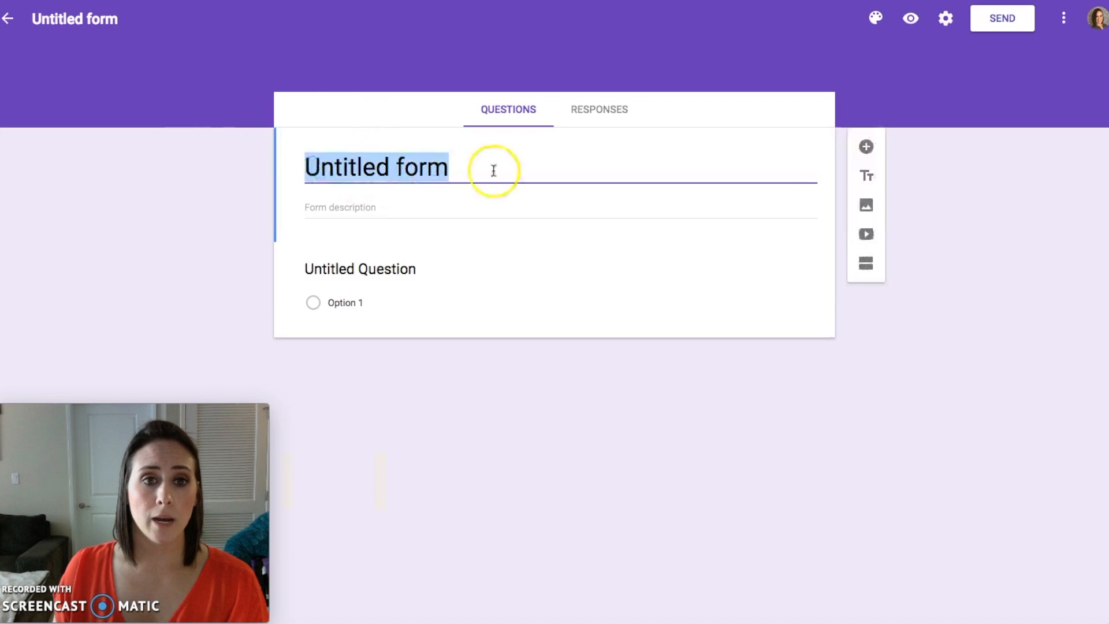
type("Kimberl")
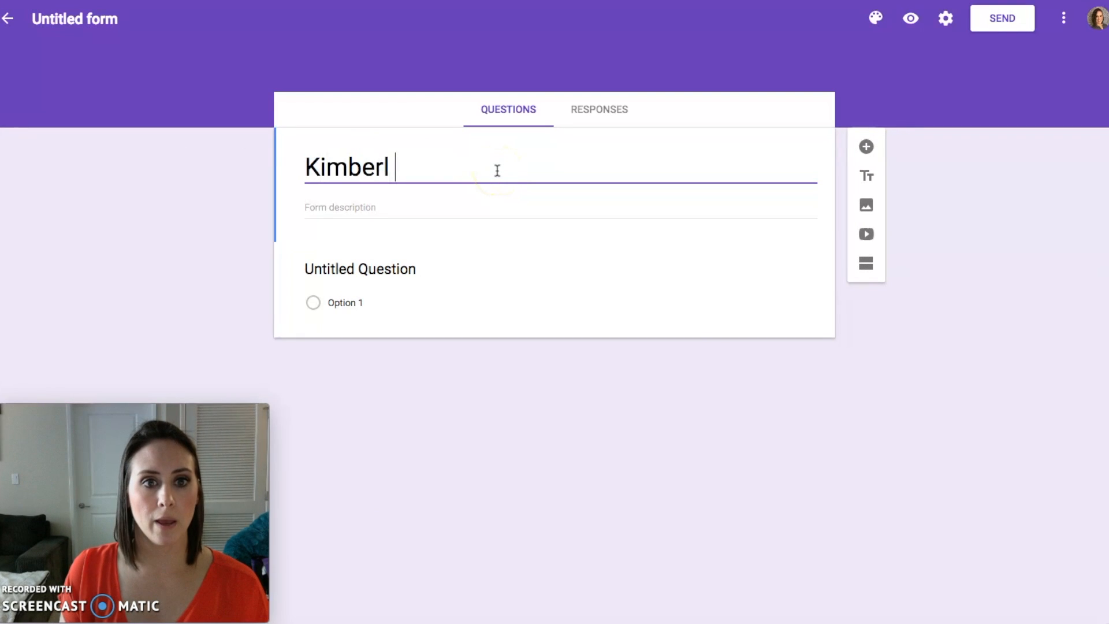
type("y's Order")
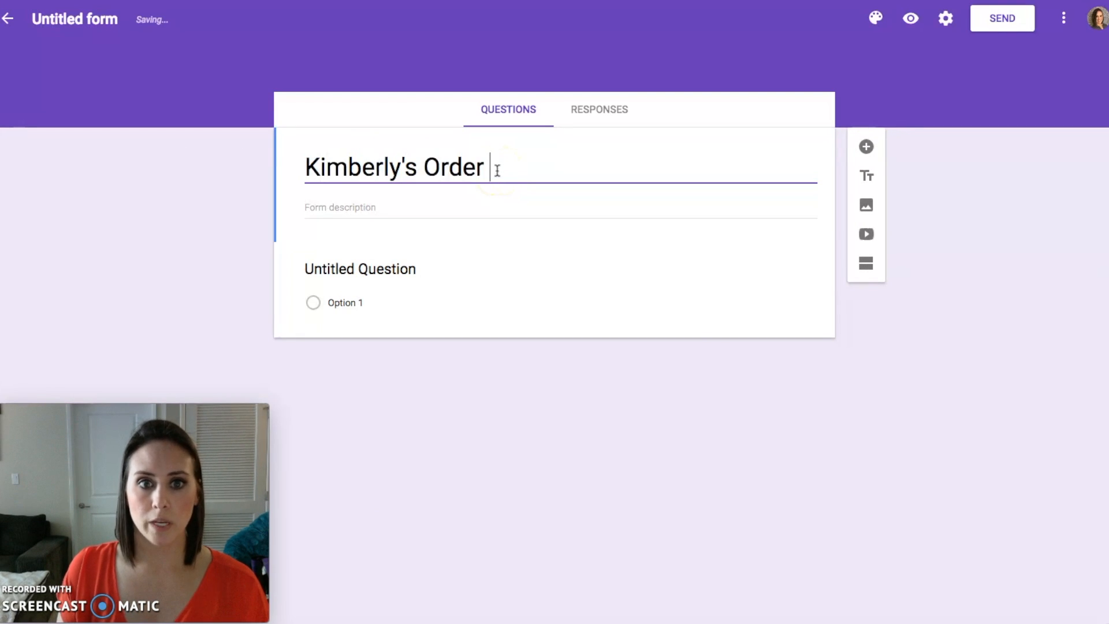
type("Form")
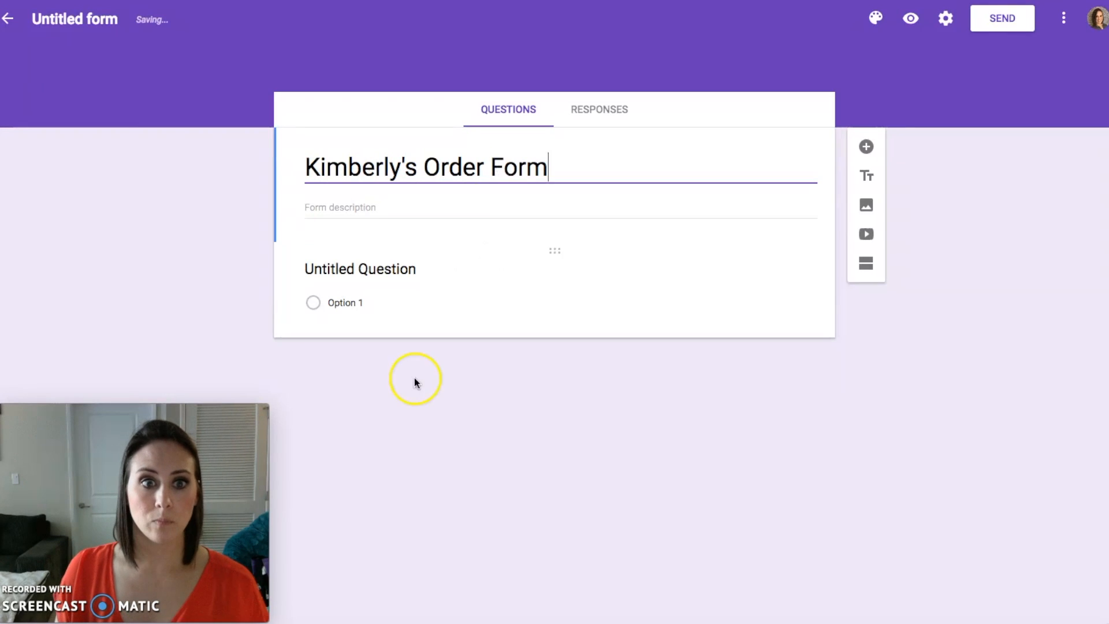
Step: Add the form description 'Online Order Form for WicklessKimberly.com'
left_click(339, 207)
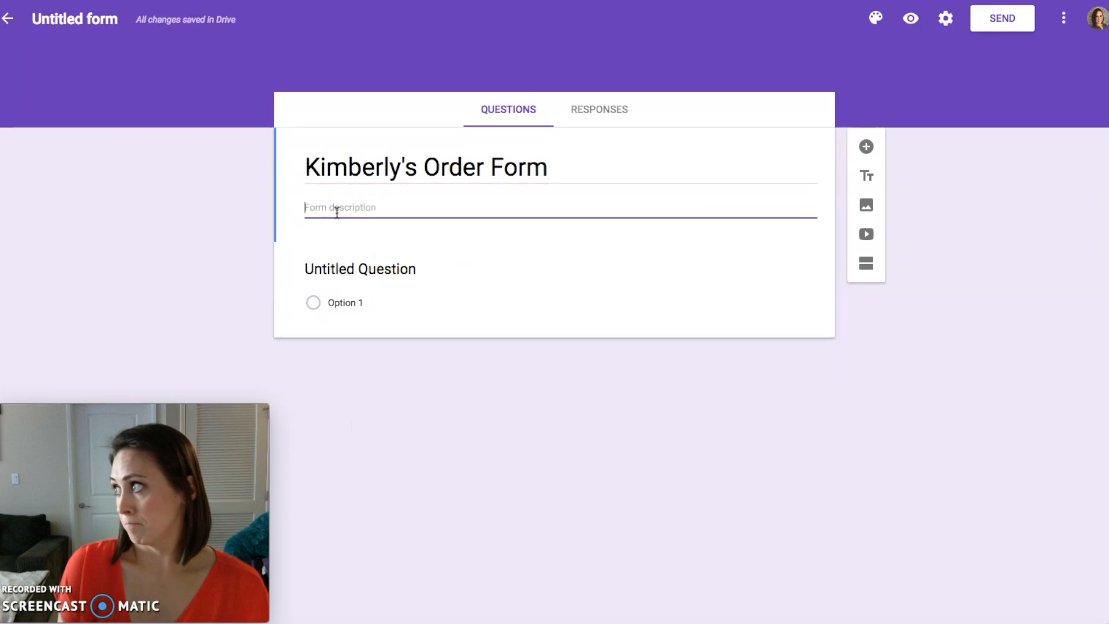
type("Online")
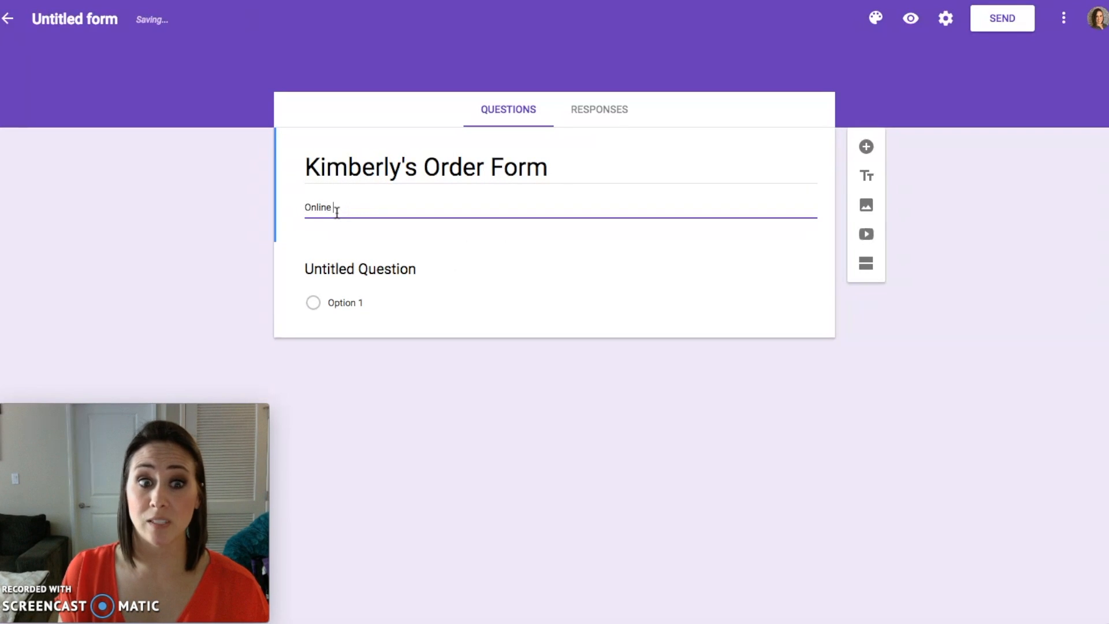
type("Order")
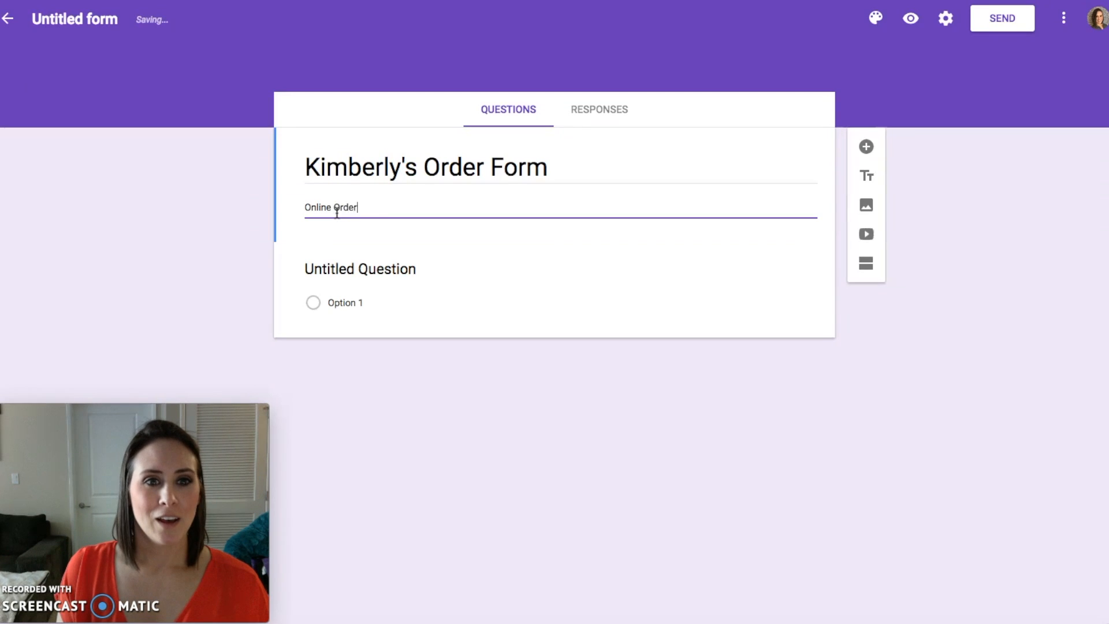
type("Form for WicklessKimberly.com")
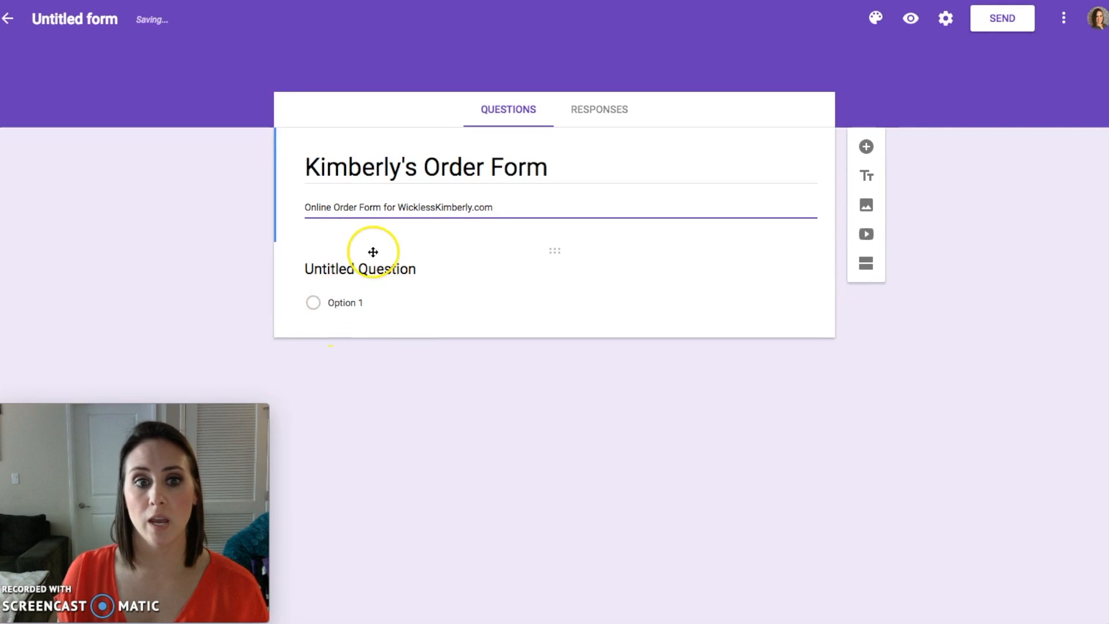
Step: Make the first question a required short-answer question titled 'Your Name'
left_click(373, 268)
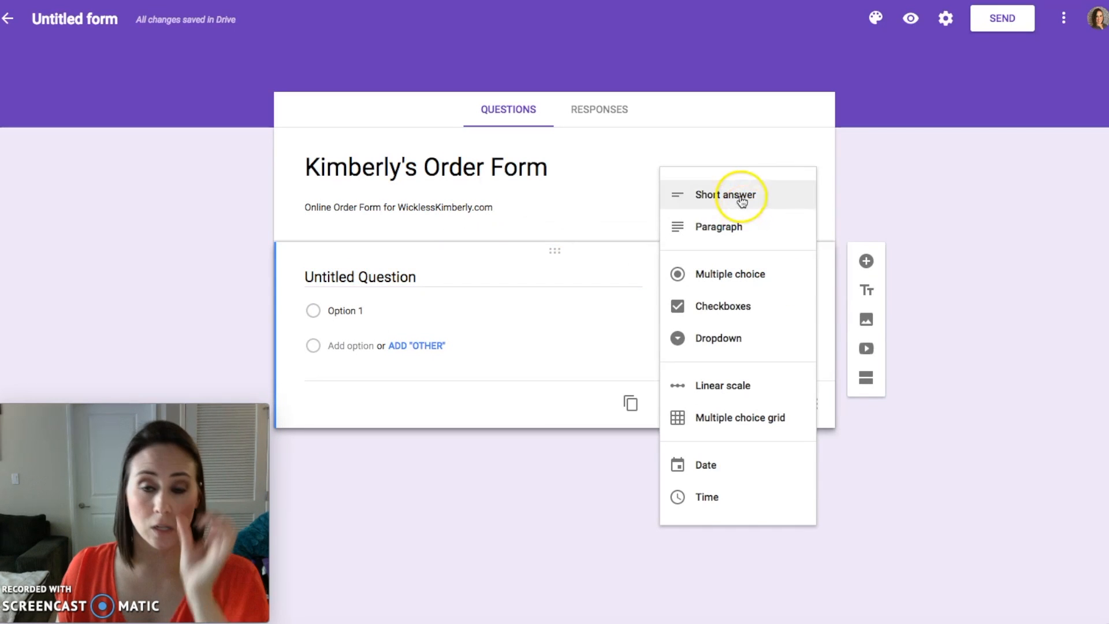
left_click(725, 195)
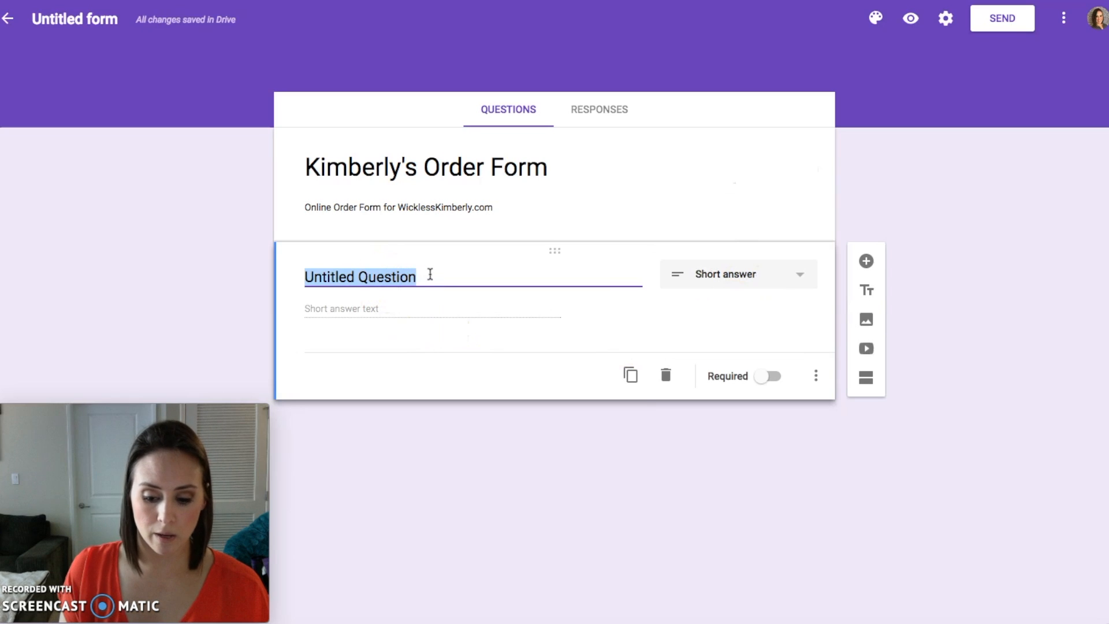
type("Your Name")
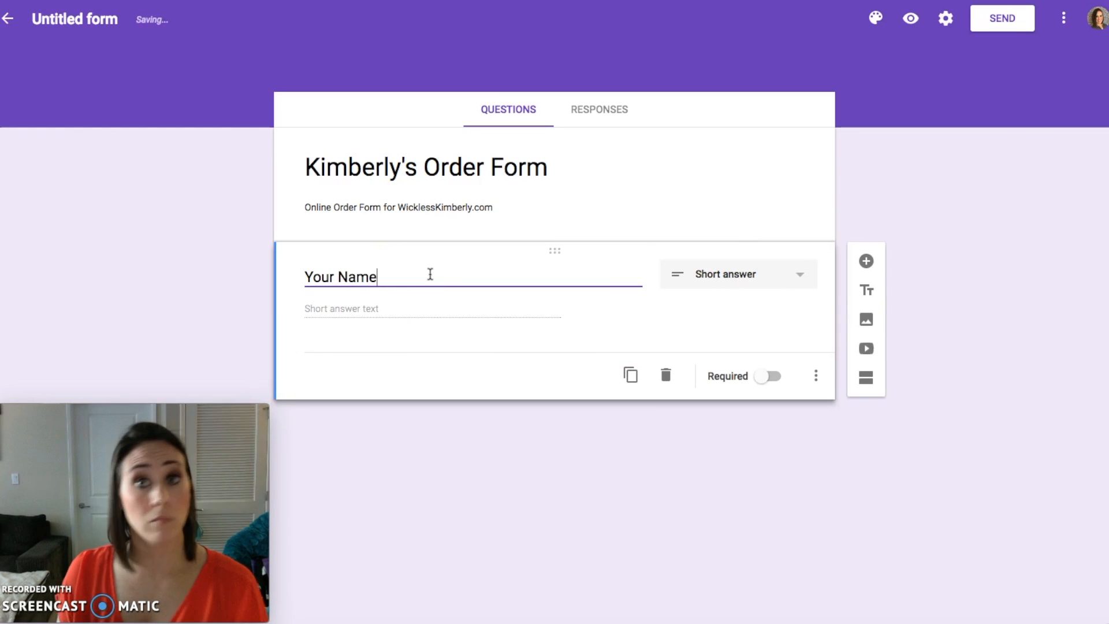
left_click(768, 375)
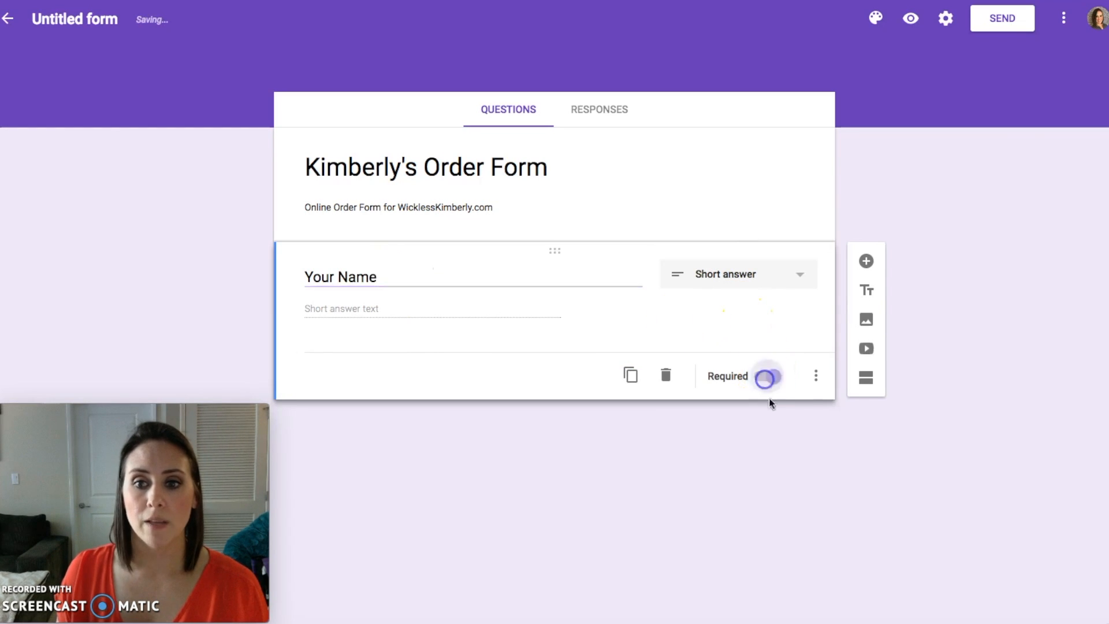
left_click(766, 376)
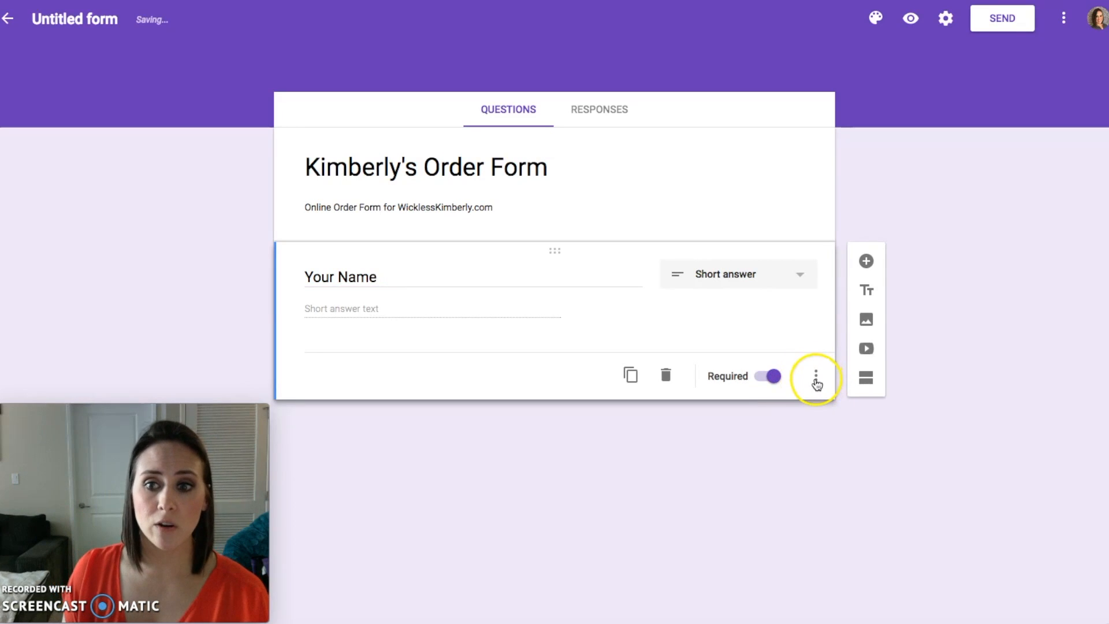
Step: Give Your Name the description 'Please include first & last name'
left_click(815, 376)
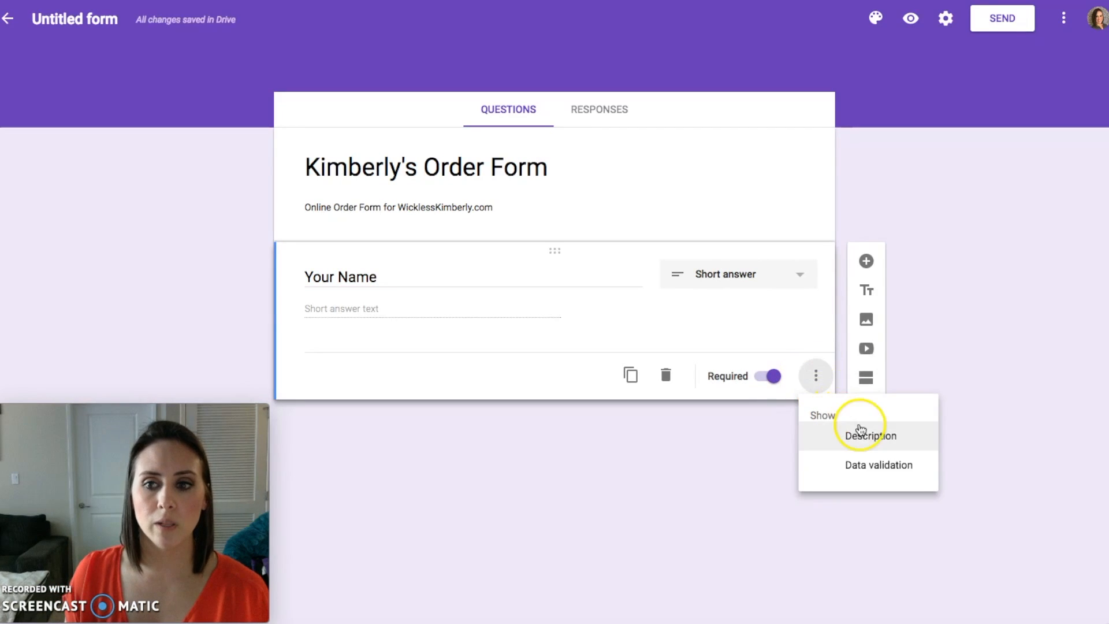
mouse_move(442, 334)
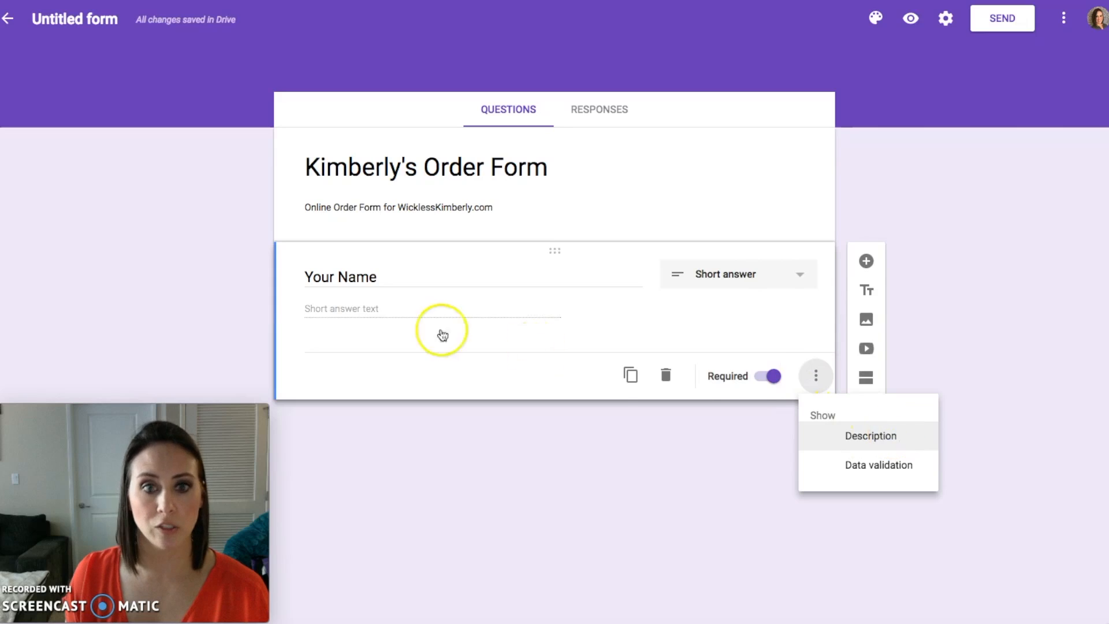
left_click(870, 436)
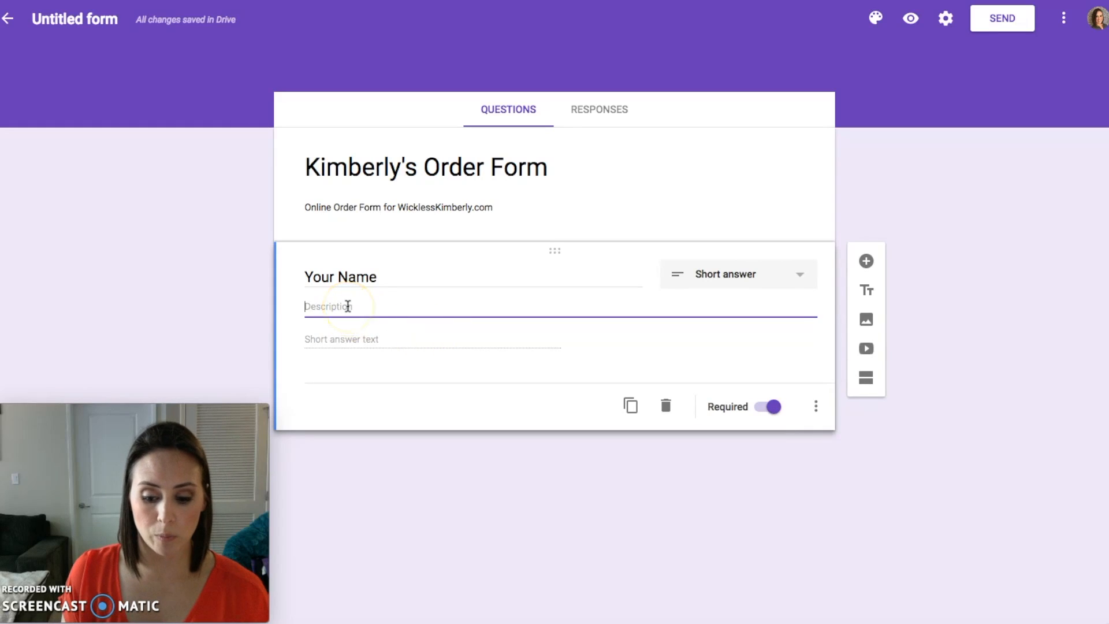
type("Please include f")
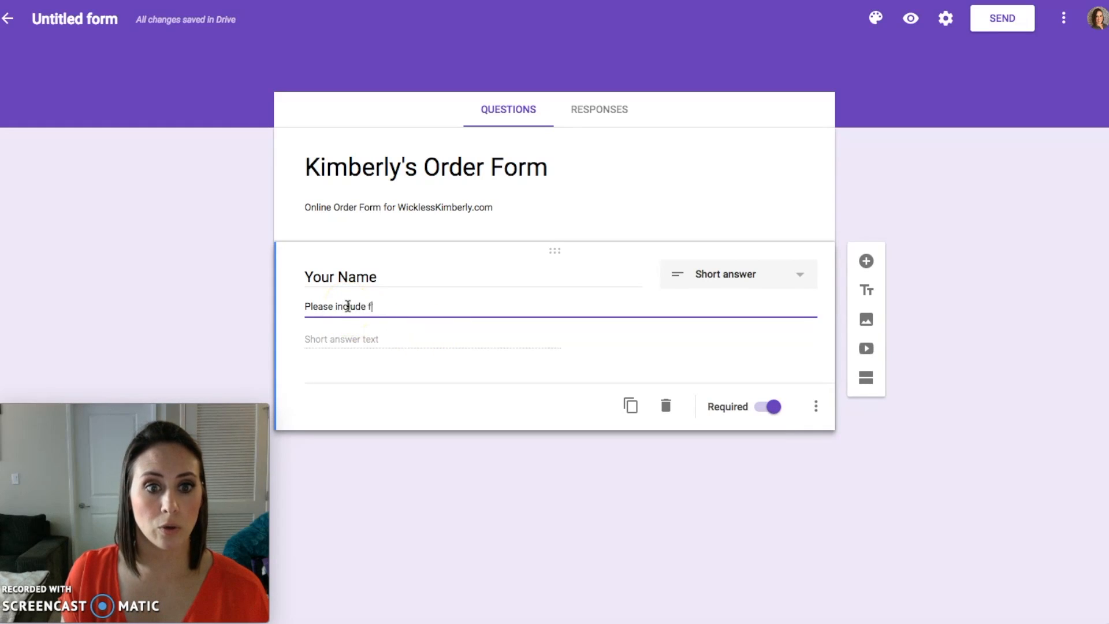
type("irst & last name")
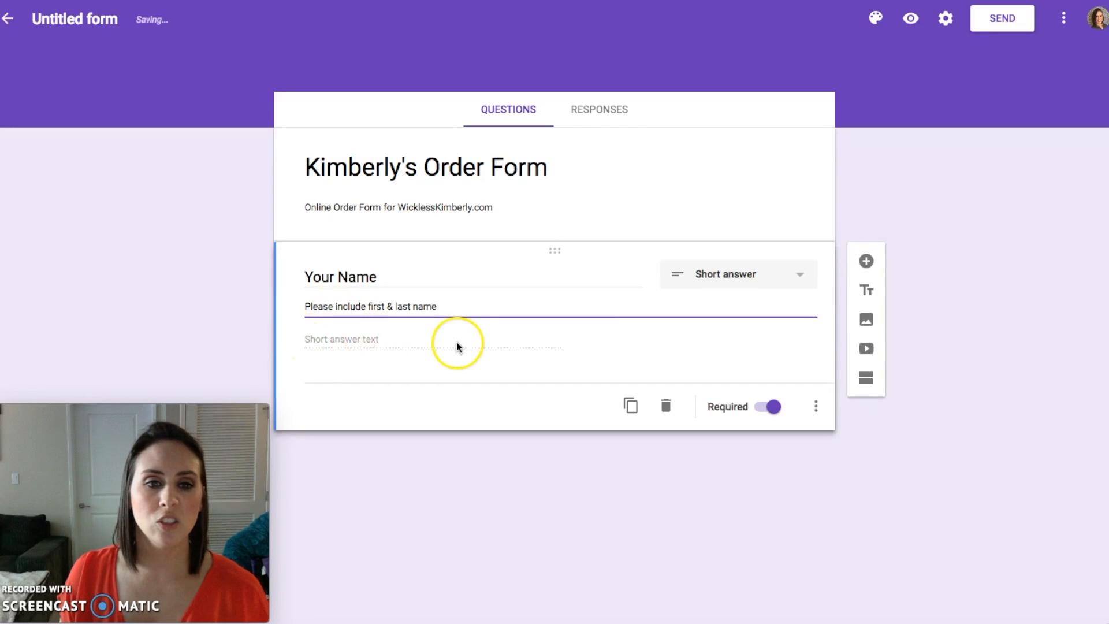
mouse_move(802, 276)
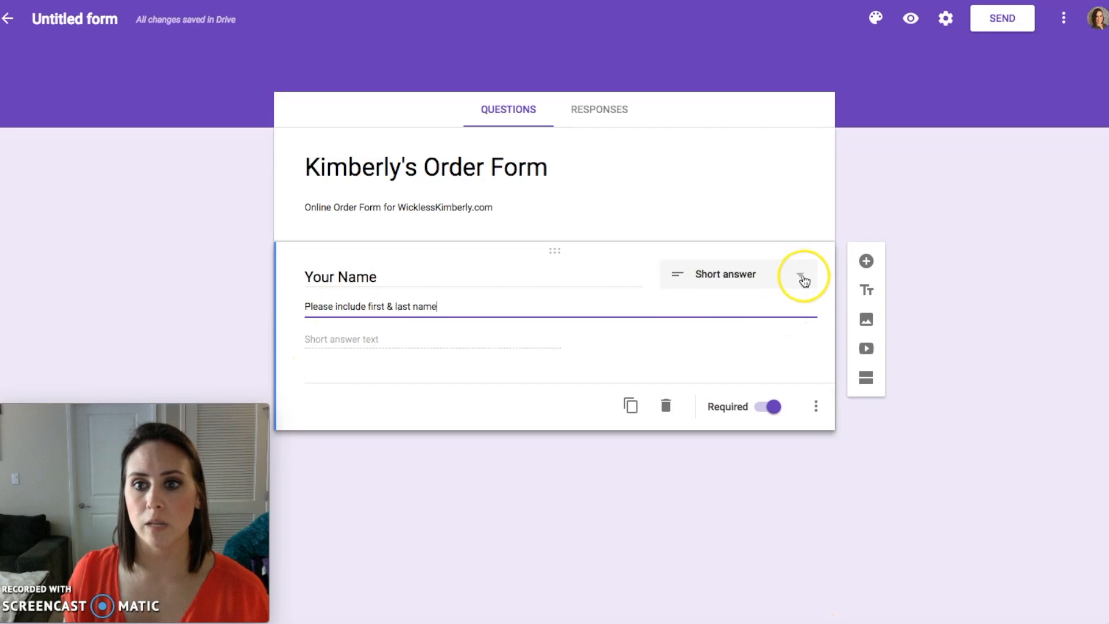
left_click(866, 261)
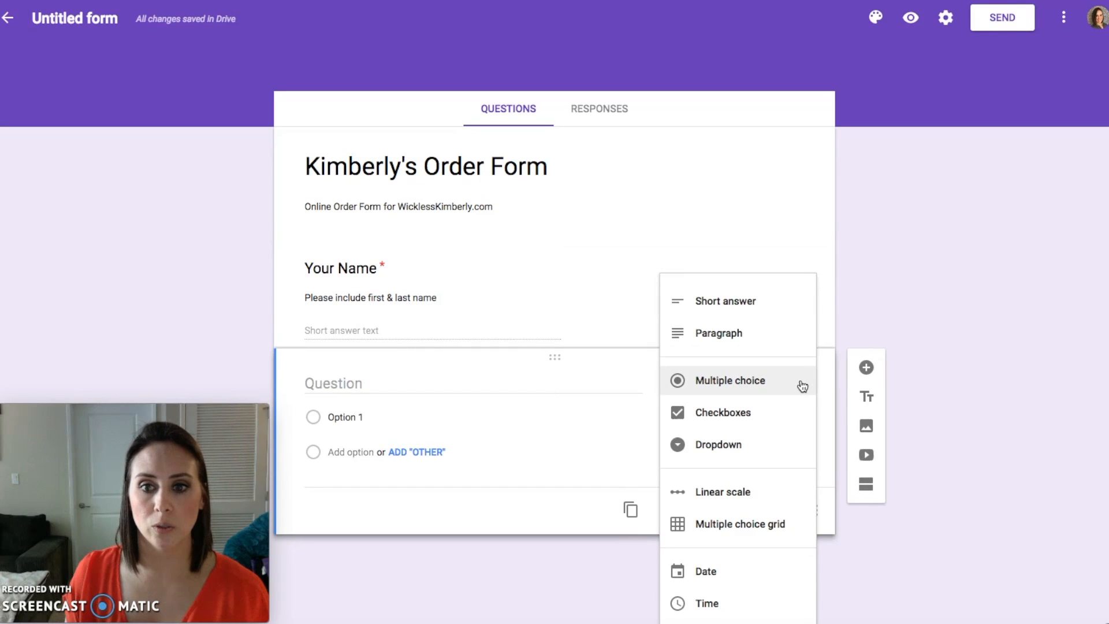
Step: Make the new question a required short-answer 'Email Address' question
left_click(724, 300)
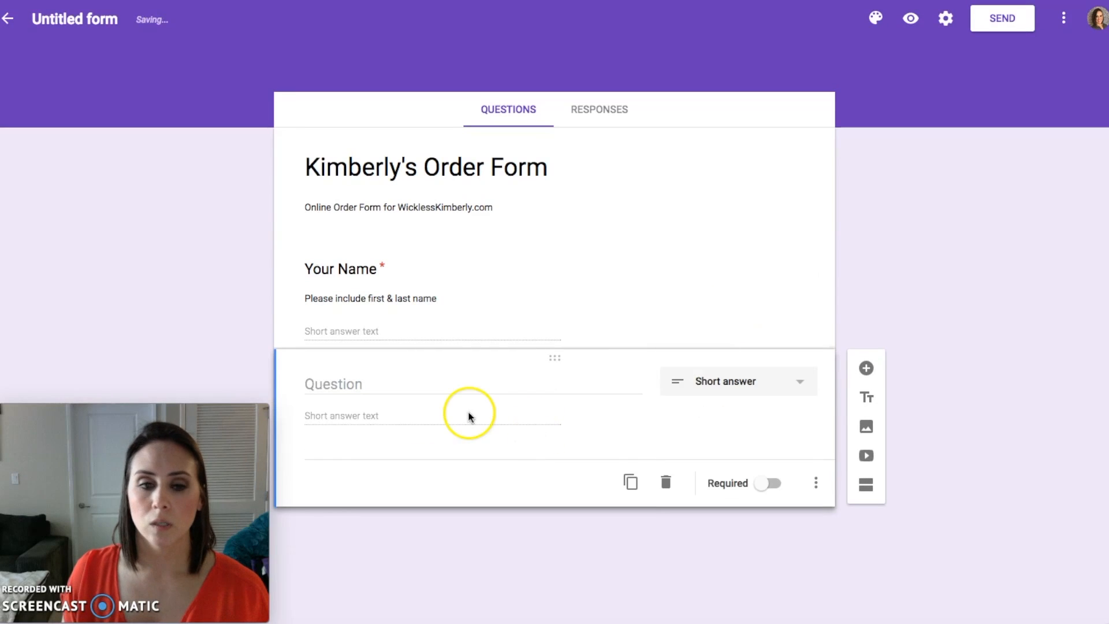
type("Ema")
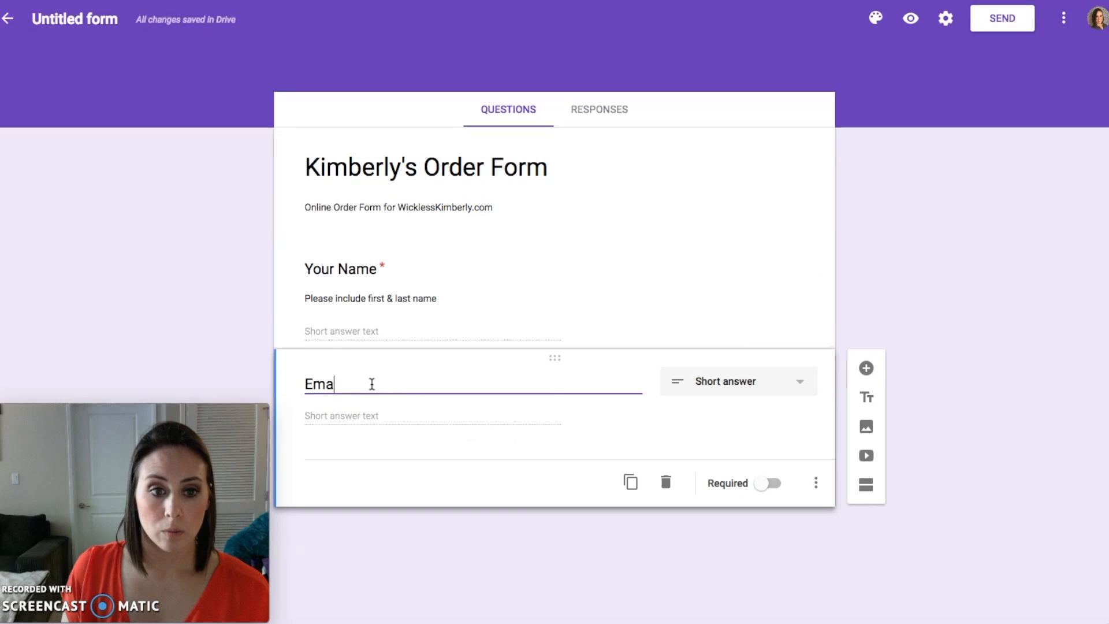
type("il Address")
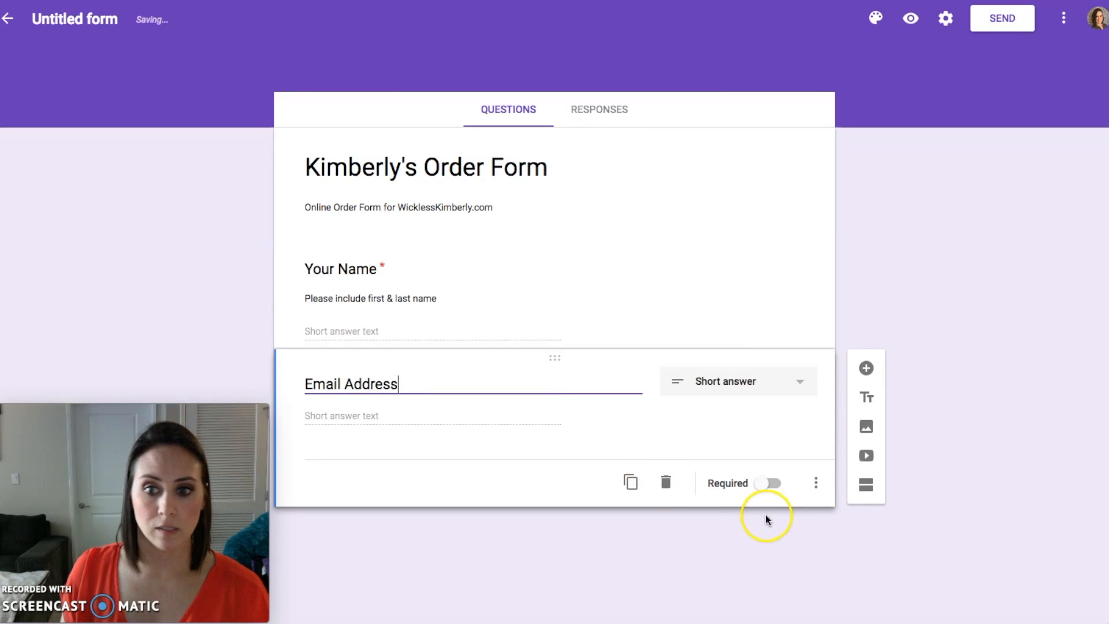
left_click(815, 483)
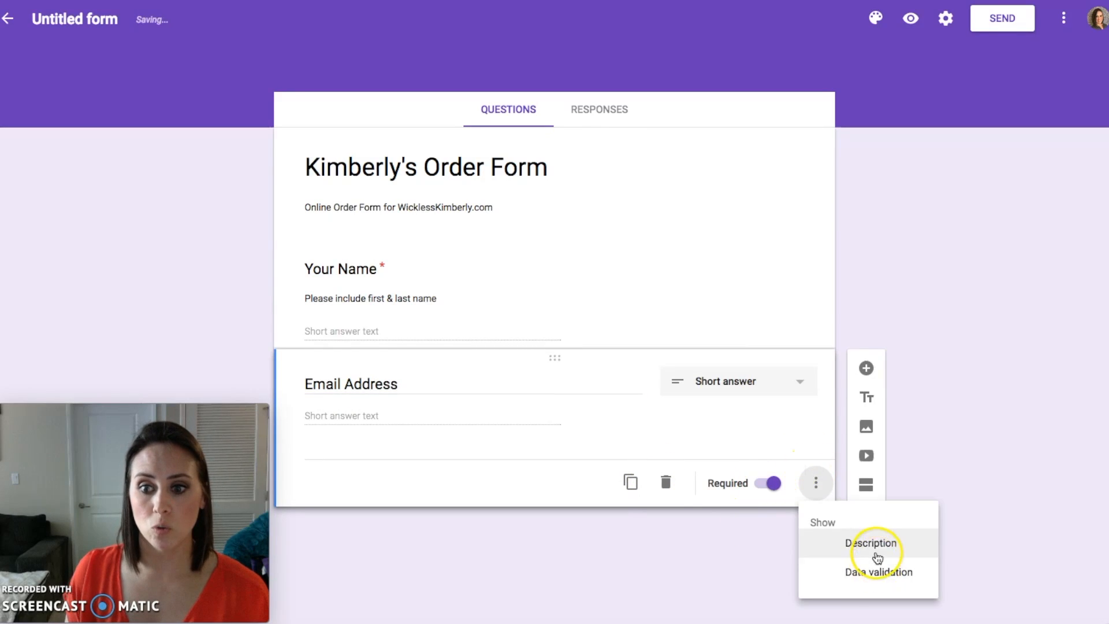
Step: Describe Email Address as the address the PayPal invoice will be sent to
left_click(870, 543)
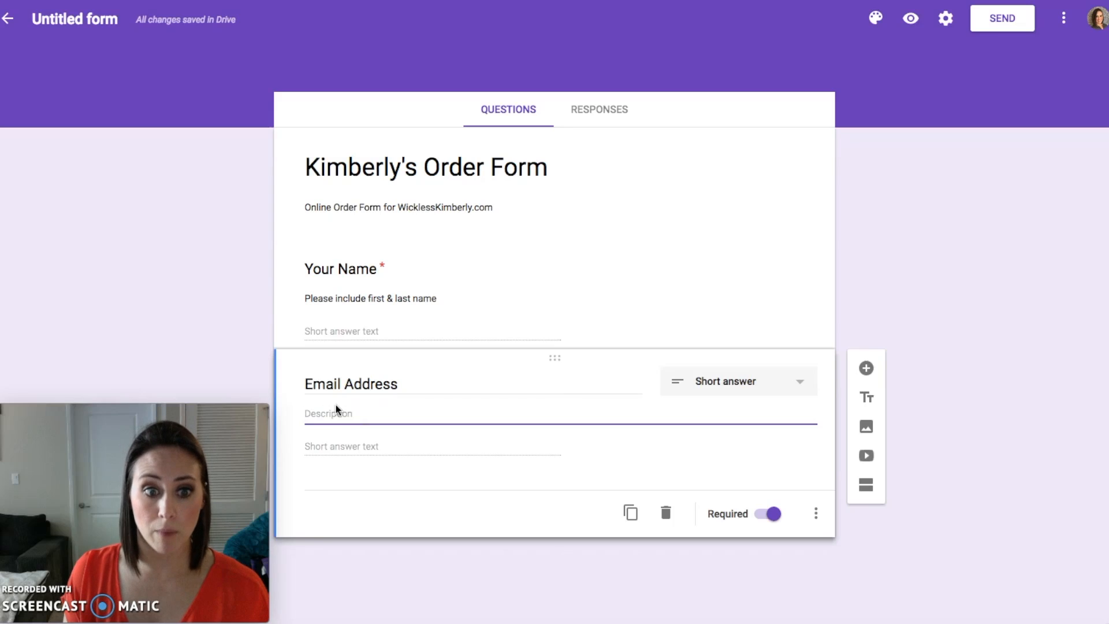
type("Please")
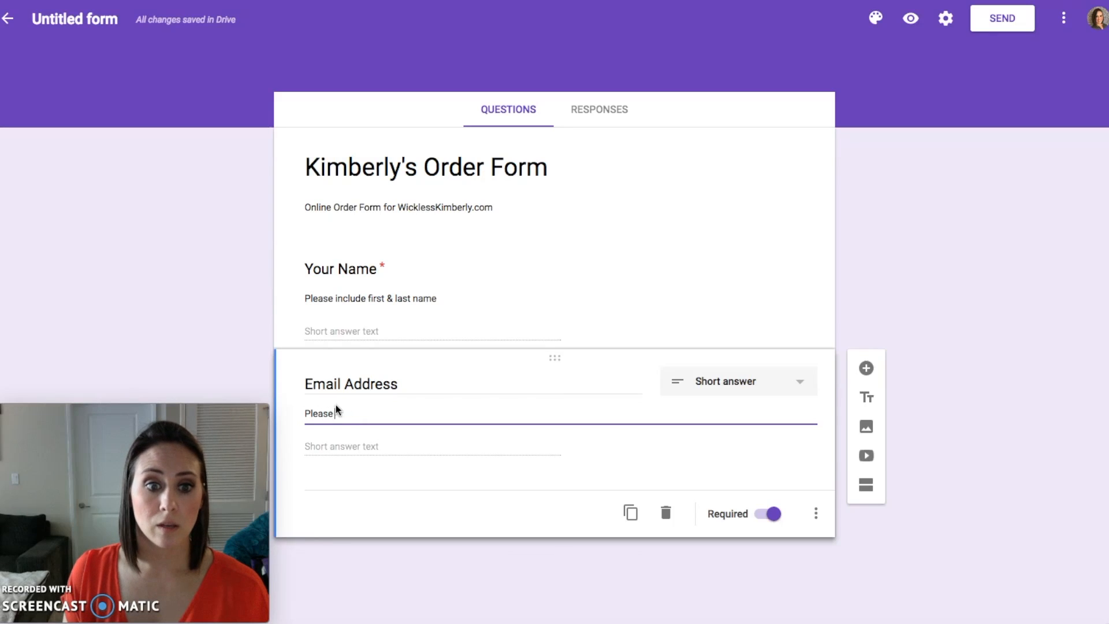
type("include, will")
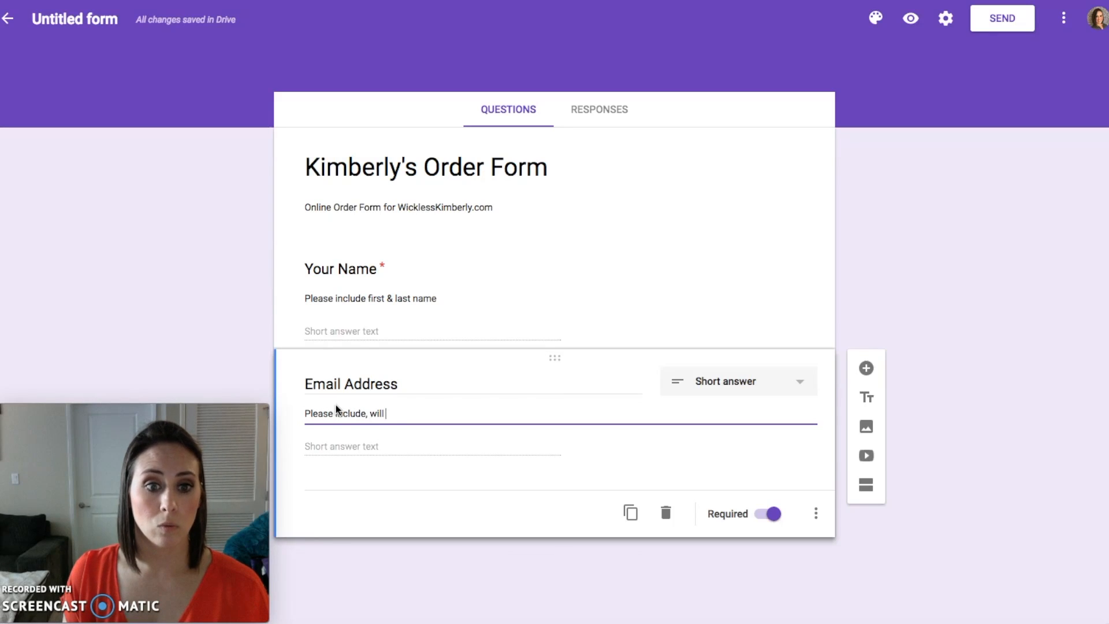
type("send PayPal")
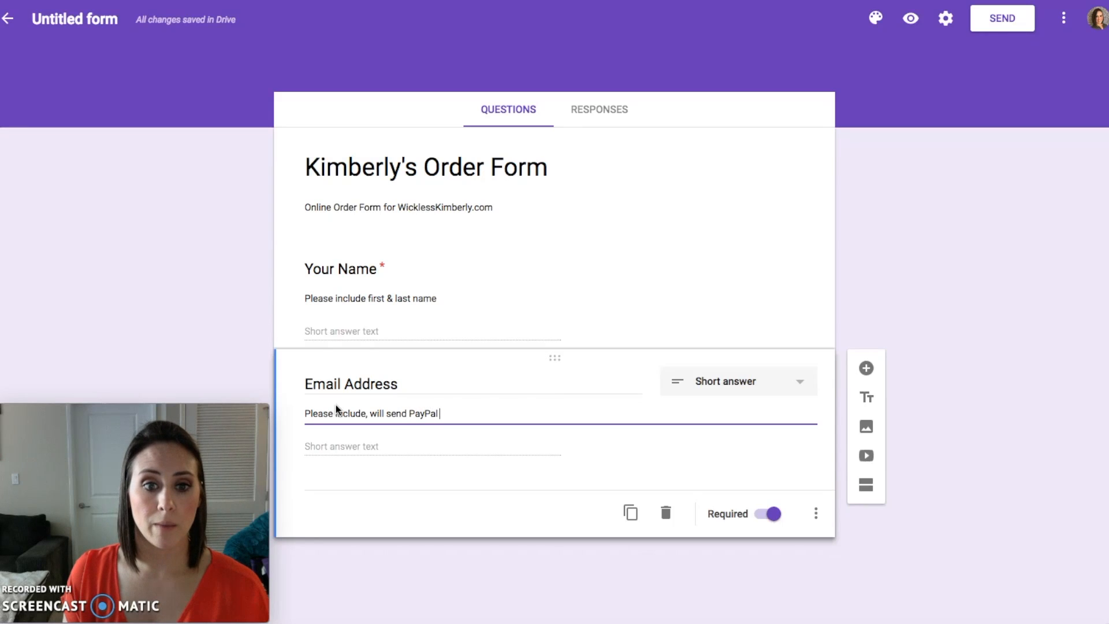
type("invoice to w")
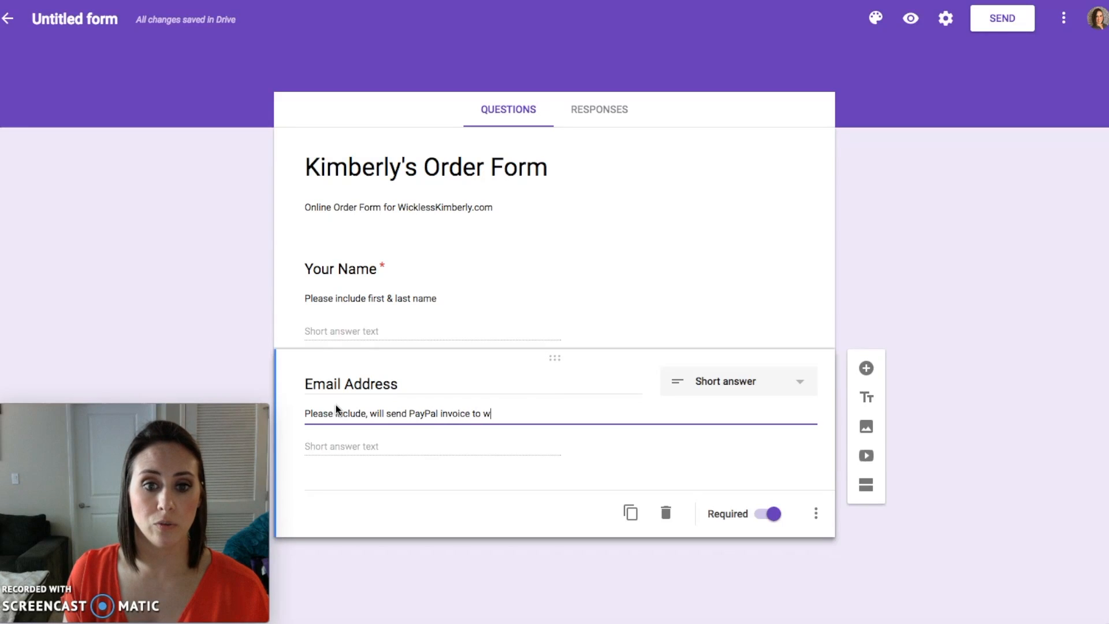
type("this addres")
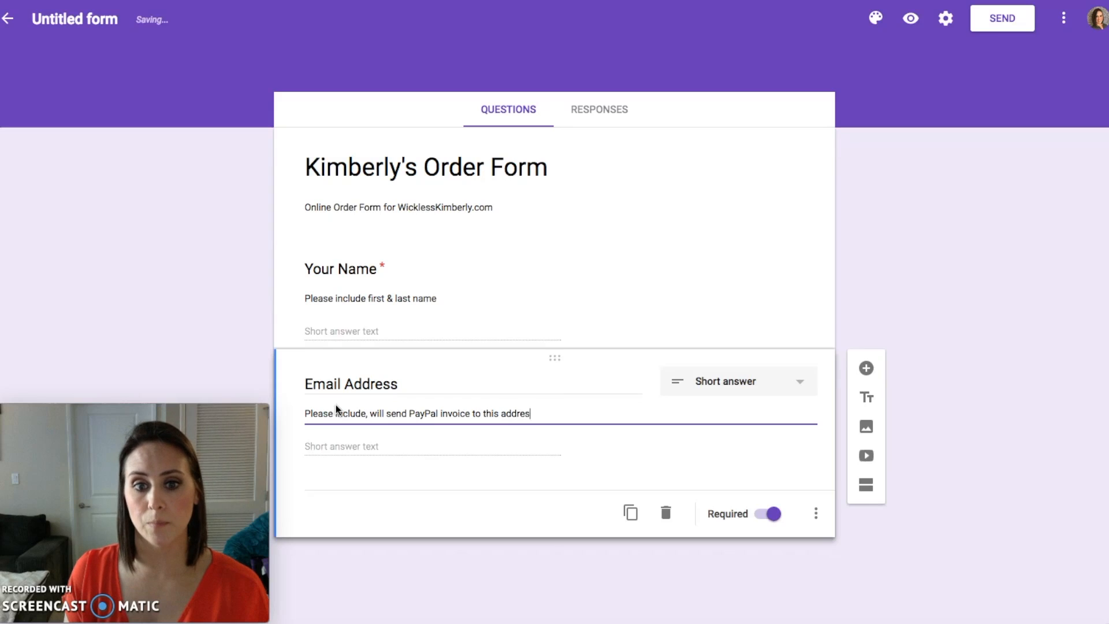
mouse_move(866, 427)
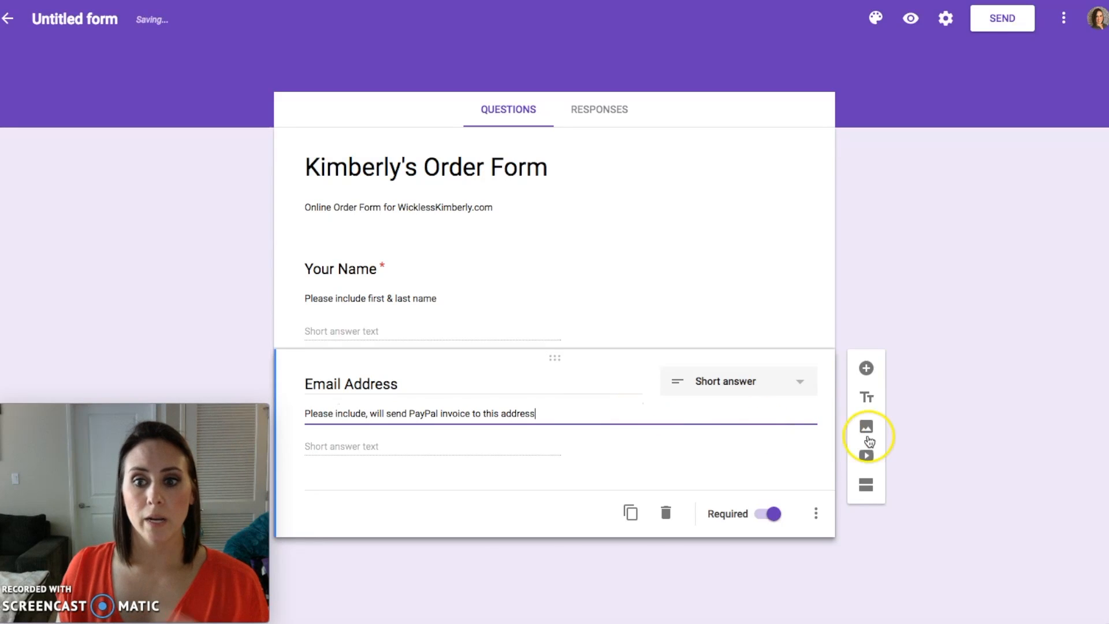
Step: Add a required paragraph question titled 'Your Order'
left_click(866, 368)
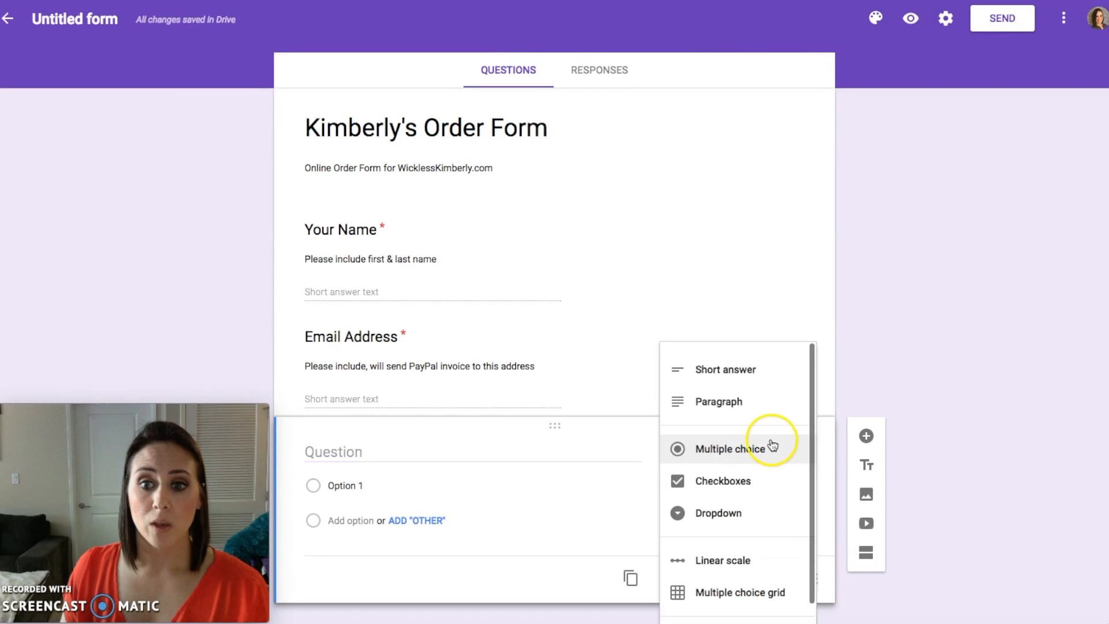
mouse_move(721, 401)
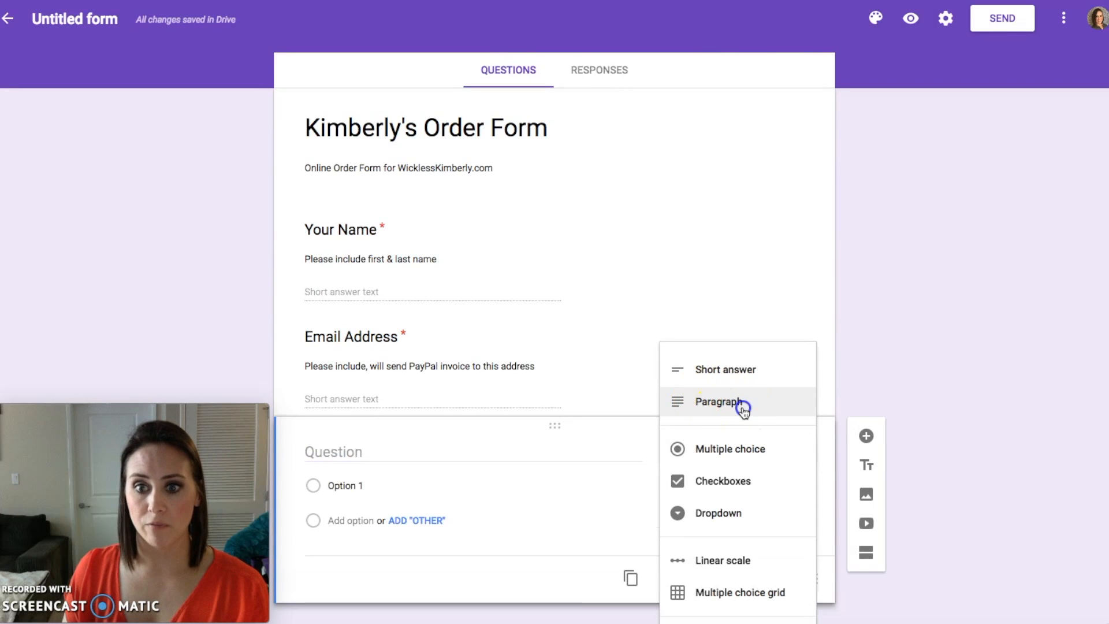
left_click(721, 402)
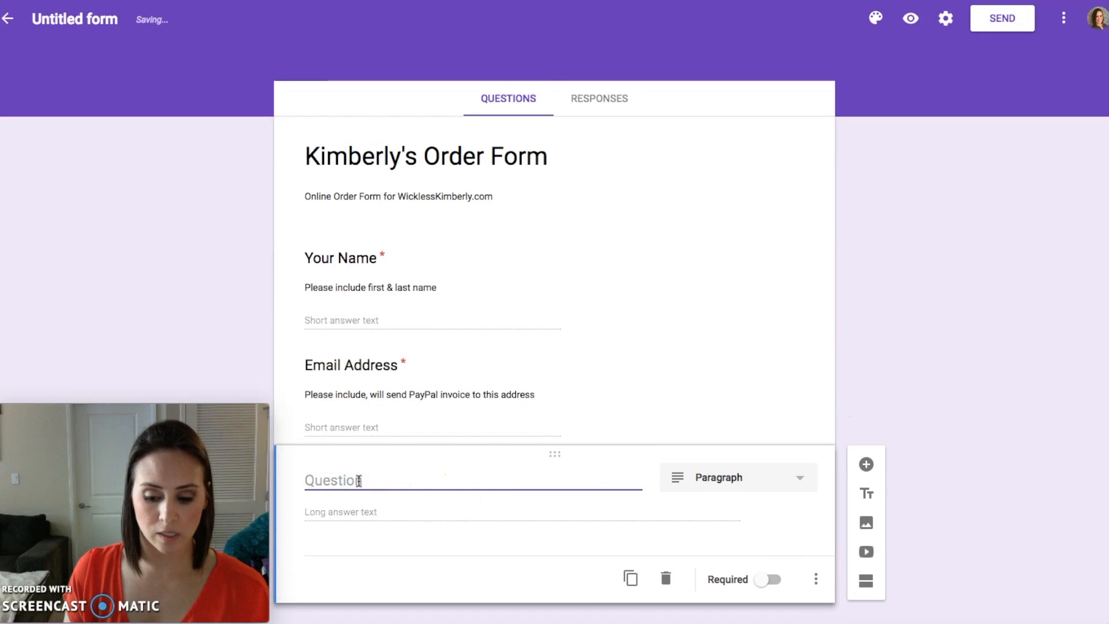
type("Your Order")
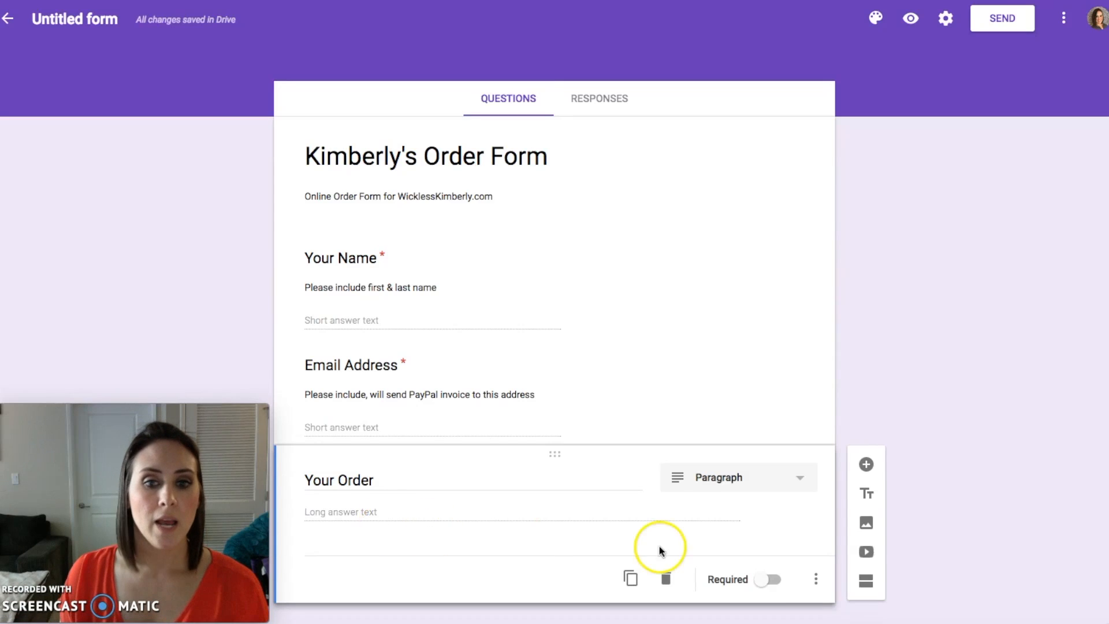
left_click(816, 579)
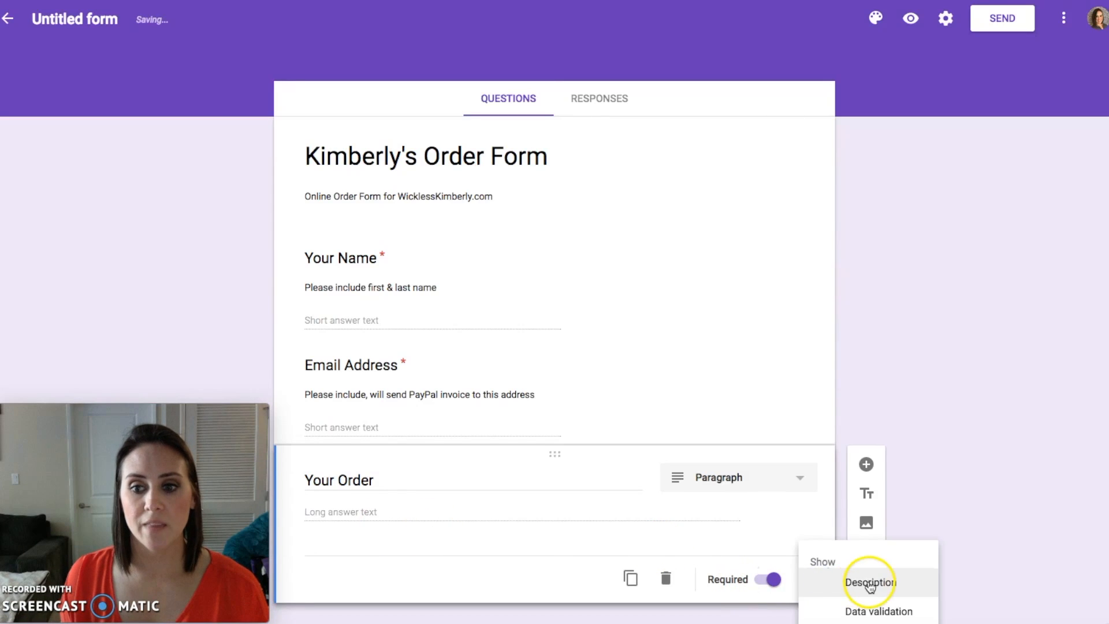
Step: Describe Your Order: 'Be specific with scent choices, I will bundle as best as possible to save you moola!'
left_click(870, 582)
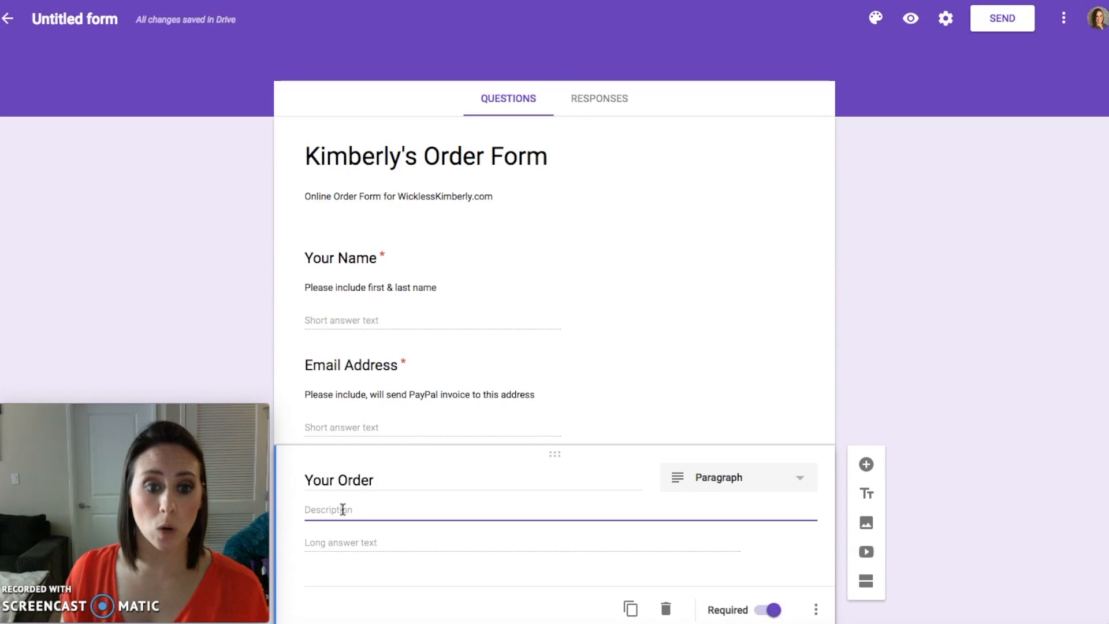
type("Be spe")
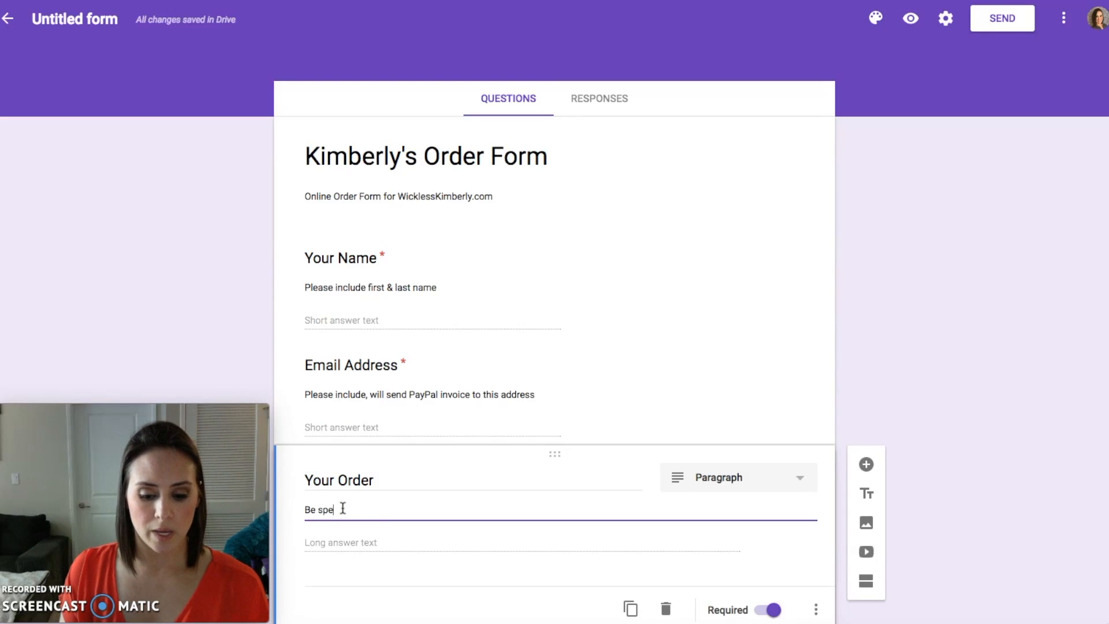
type("cific")
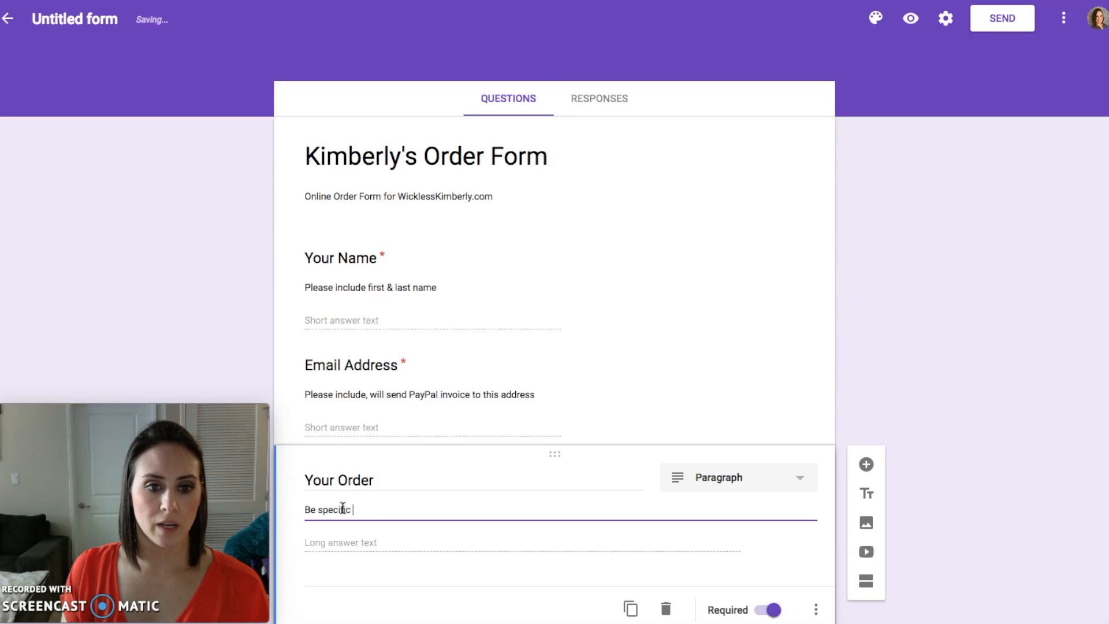
type("with sce")
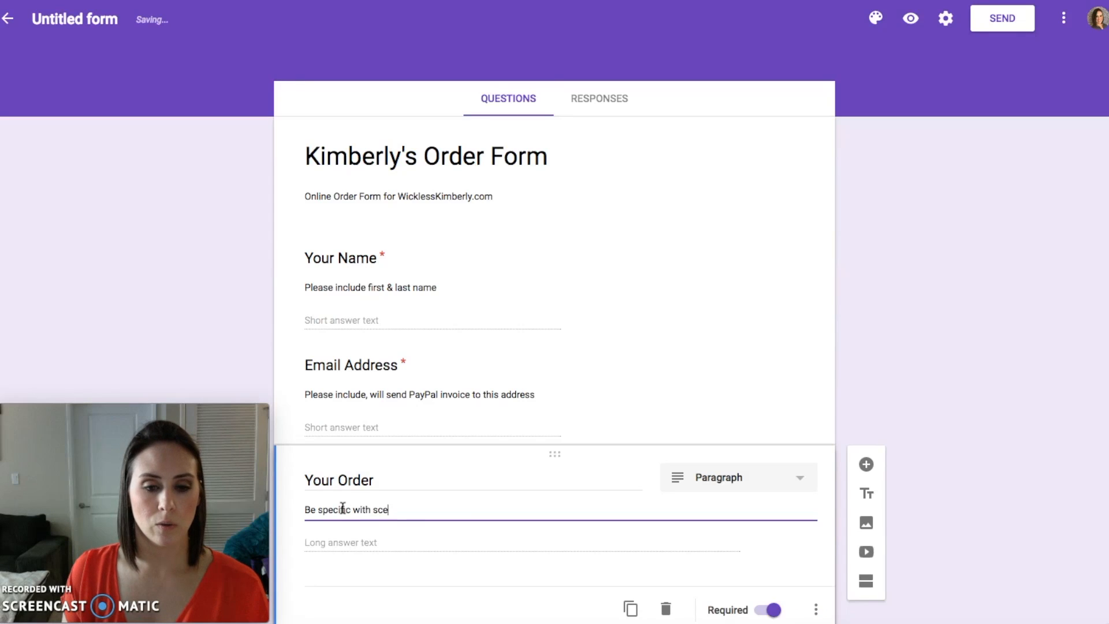
type("nt choices")
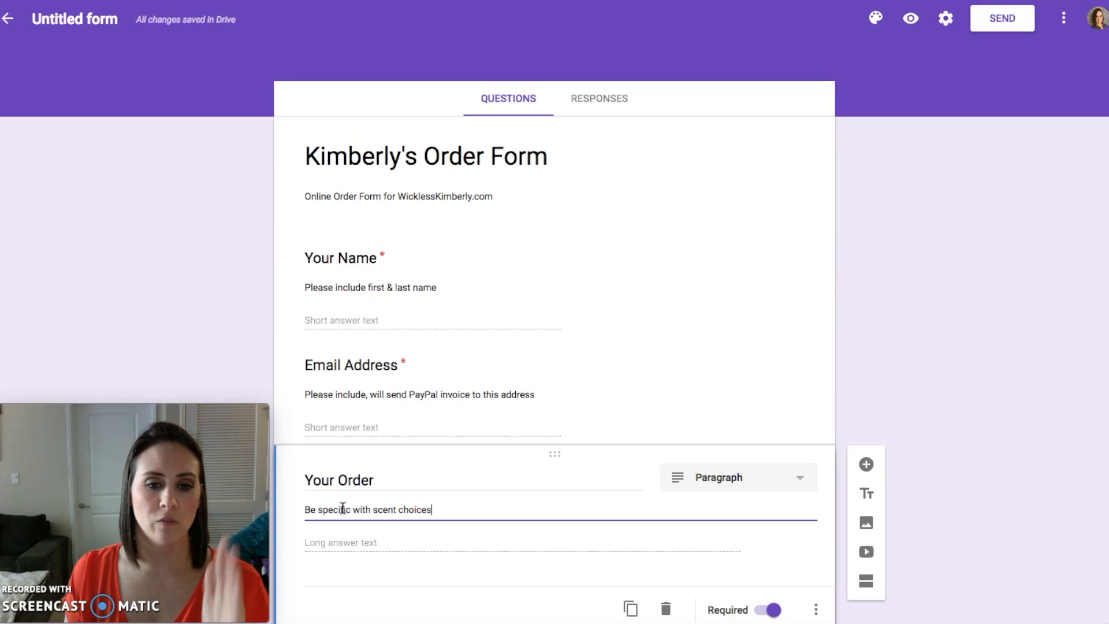
type(",")
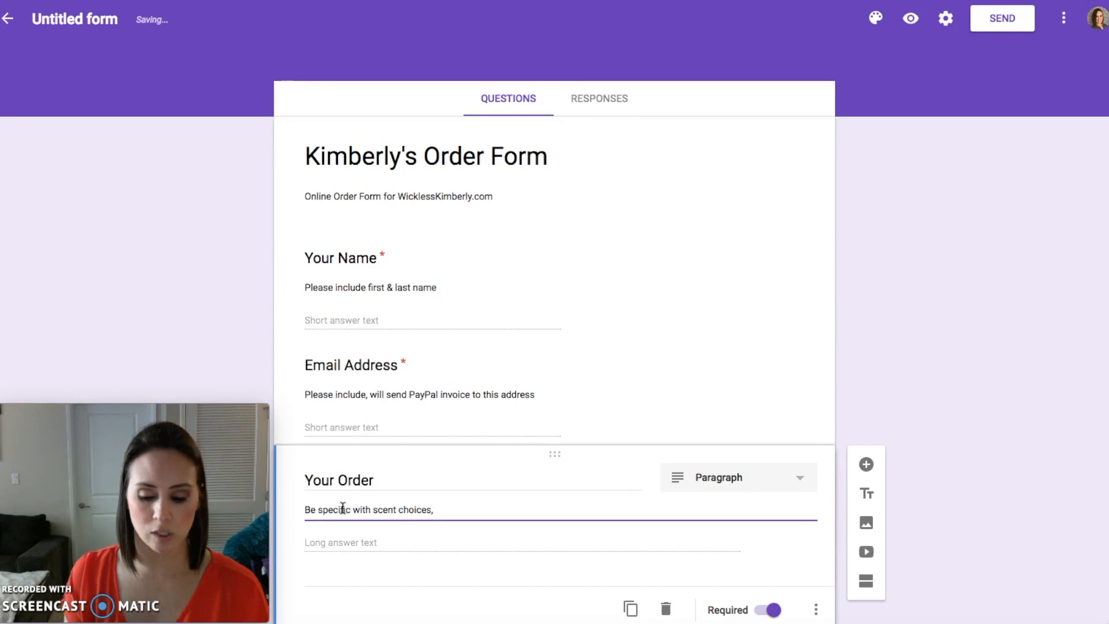
type("I will b")
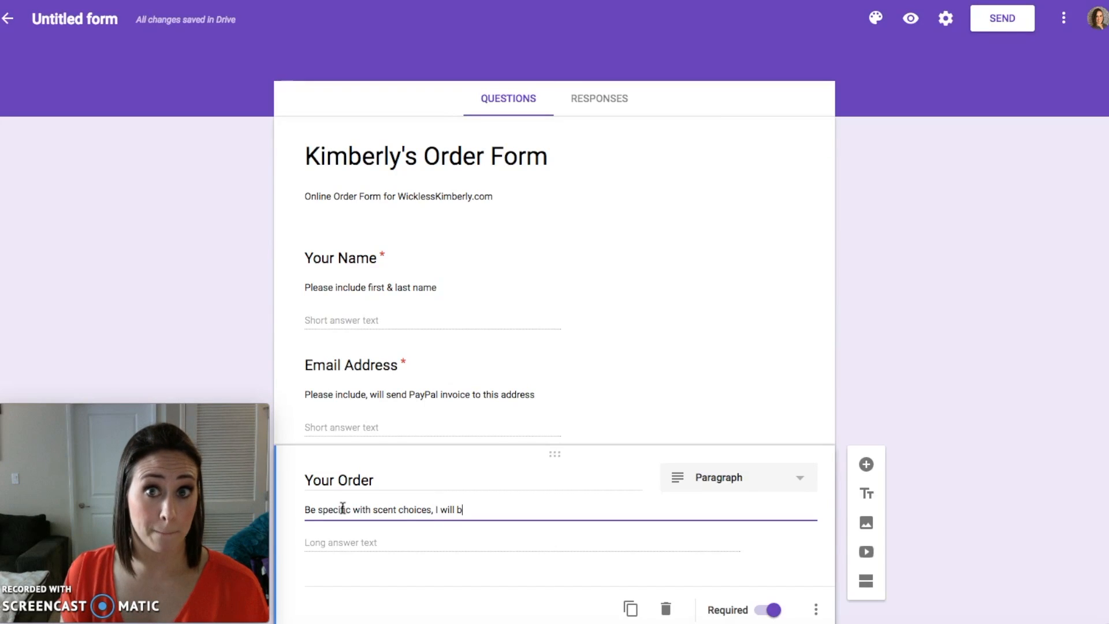
type("undle as")
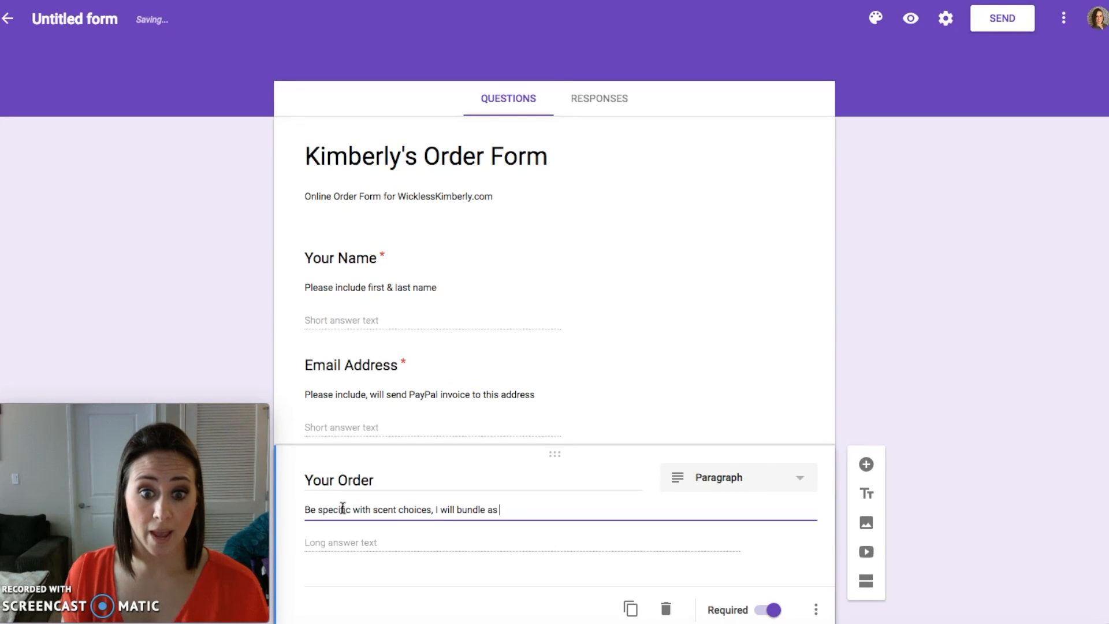
type("best as possible to")
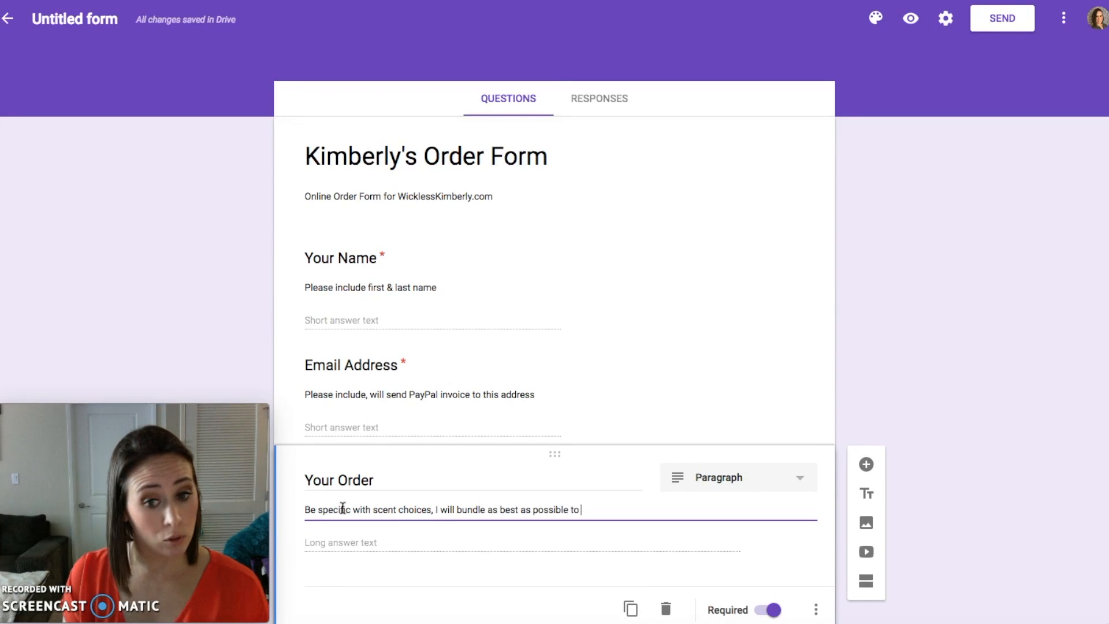
type("save you moola")
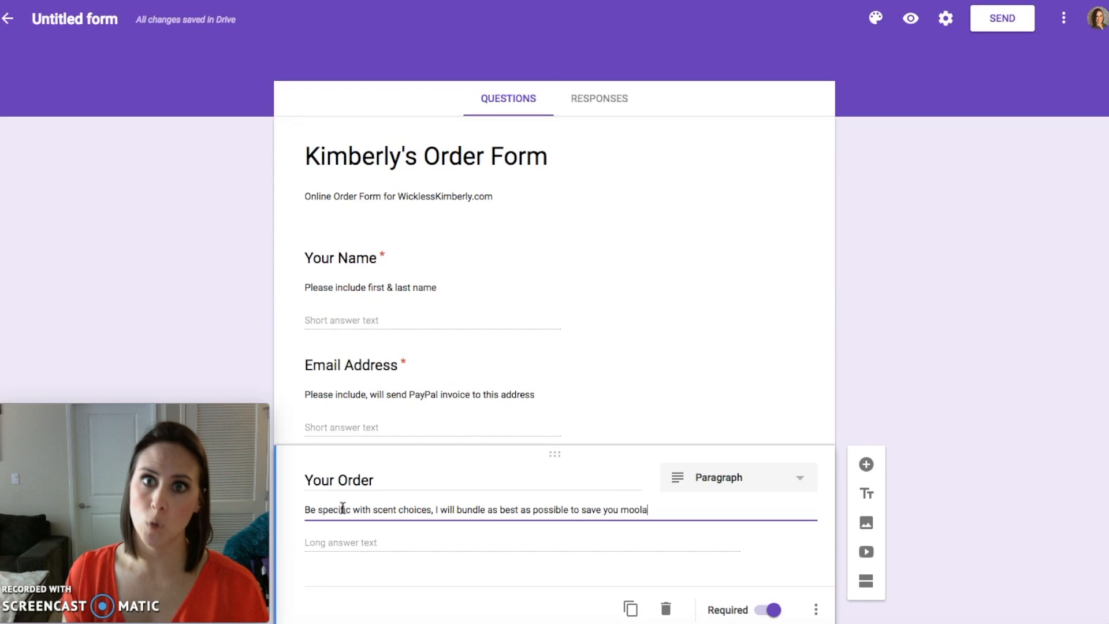
type("!")
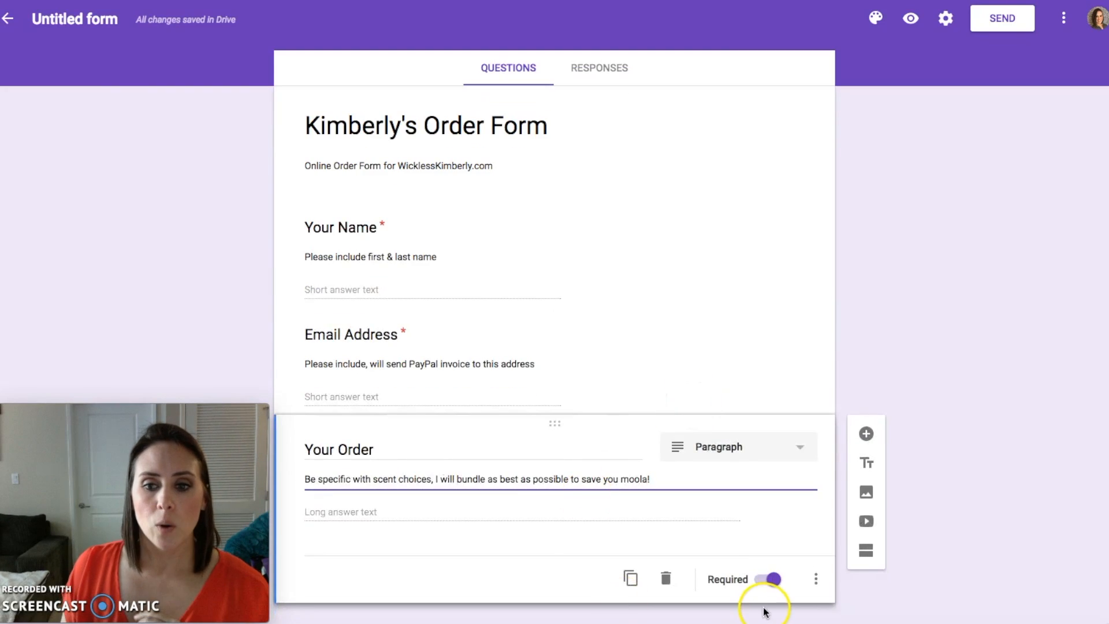
Step: Add a multiple-choice question 'Earn Free Scentsy?' with Yes, No and Other options
left_click(866, 434)
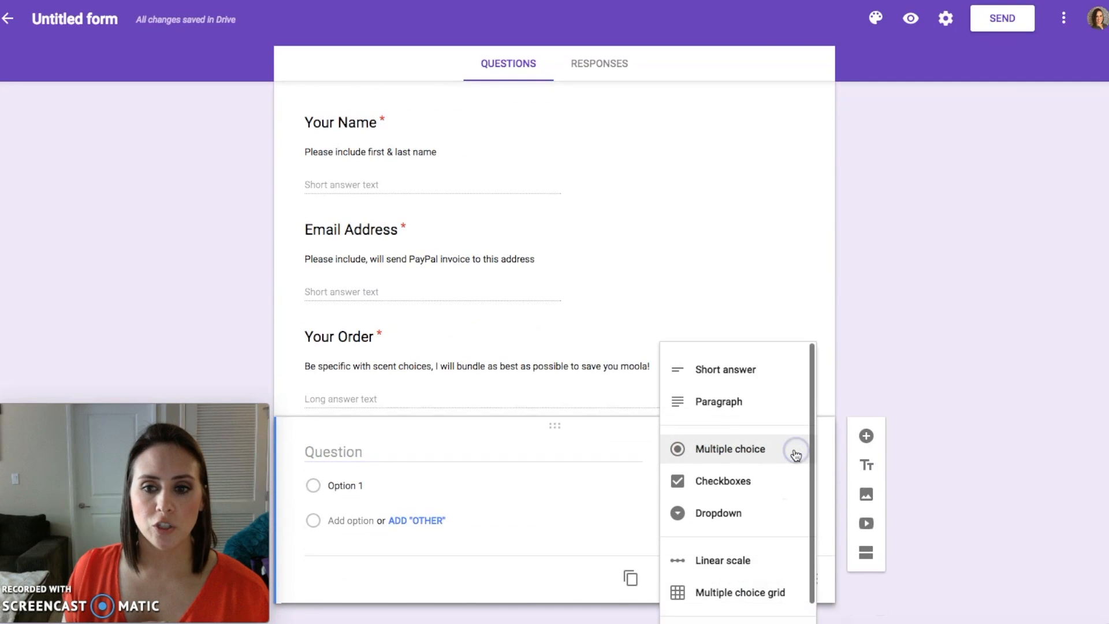
left_click(728, 448)
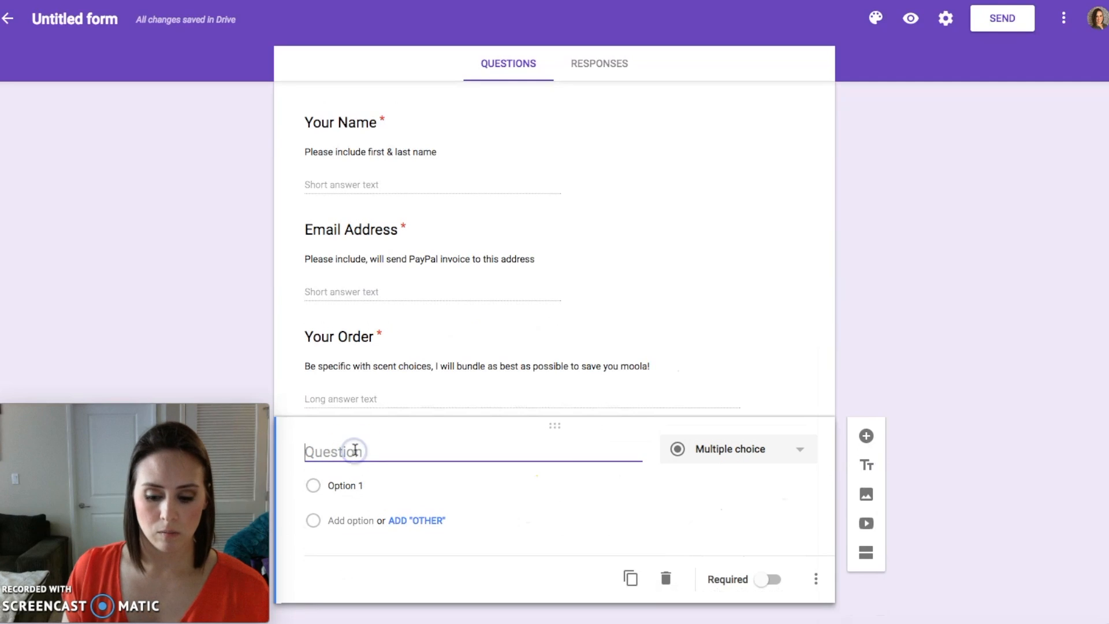
type("E")
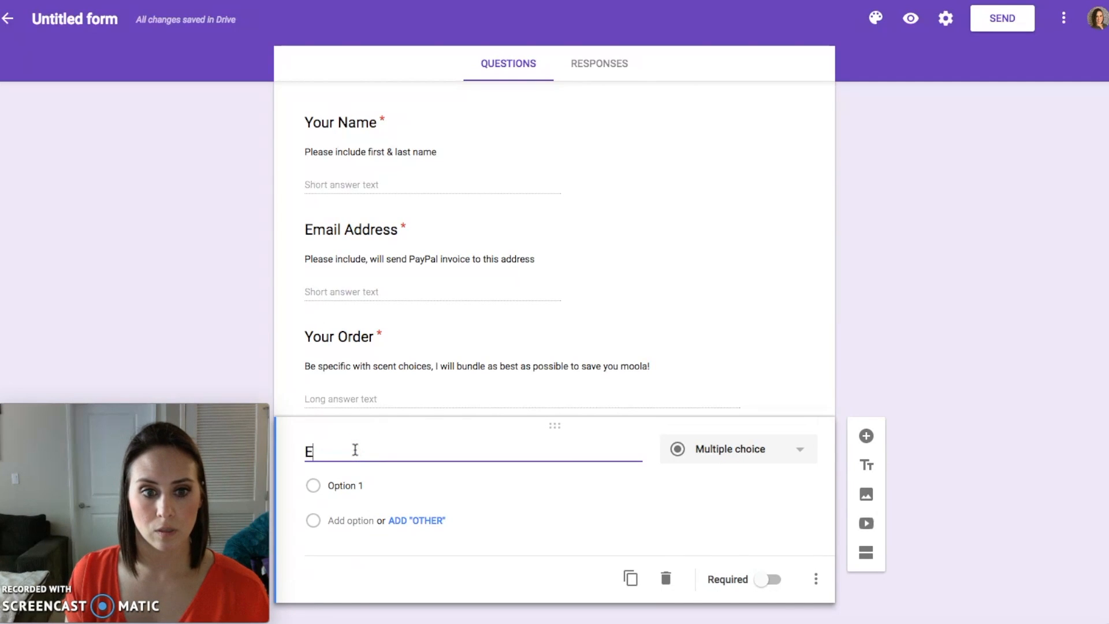
type("arn Free Sc")
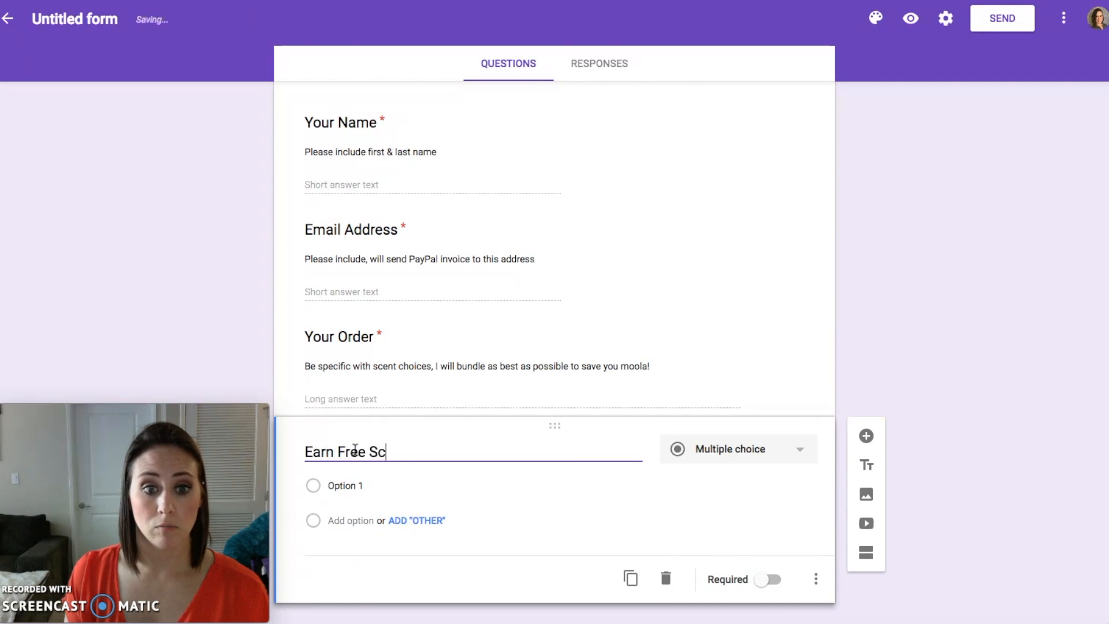
type("entsy?")
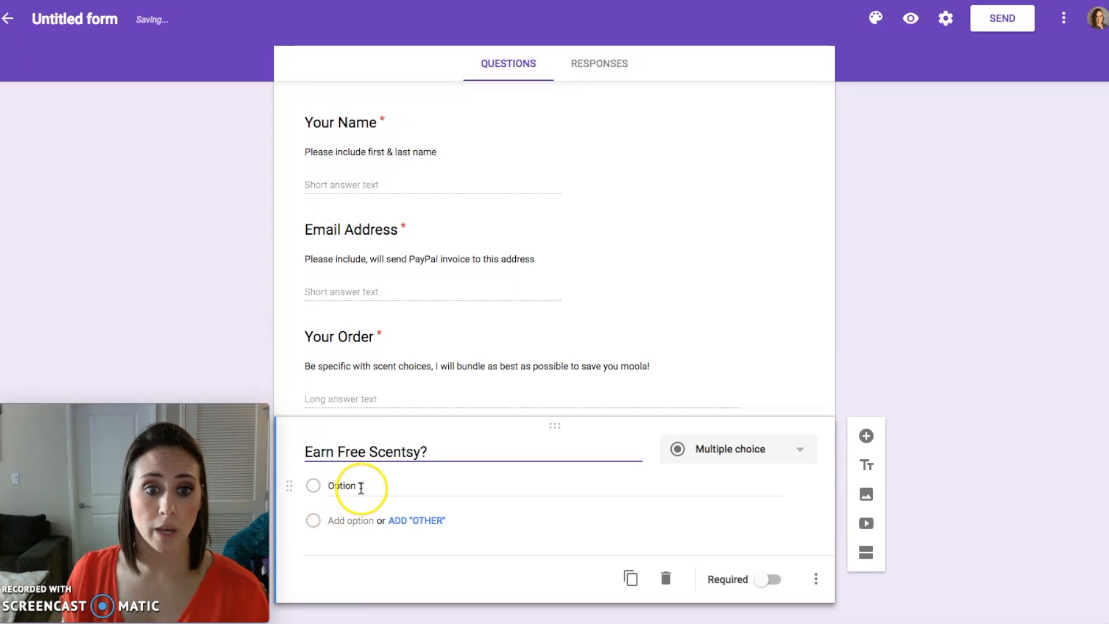
type("Yes")
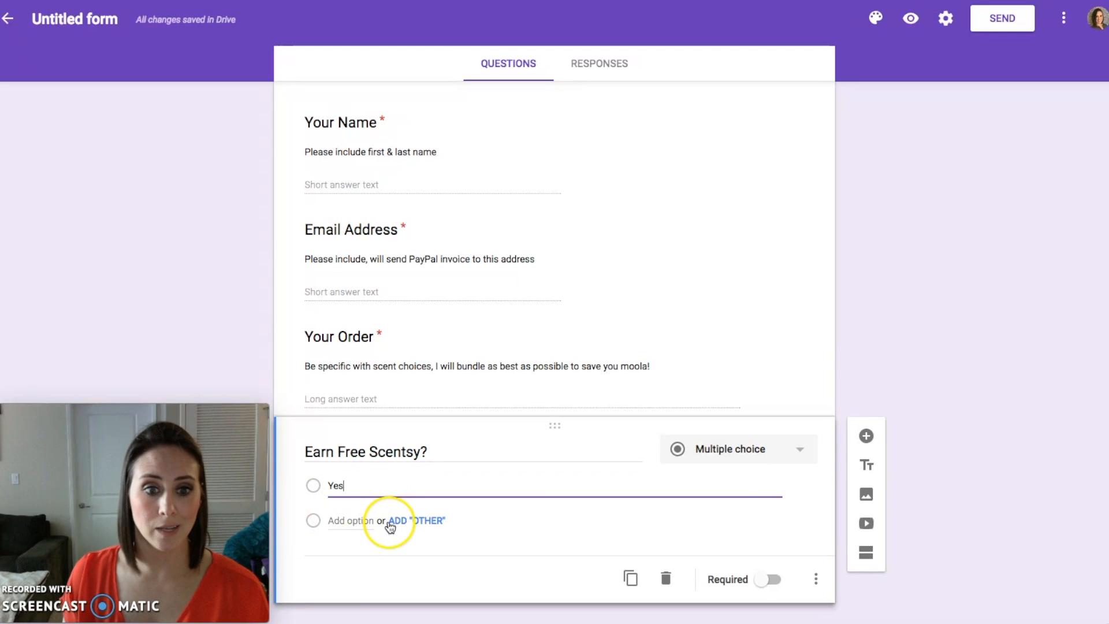
left_click(416, 520)
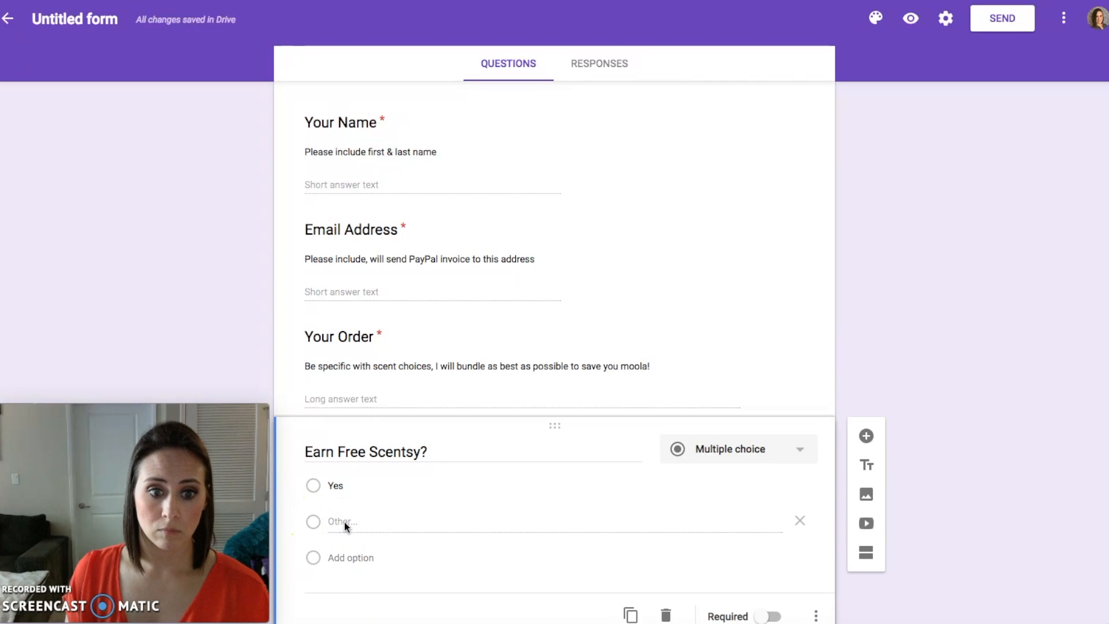
left_click(350, 522)
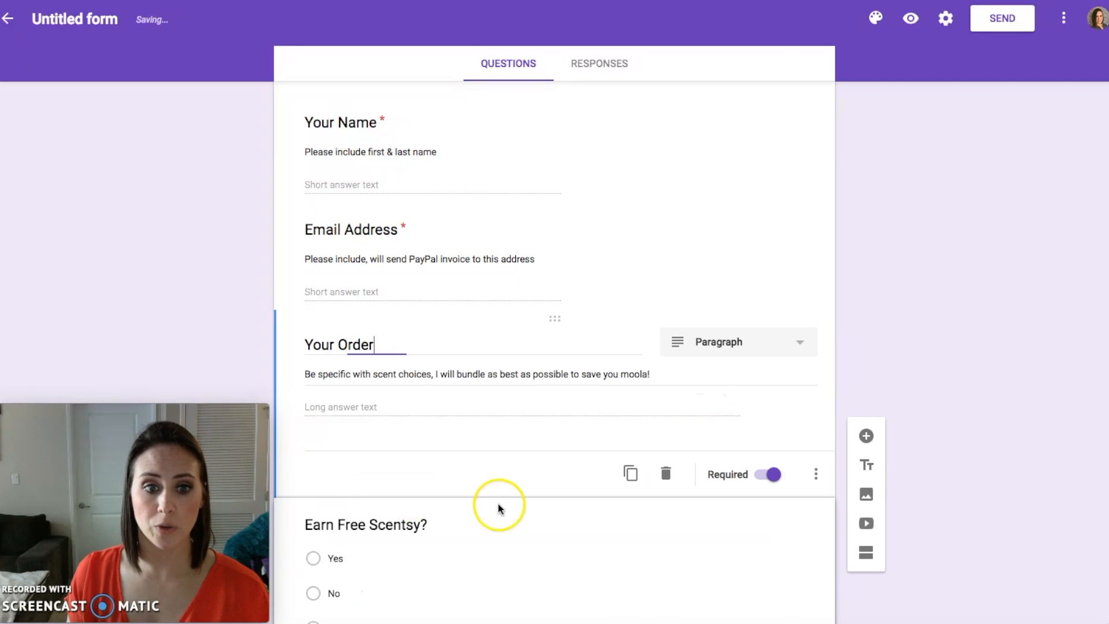
scroll("down", 3)
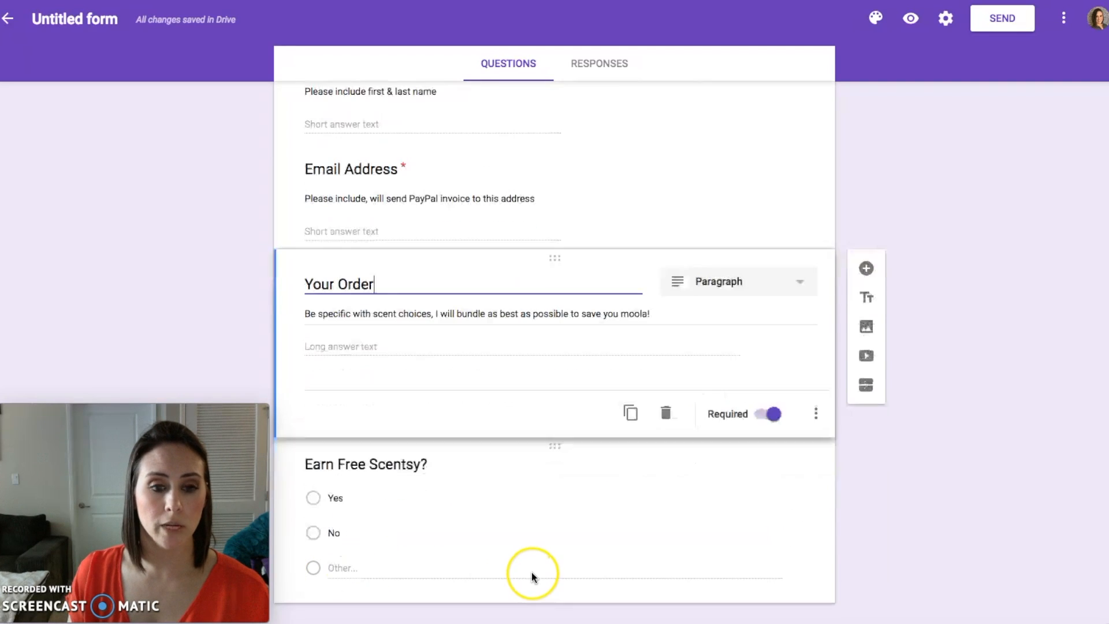
Step: Add a 1–5 linear scale question 'Join' labelled Nope at 1 and Absolutely at 5
left_click(866, 269)
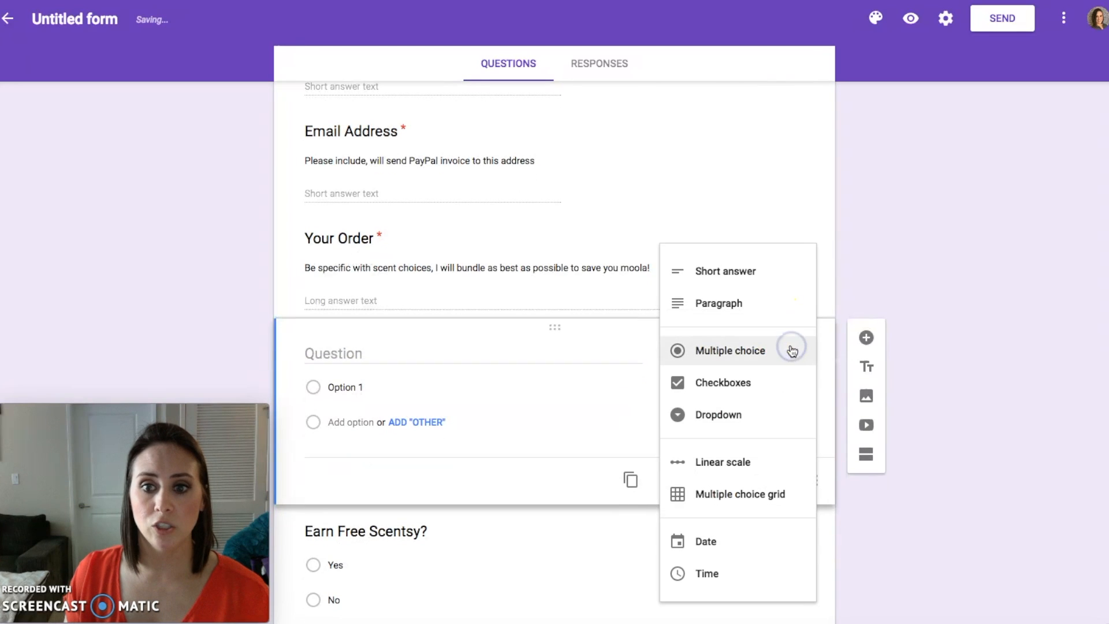
left_click(722, 461)
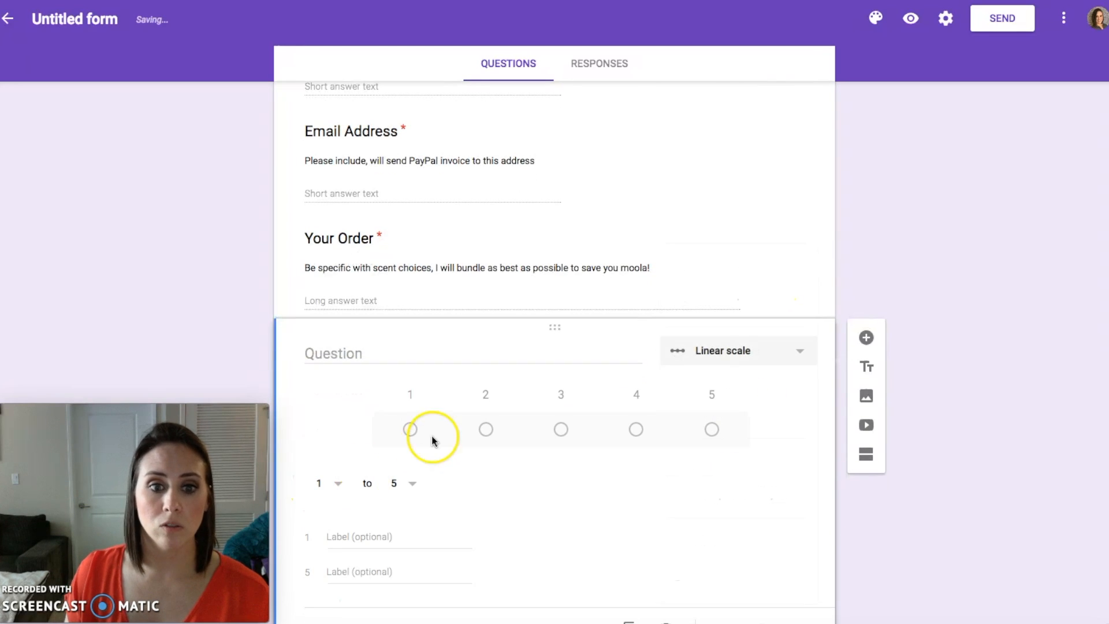
left_click(354, 352)
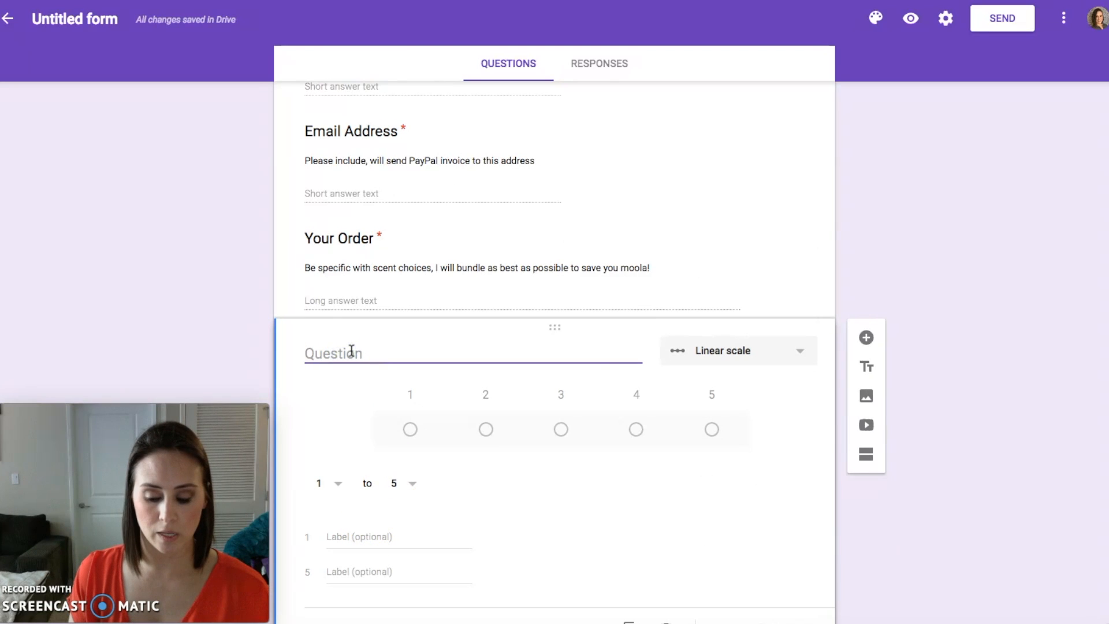
type("Join")
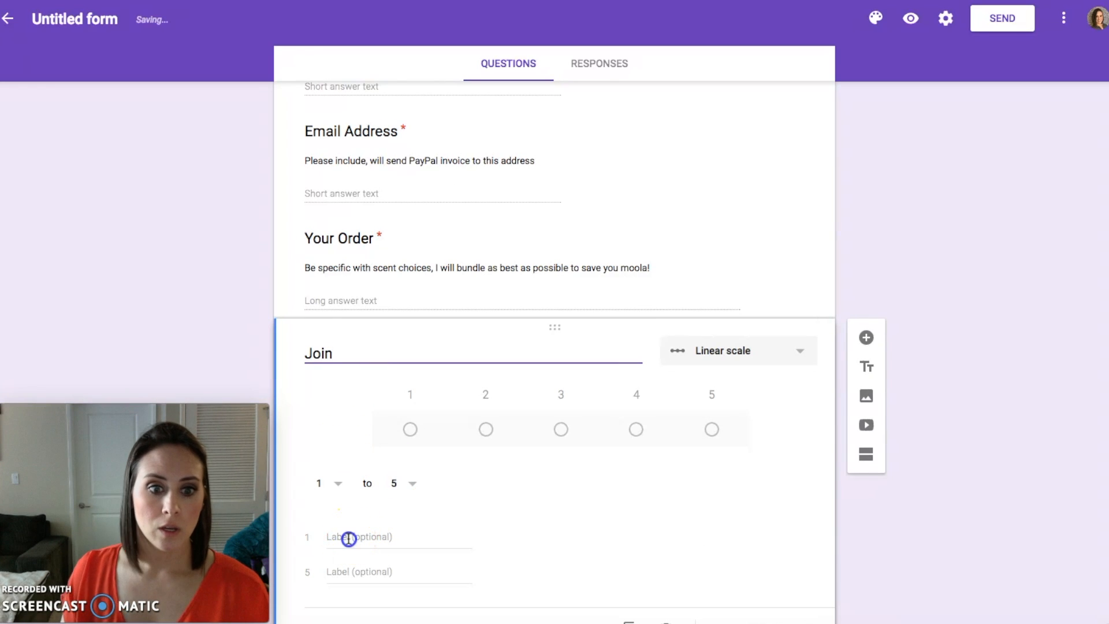
type("A")
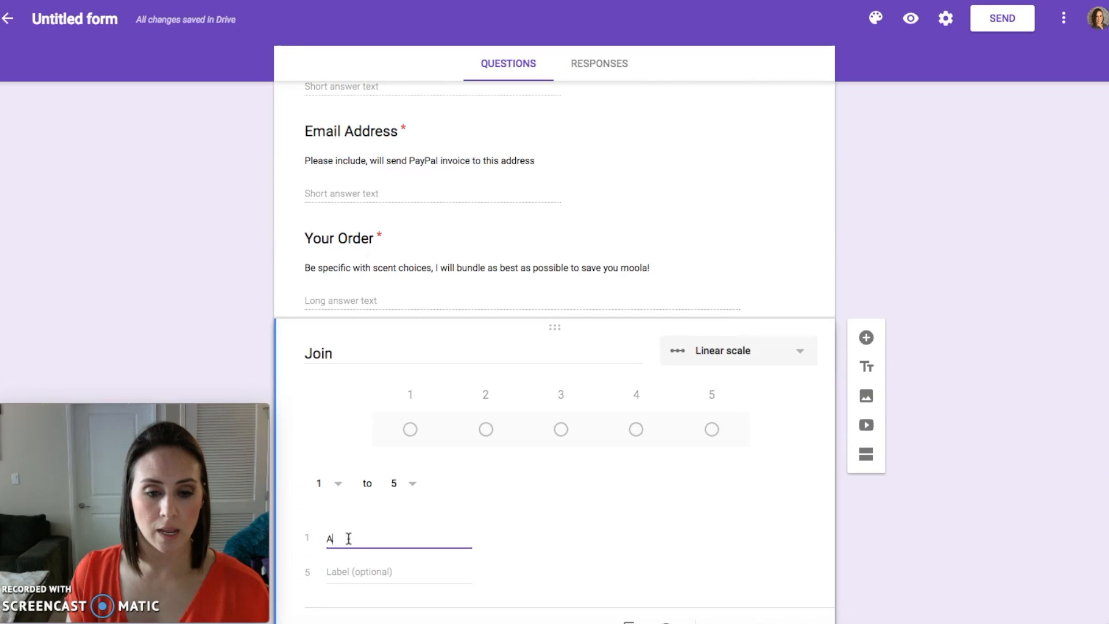
type("Nope")
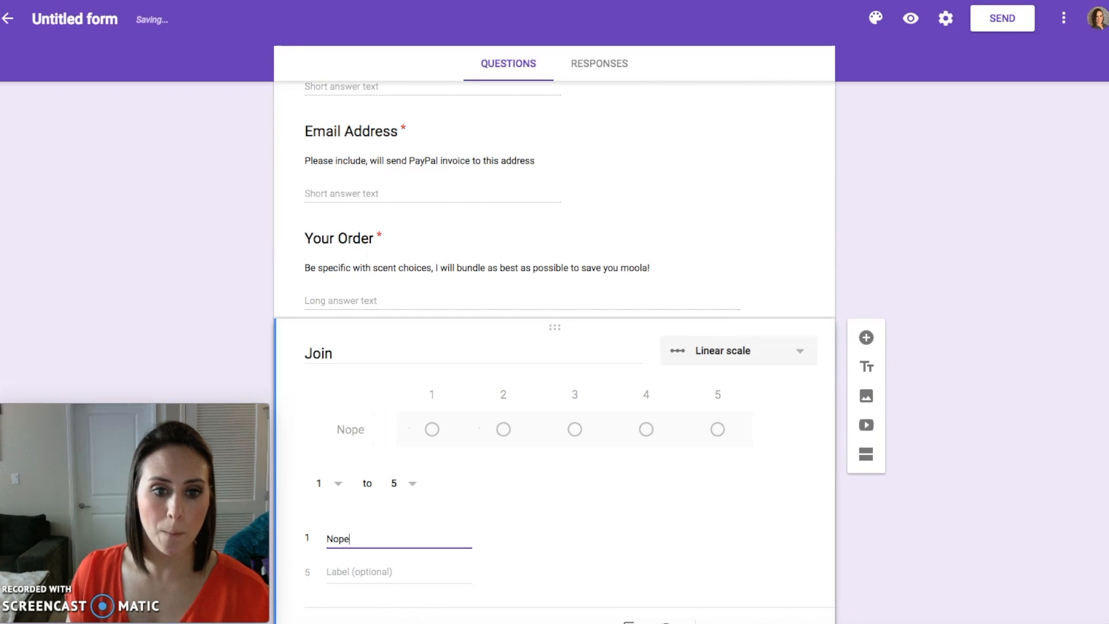
type("Abso")
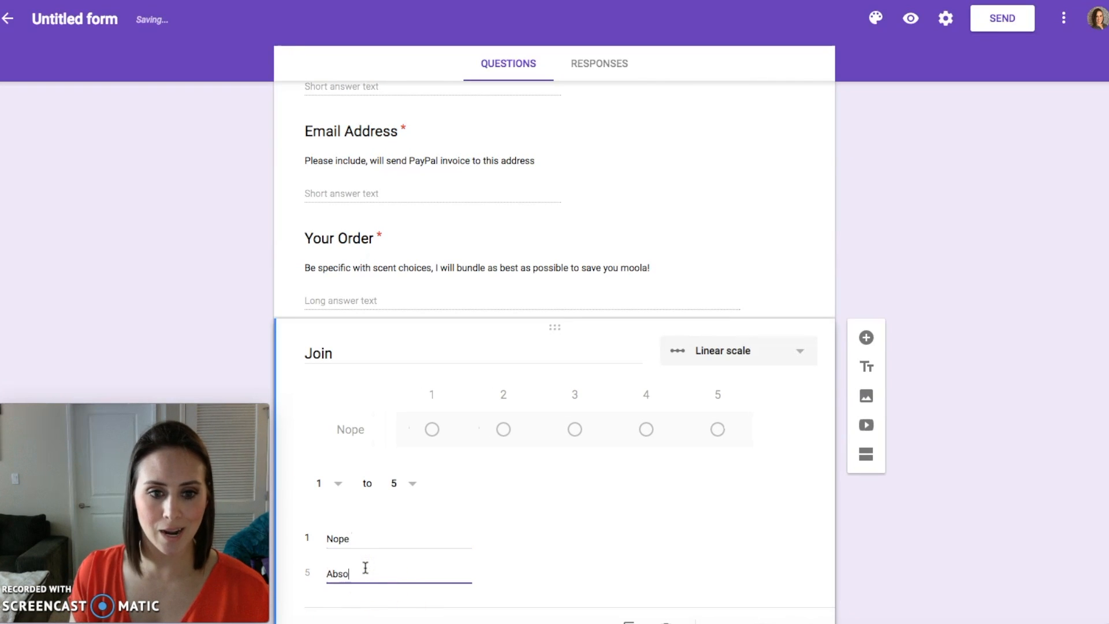
type("lutely")
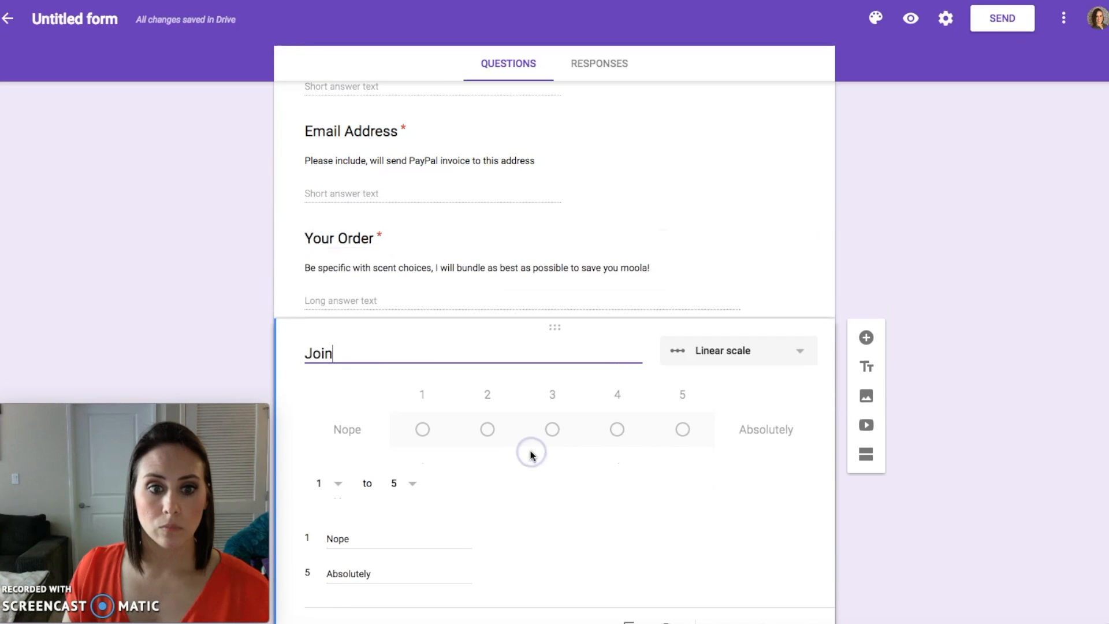
Step: Scroll through the form to review the question order, ending at the top
scroll("down", 3)
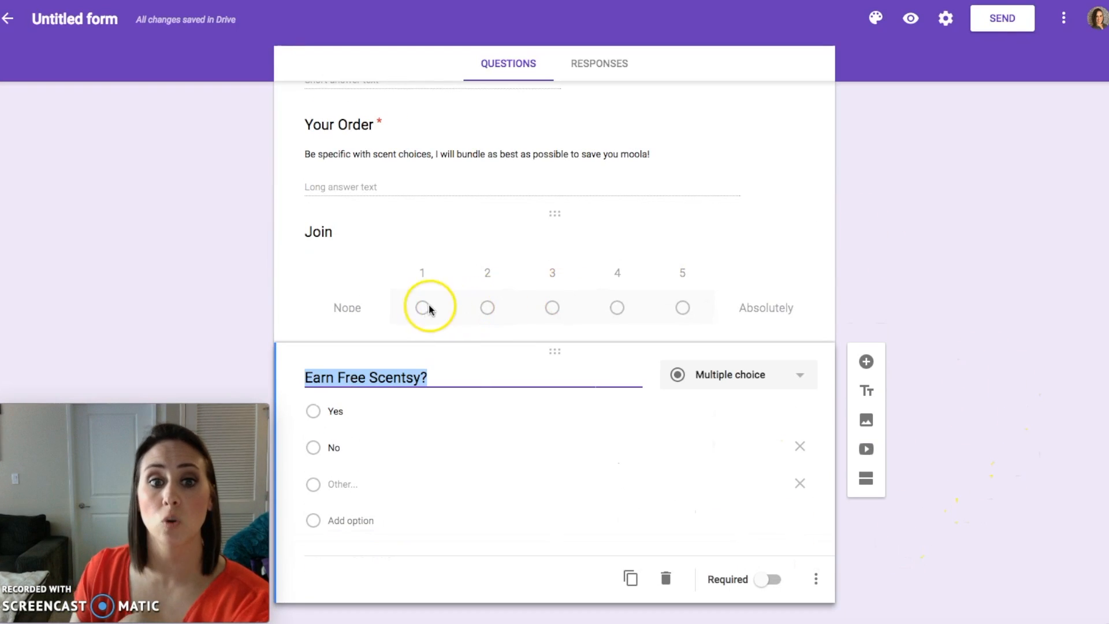
mouse_move(682, 307)
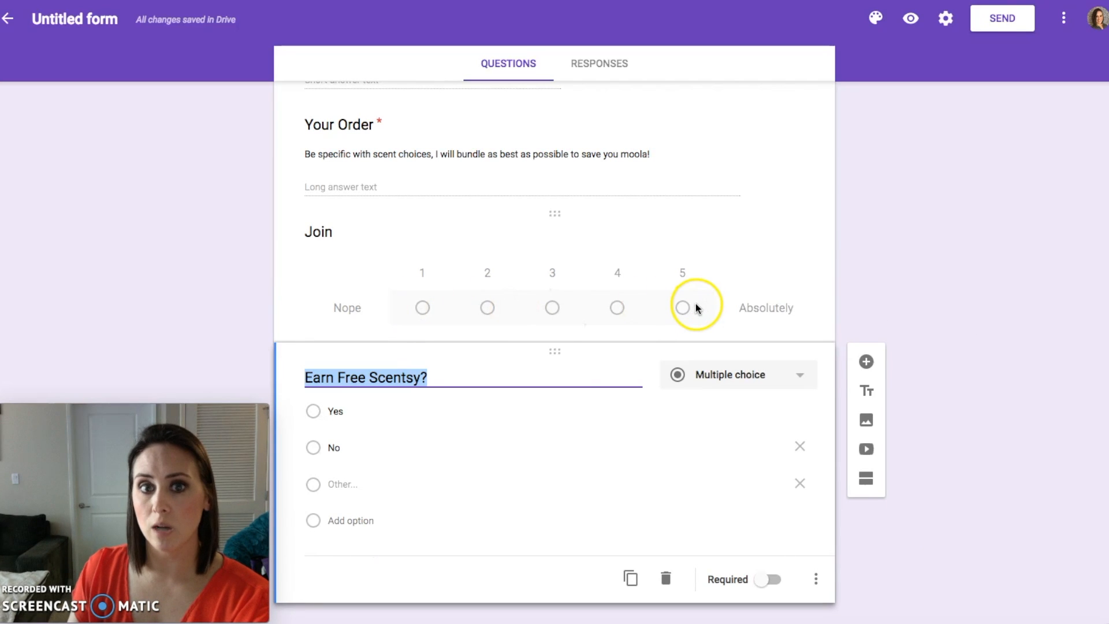
mouse_move(422, 308)
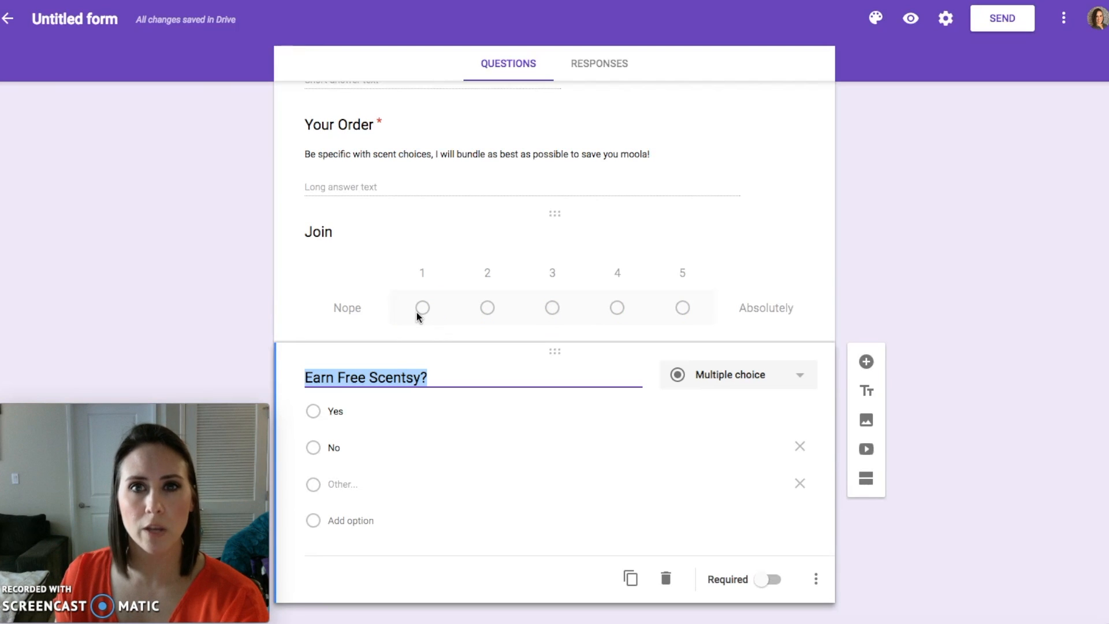
mouse_move(552, 308)
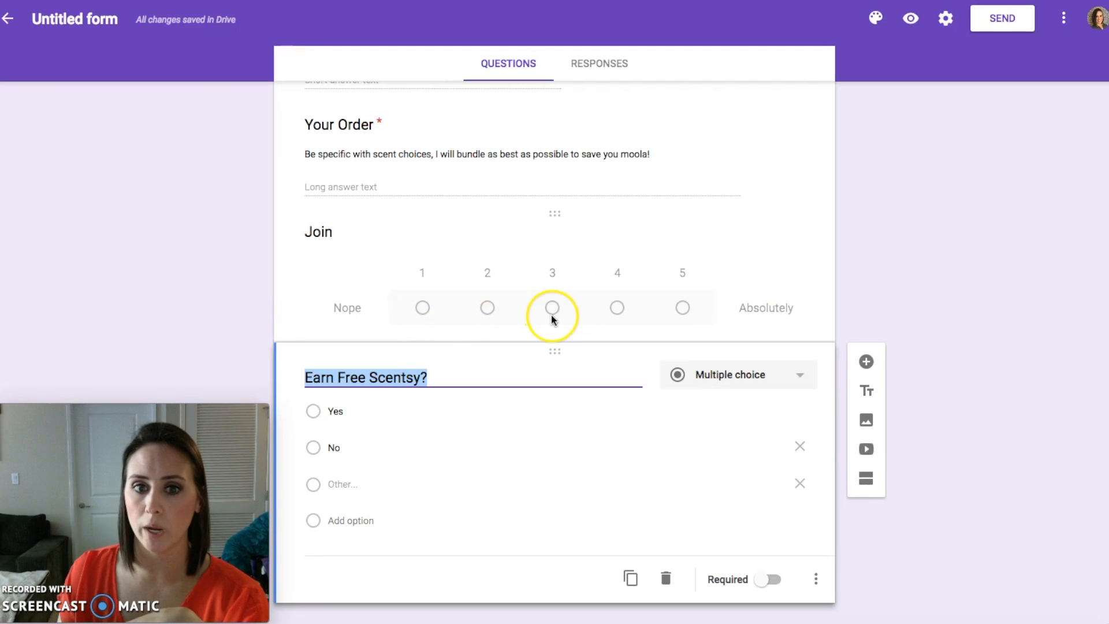
mouse_move(486, 307)
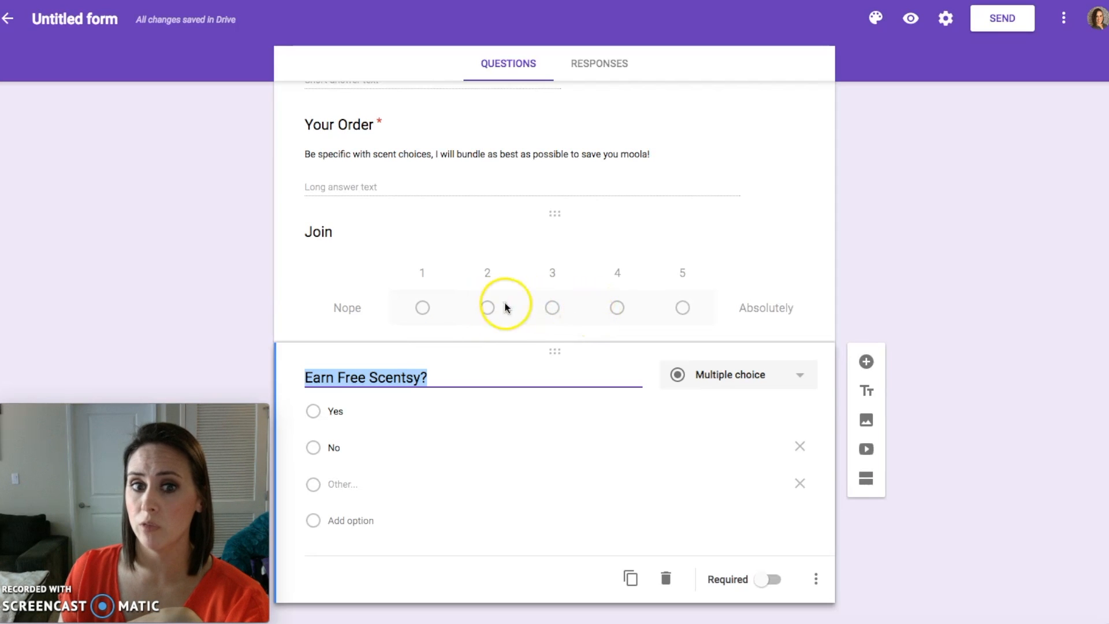
mouse_move(639, 304)
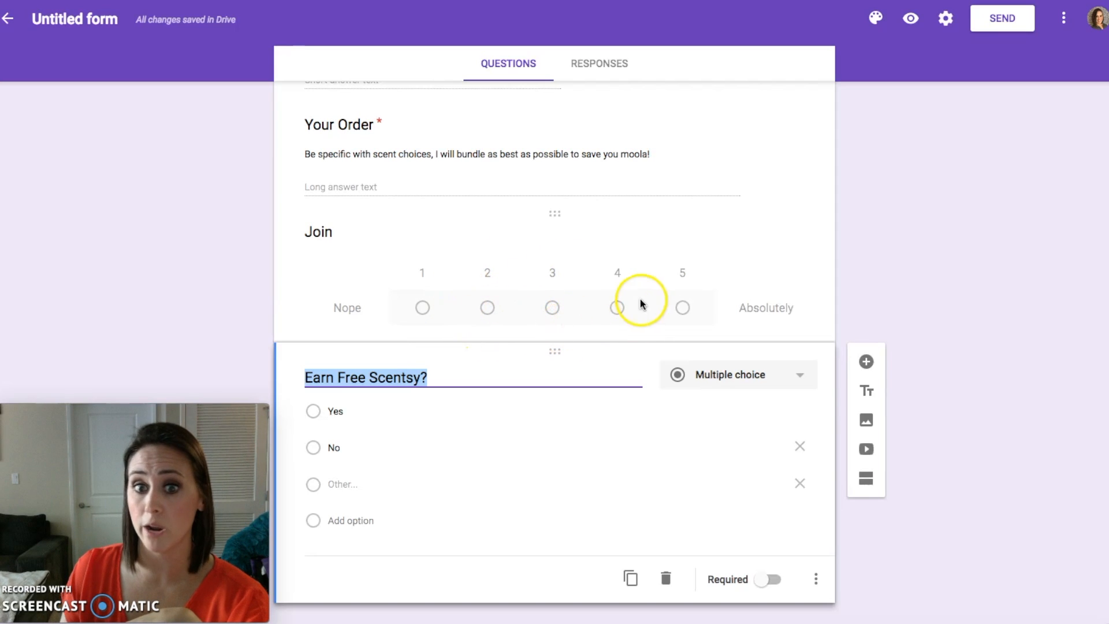
mouse_move(721, 306)
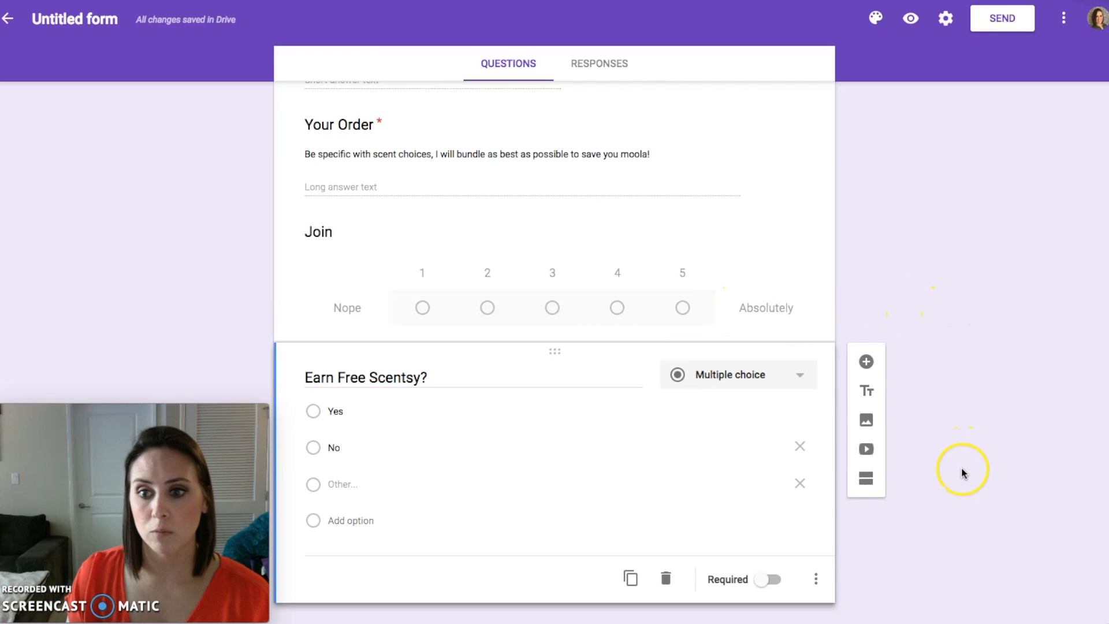
mouse_move(866, 390)
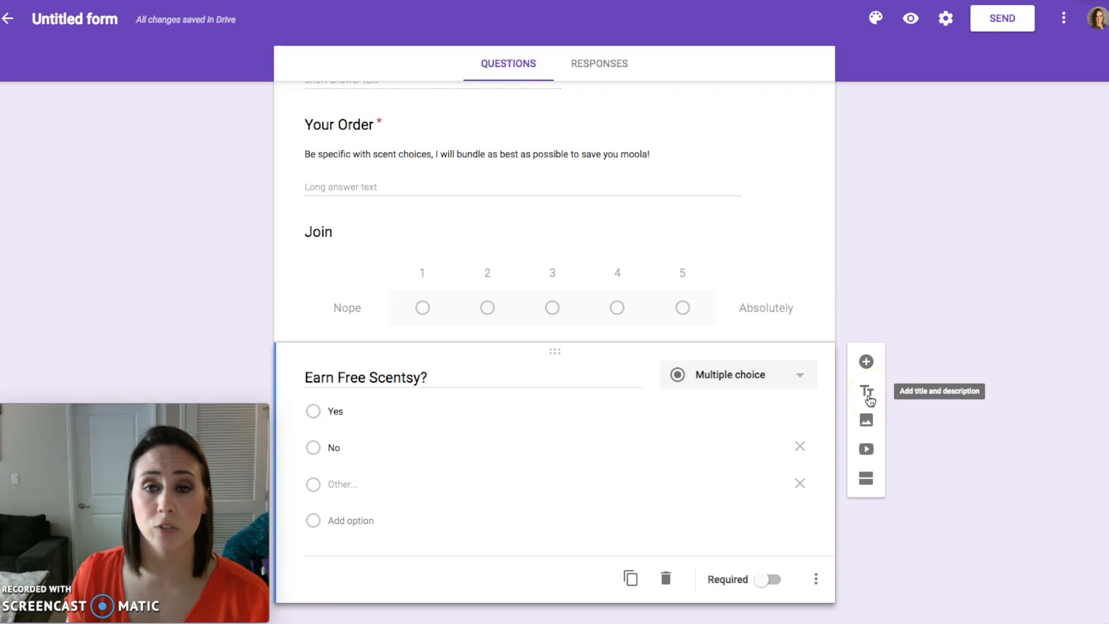
scroll("up", 3)
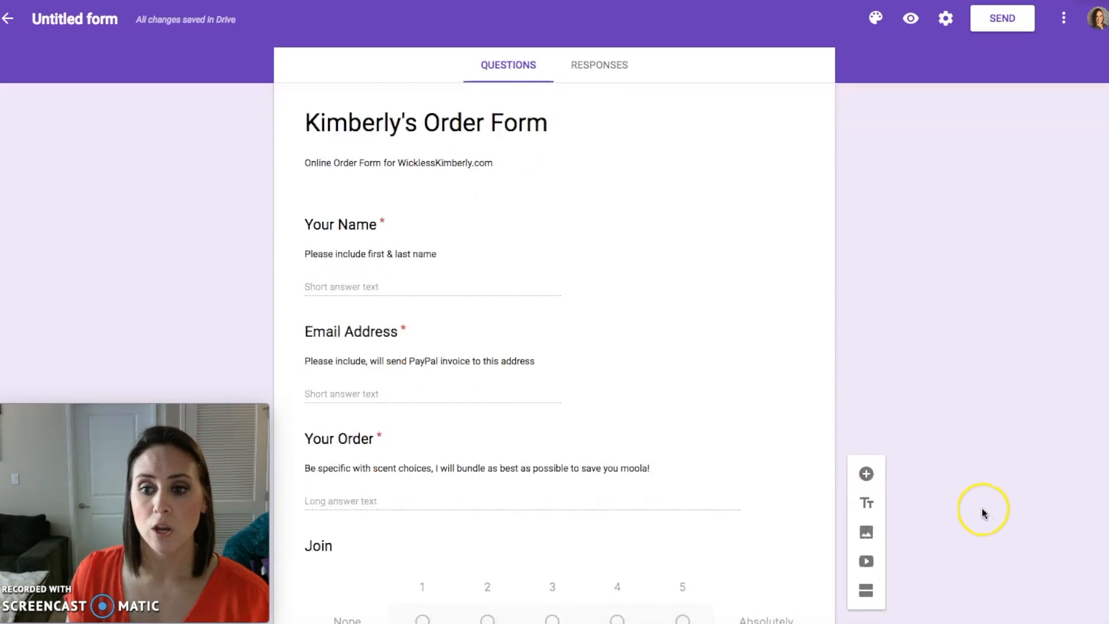
scroll("down", 3)
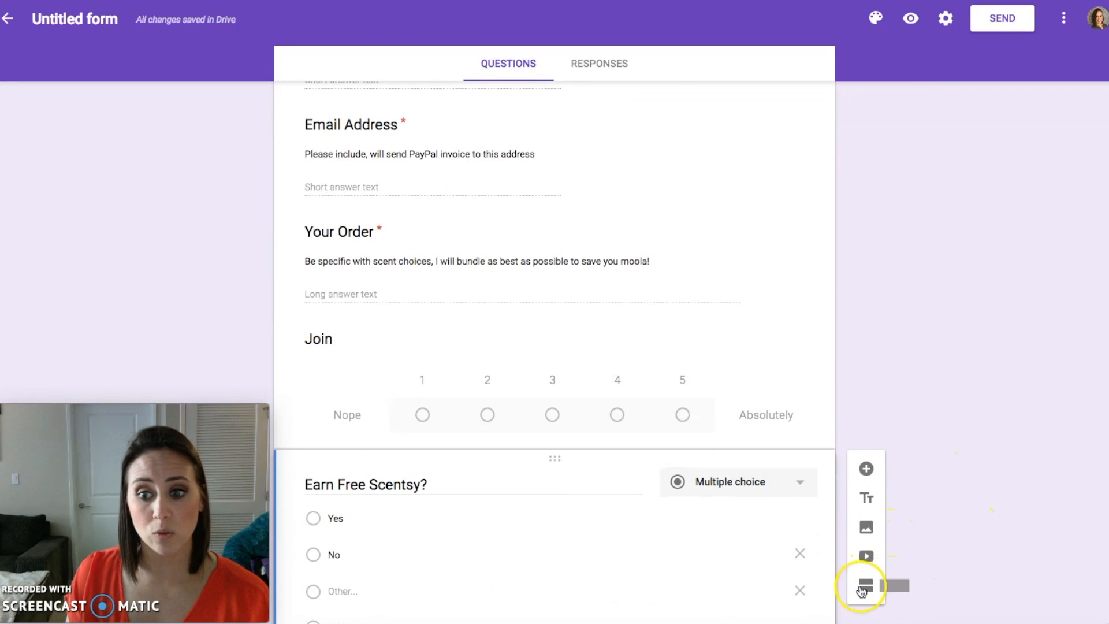
mouse_move(865, 587)
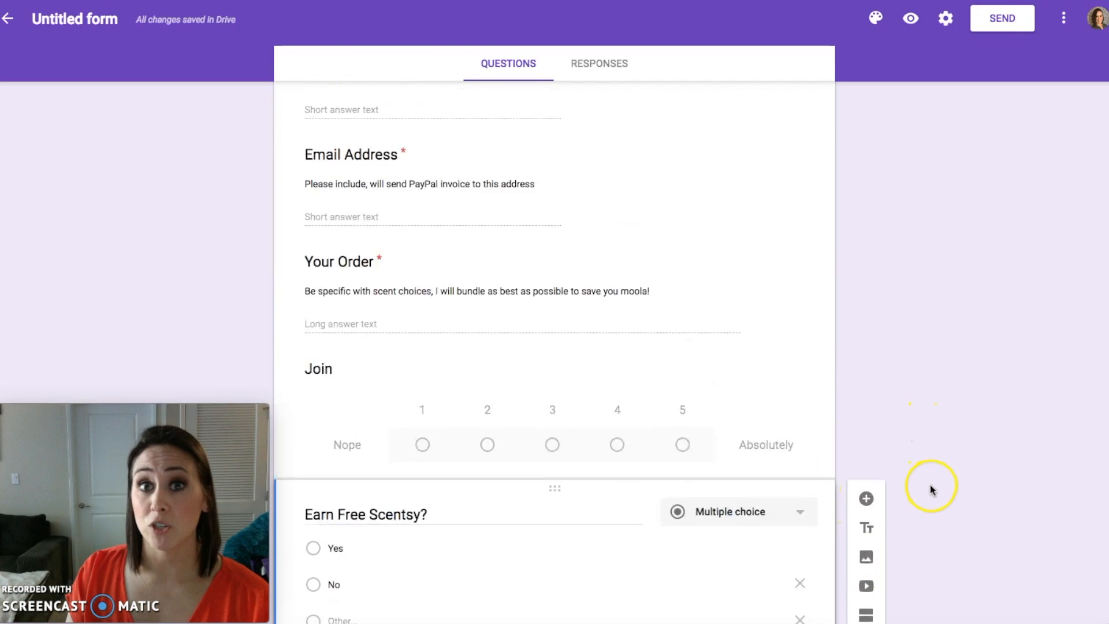
scroll("up", 3)
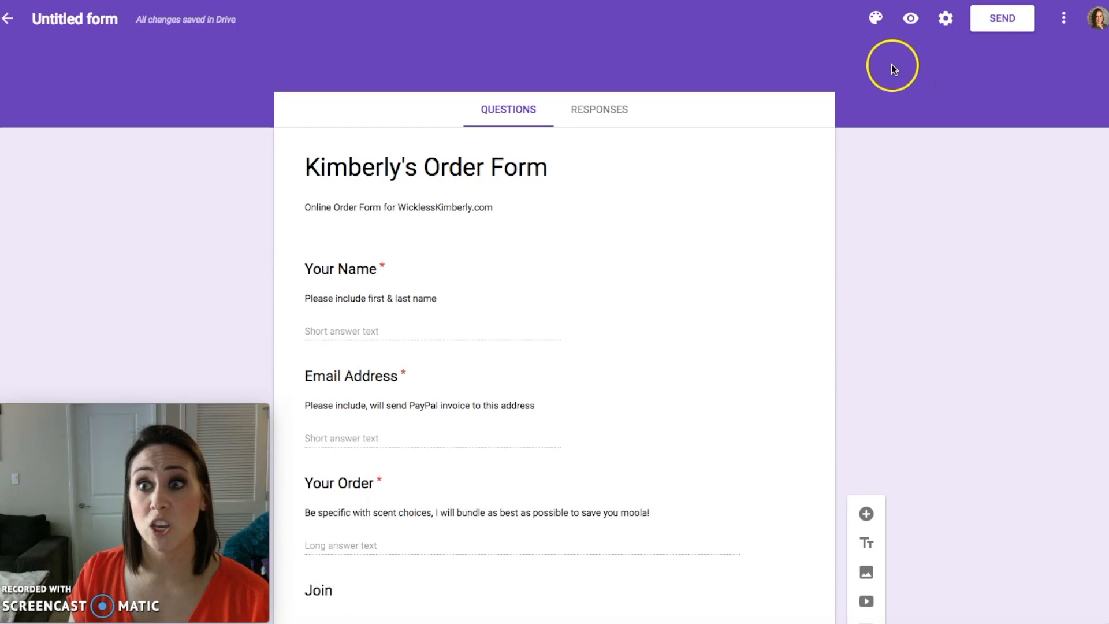
Step: Apply the yellow cupcake Party header theme, then preview the form as respondents see it
left_click(875, 18)
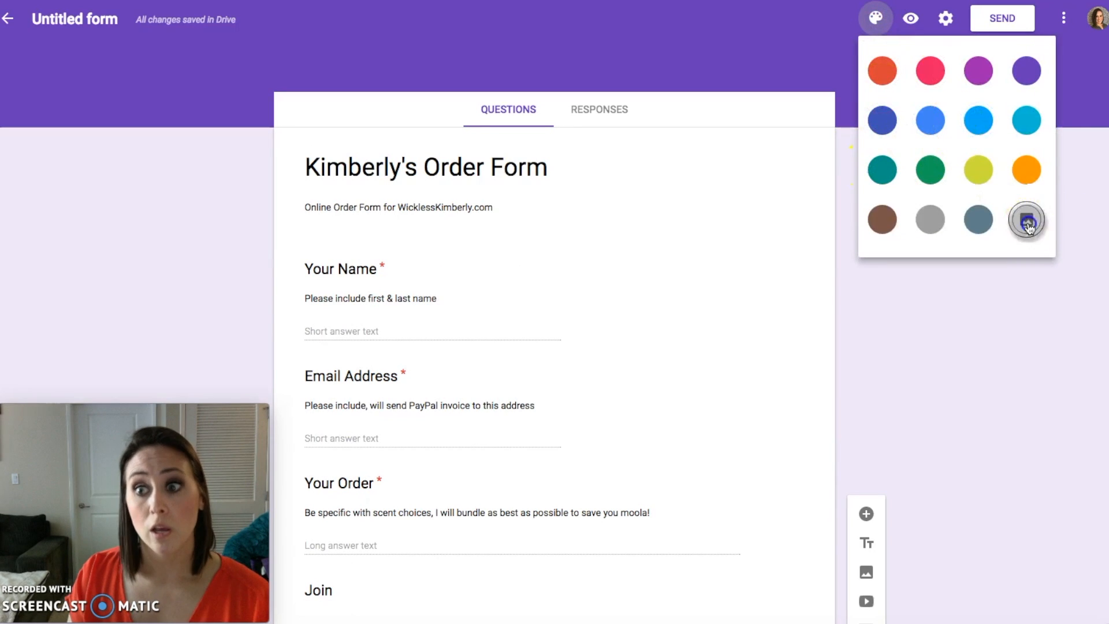
left_click(1025, 220)
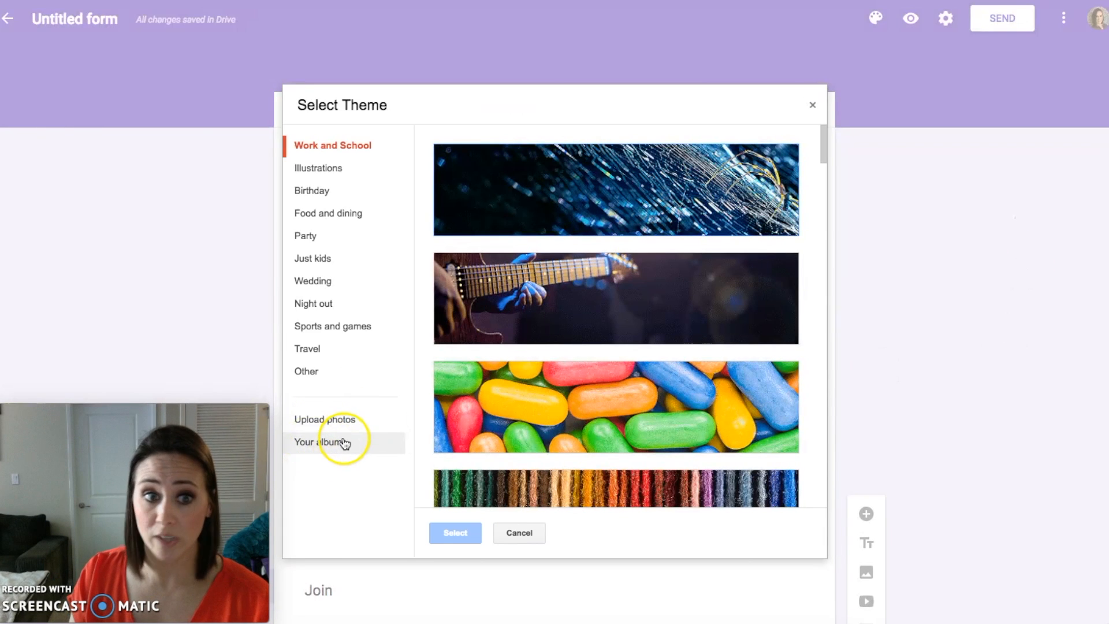
left_click(305, 236)
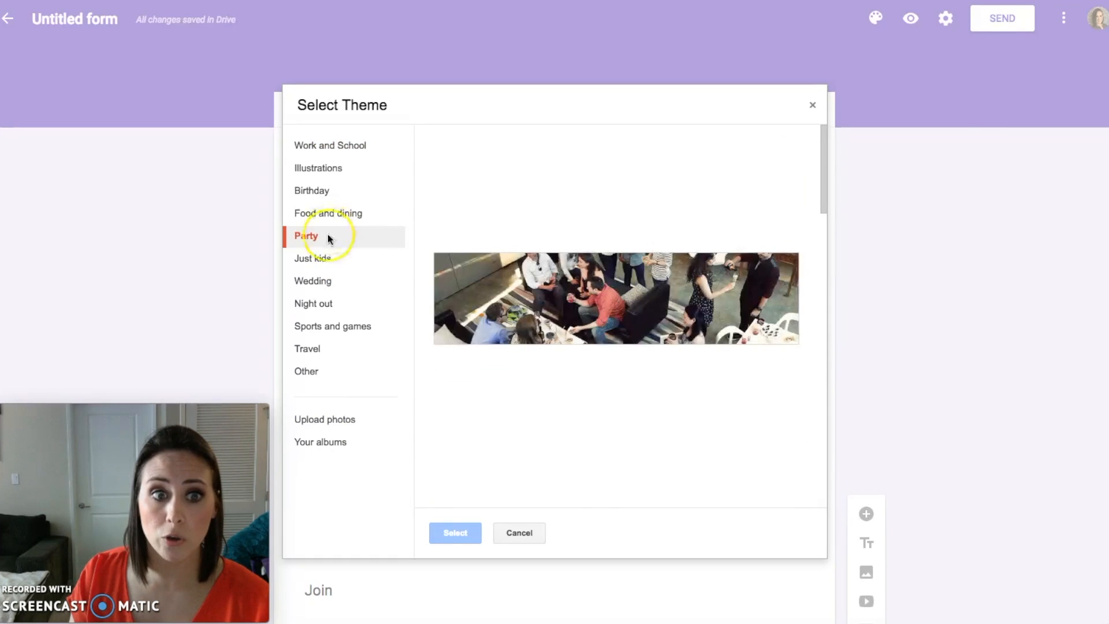
scroll("down", 3)
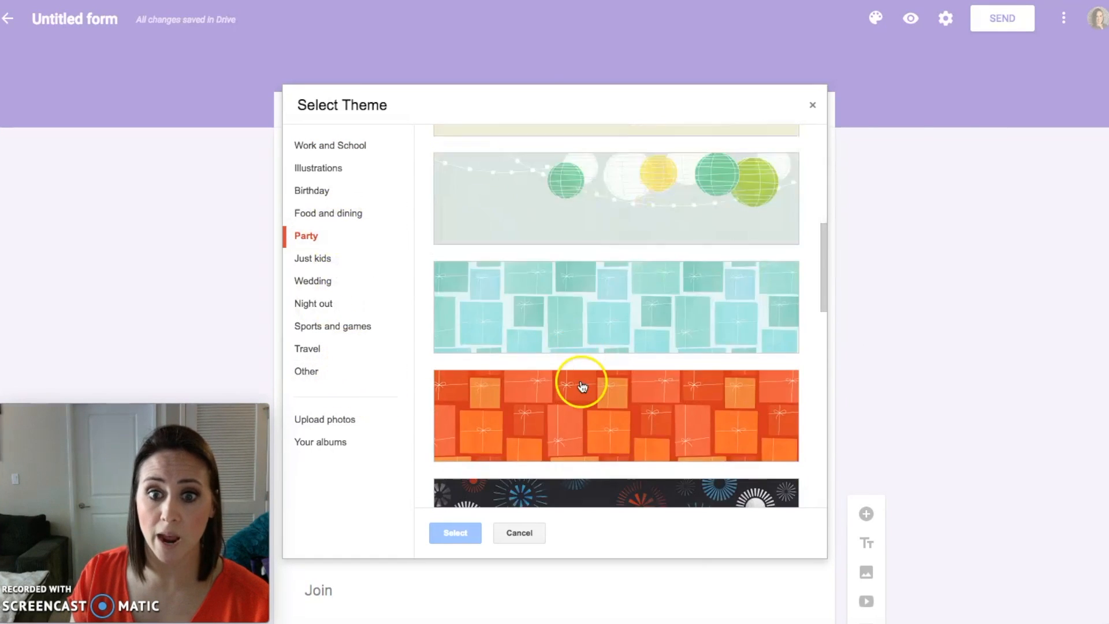
scroll("down", 3)
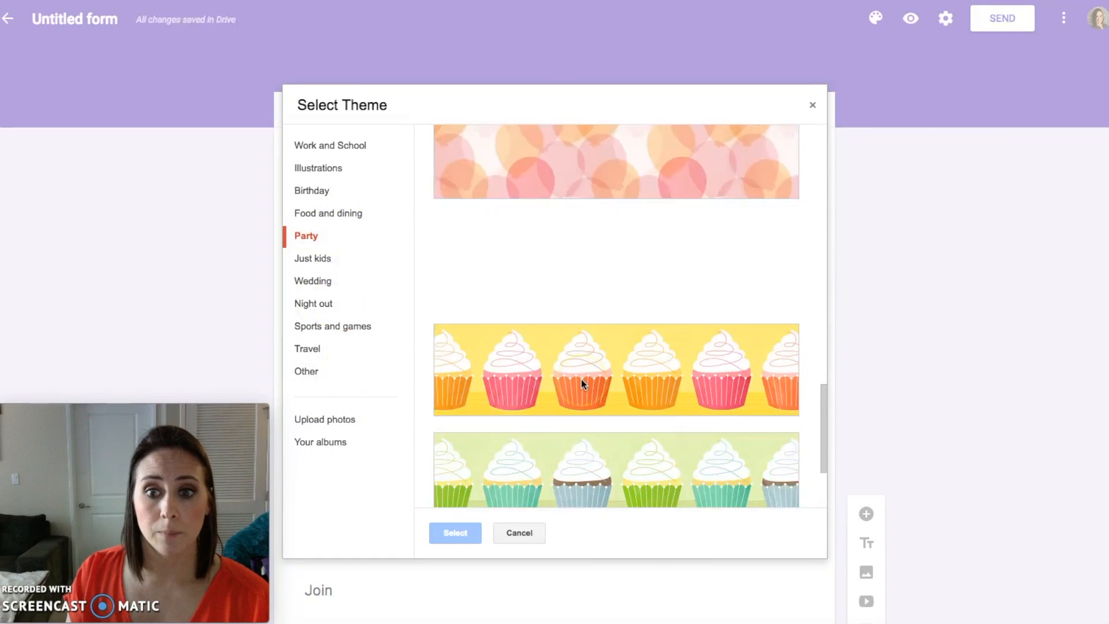
left_click(615, 369)
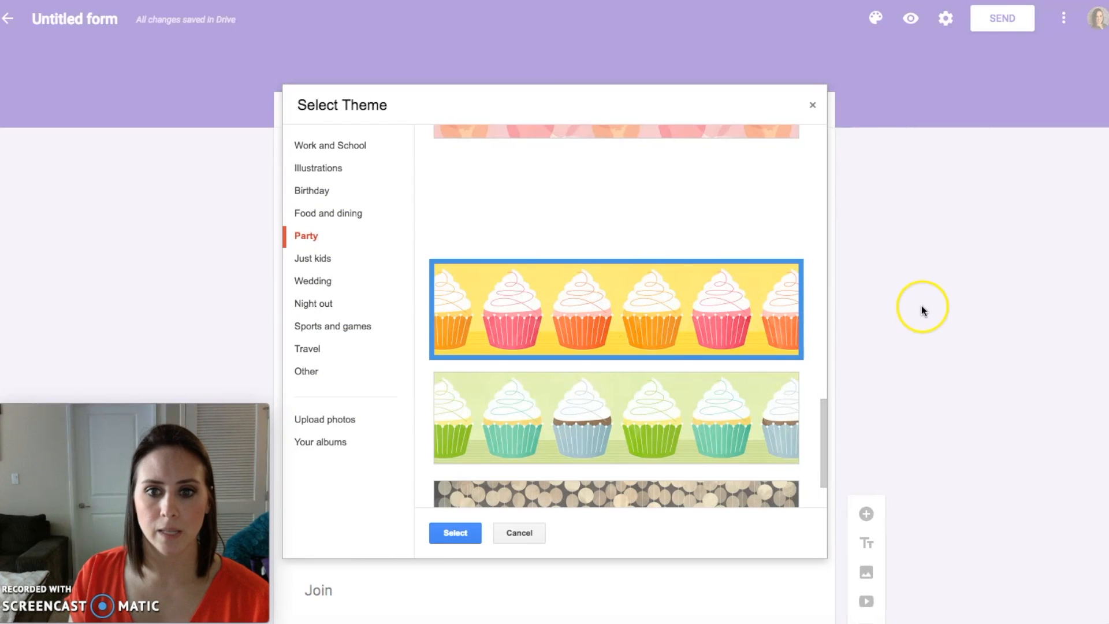
left_click(519, 533)
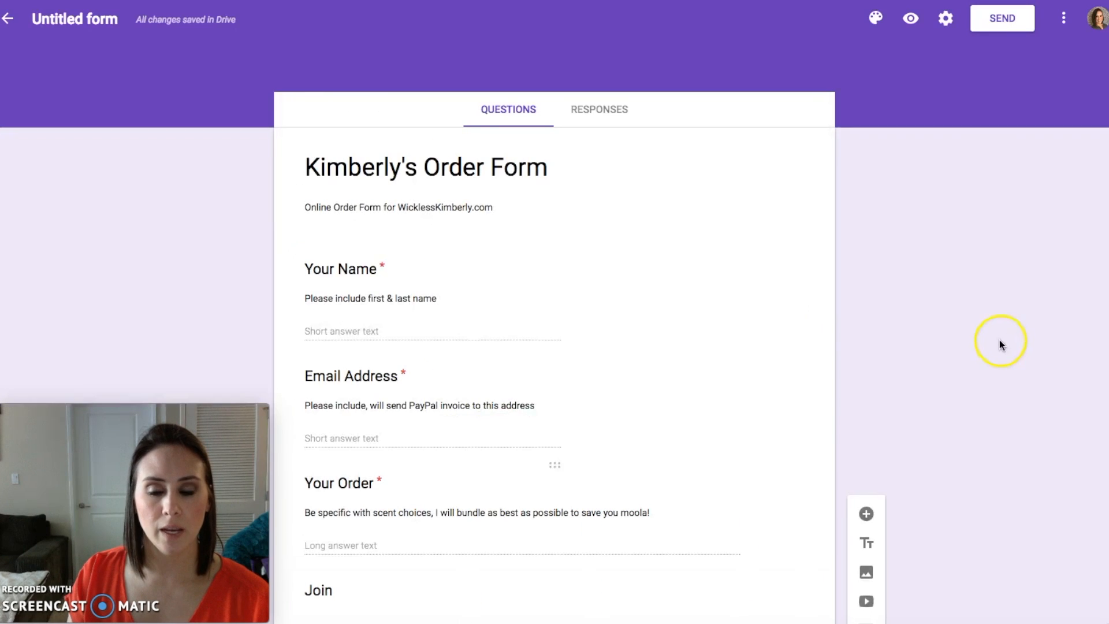
left_click(875, 18)
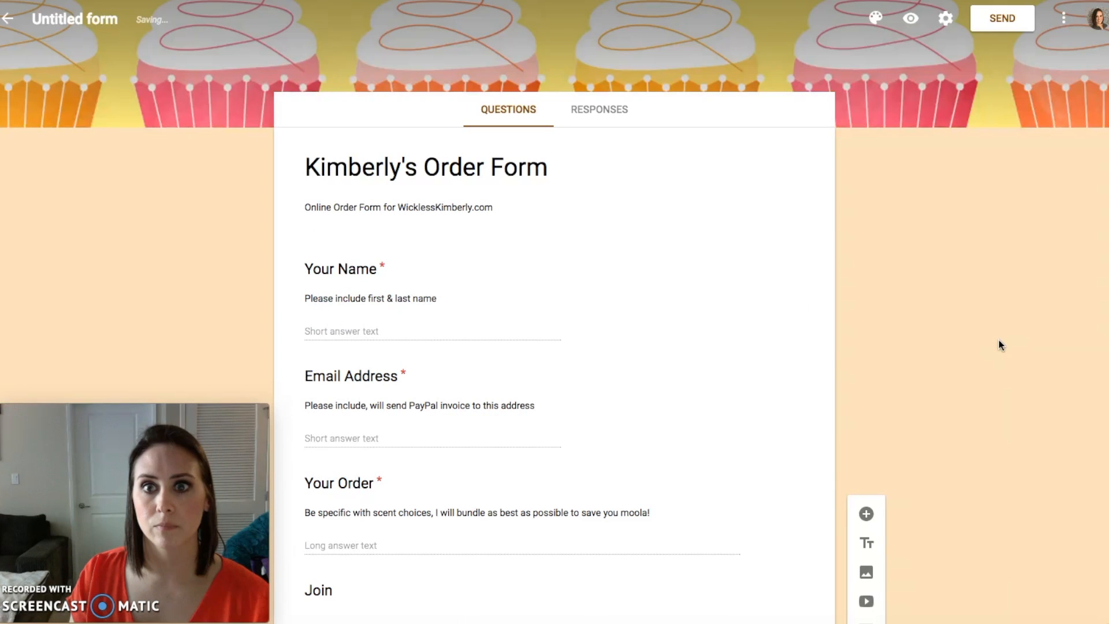
mouse_move(1036, 275)
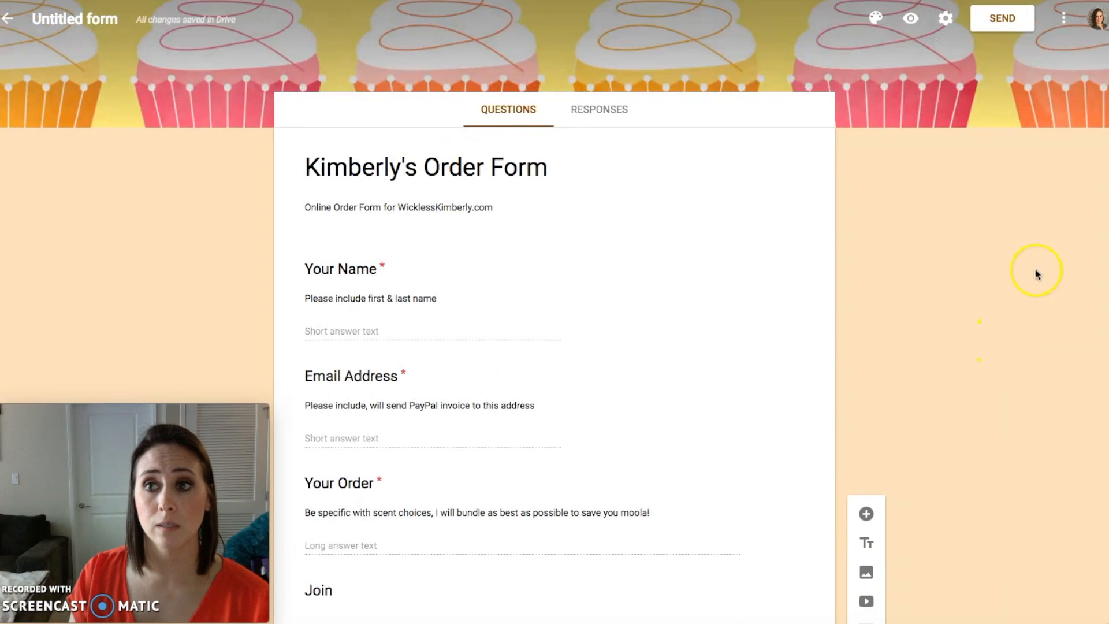
left_click(910, 18)
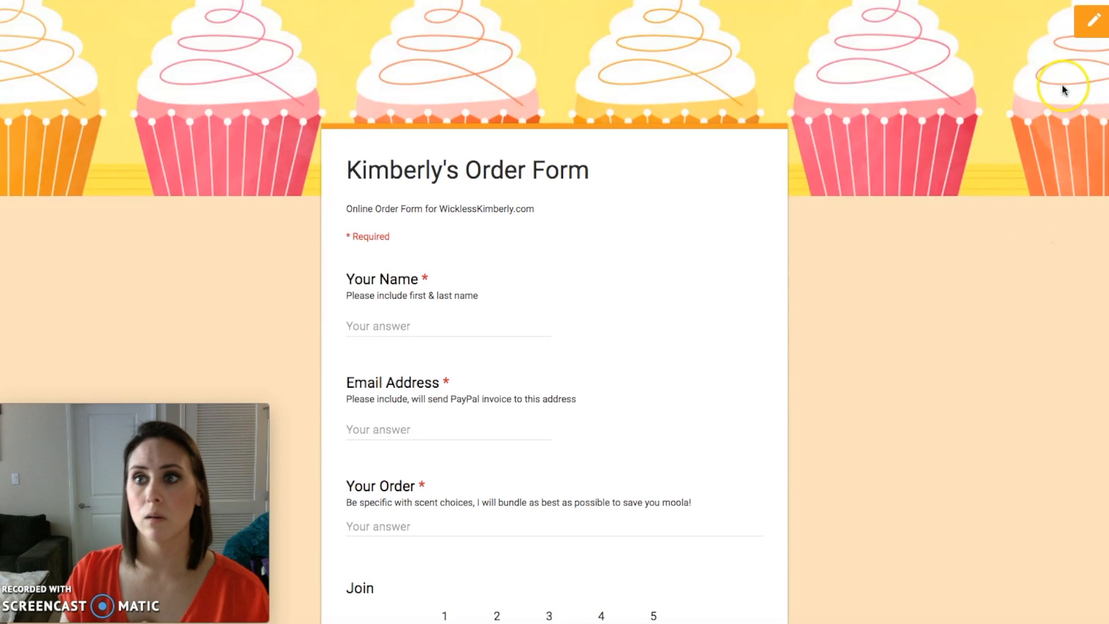
left_click(1091, 19)
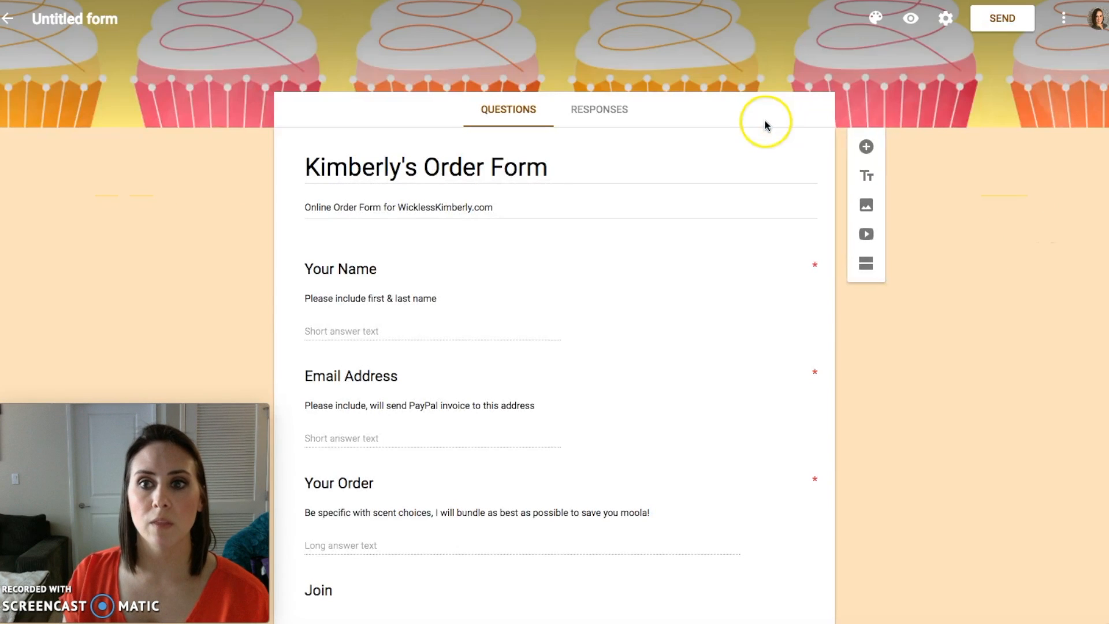
mouse_move(615, 82)
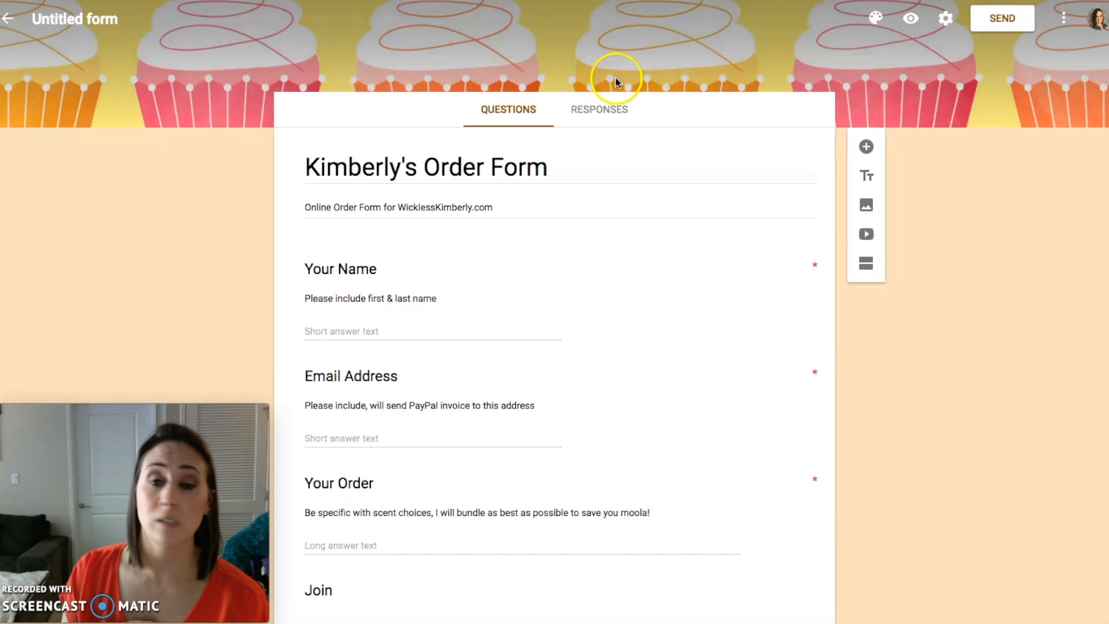
Step: From the Responses tab, create a new linked response spreadsheet, 'Untitled form (Responses)'
left_click(599, 110)
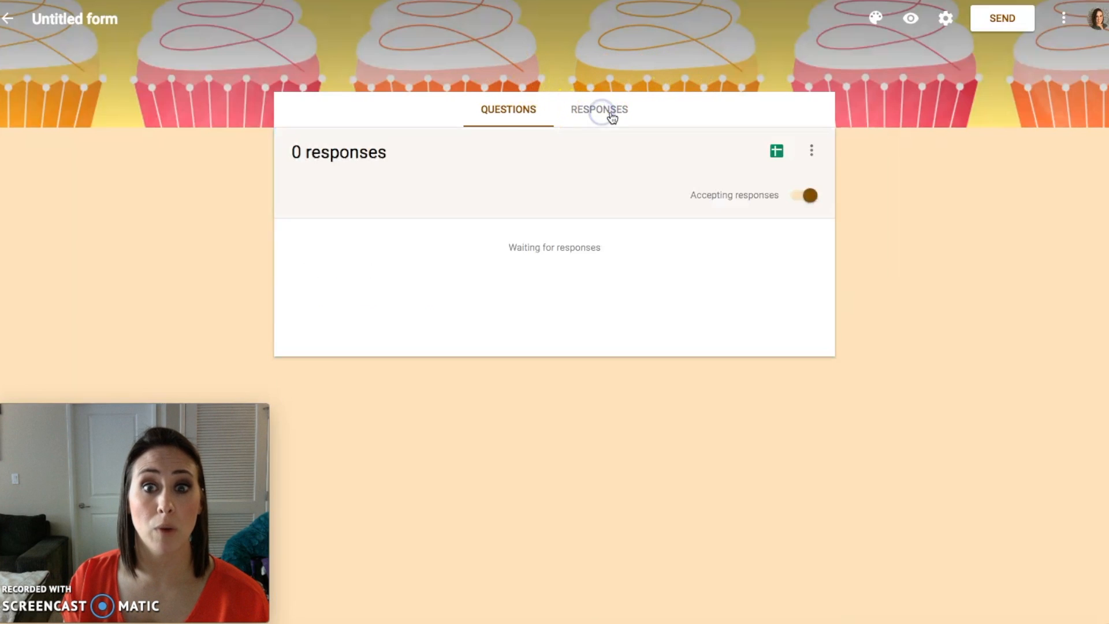
left_click(599, 110)
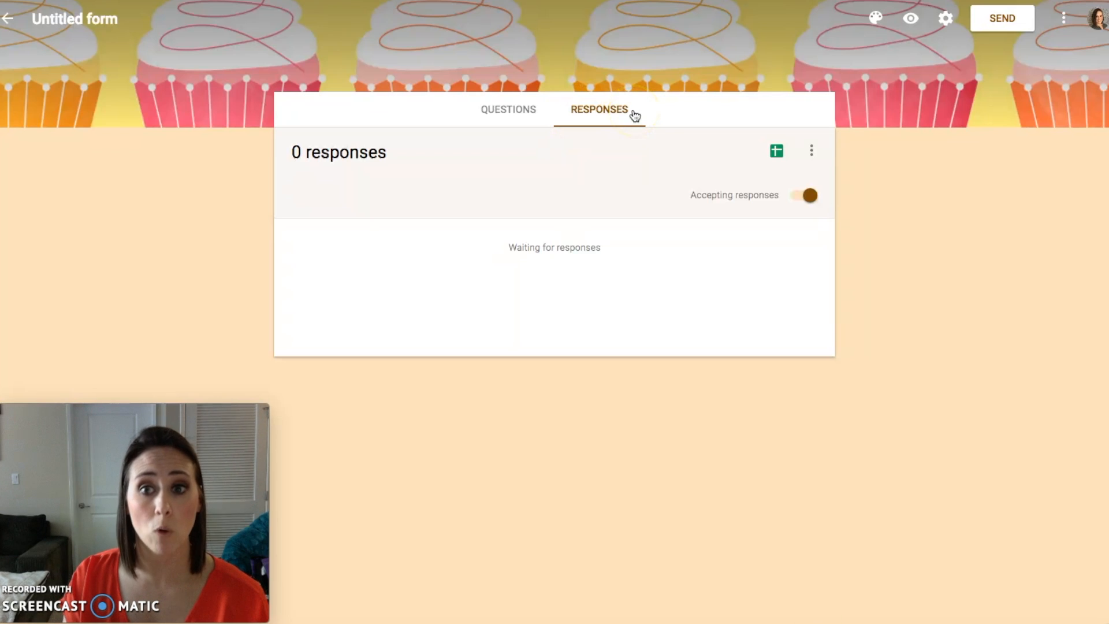
mouse_move(740, 151)
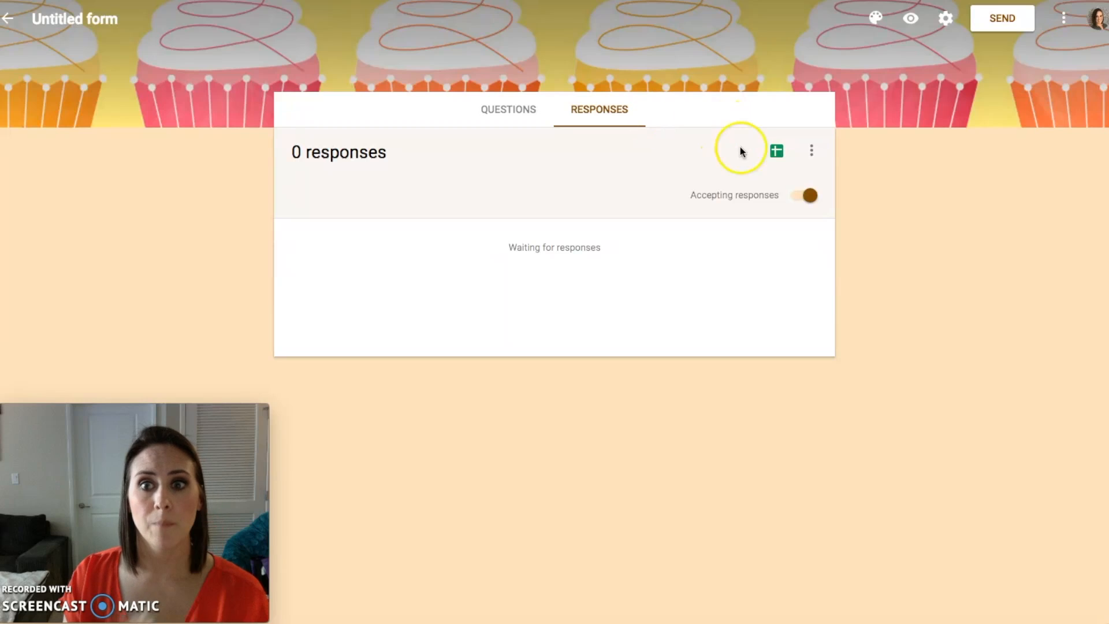
mouse_move(776, 150)
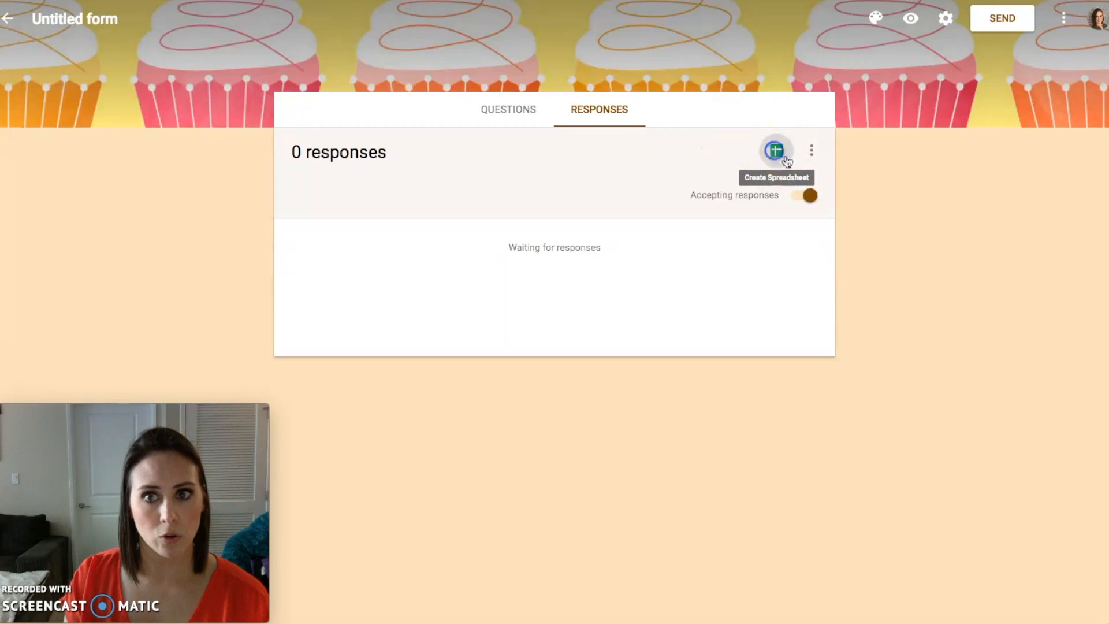
left_click(774, 151)
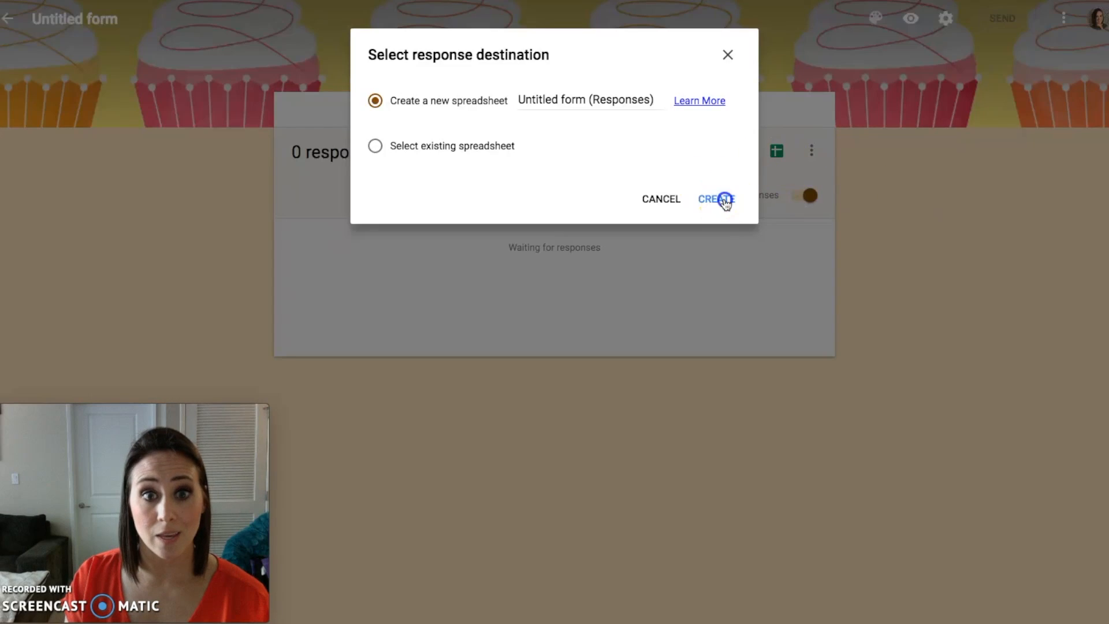
left_click(715, 199)
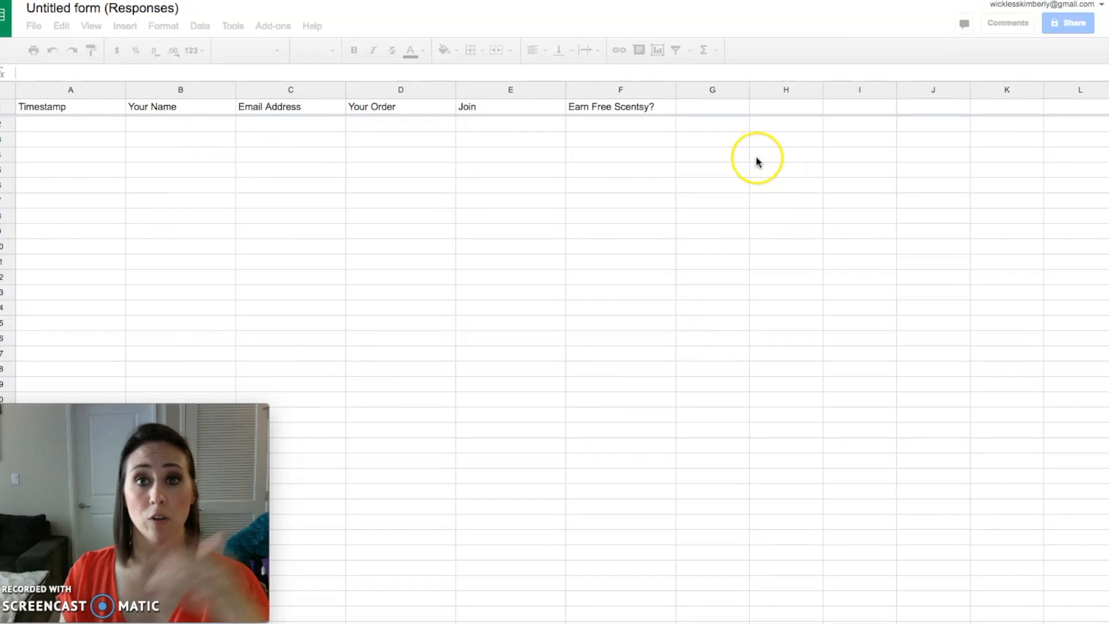
mouse_move(507, 184)
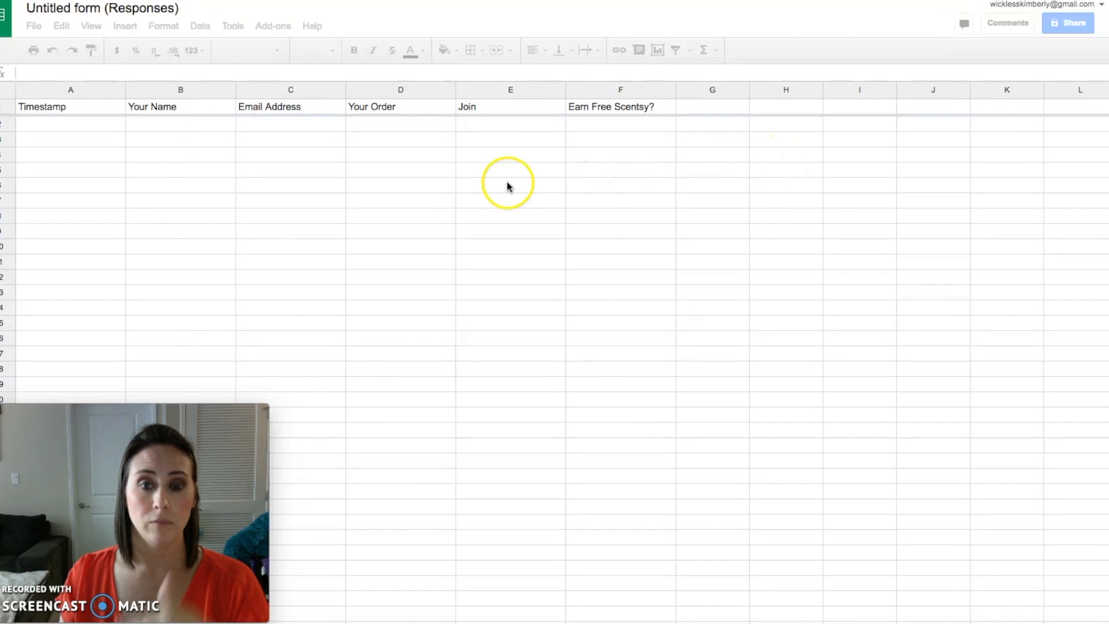
Step: Add a notification rule emailing right away whenever a user submits the form
left_click(232, 26)
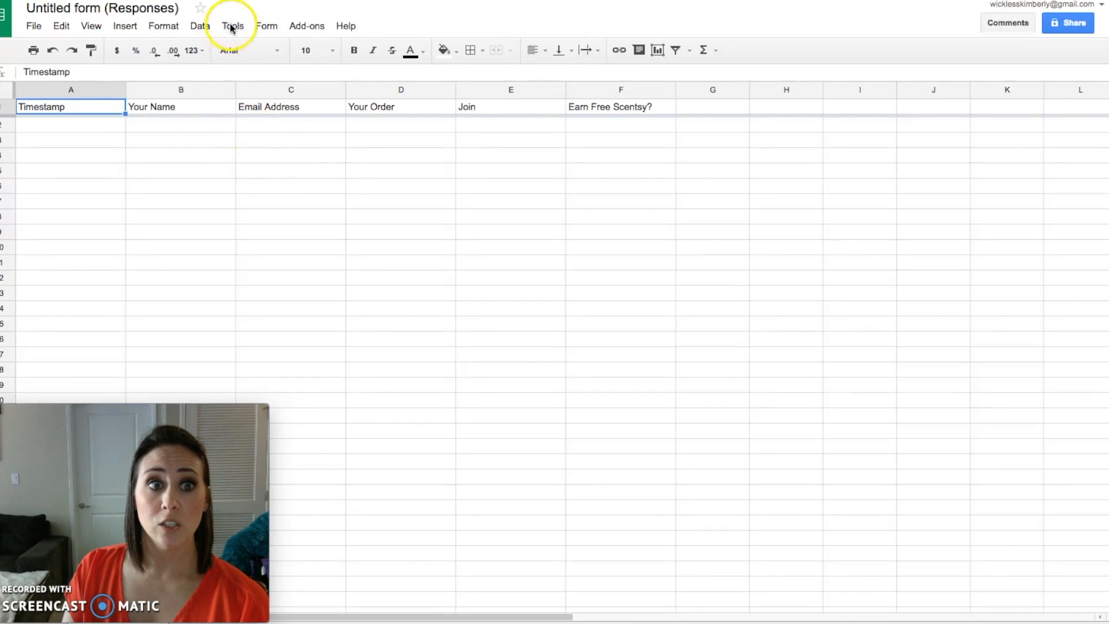
left_click(232, 26)
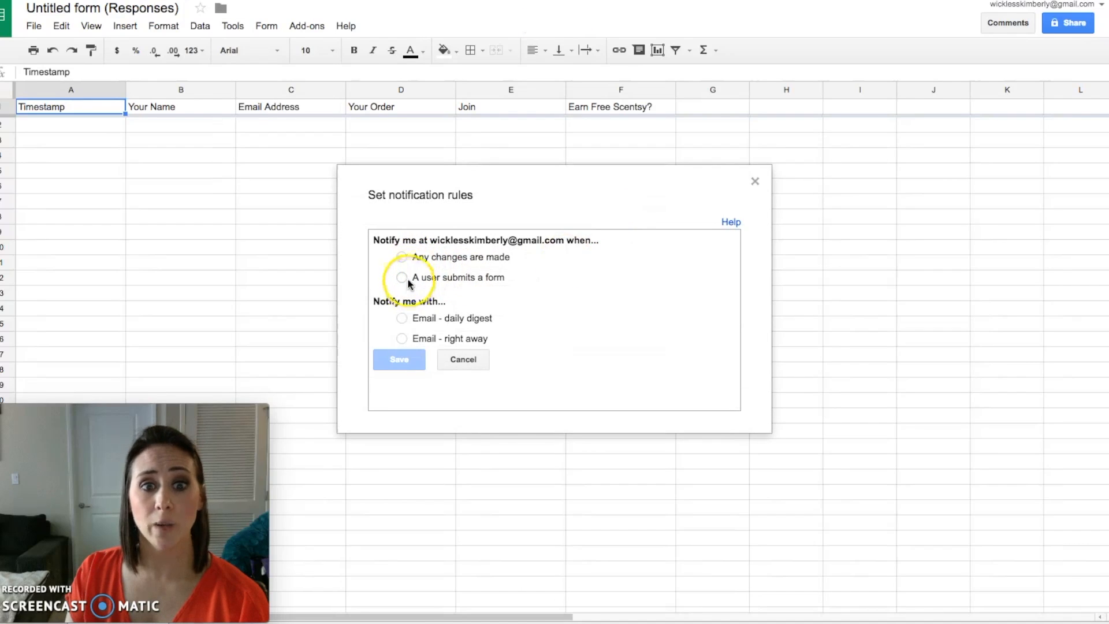
left_click(402, 277)
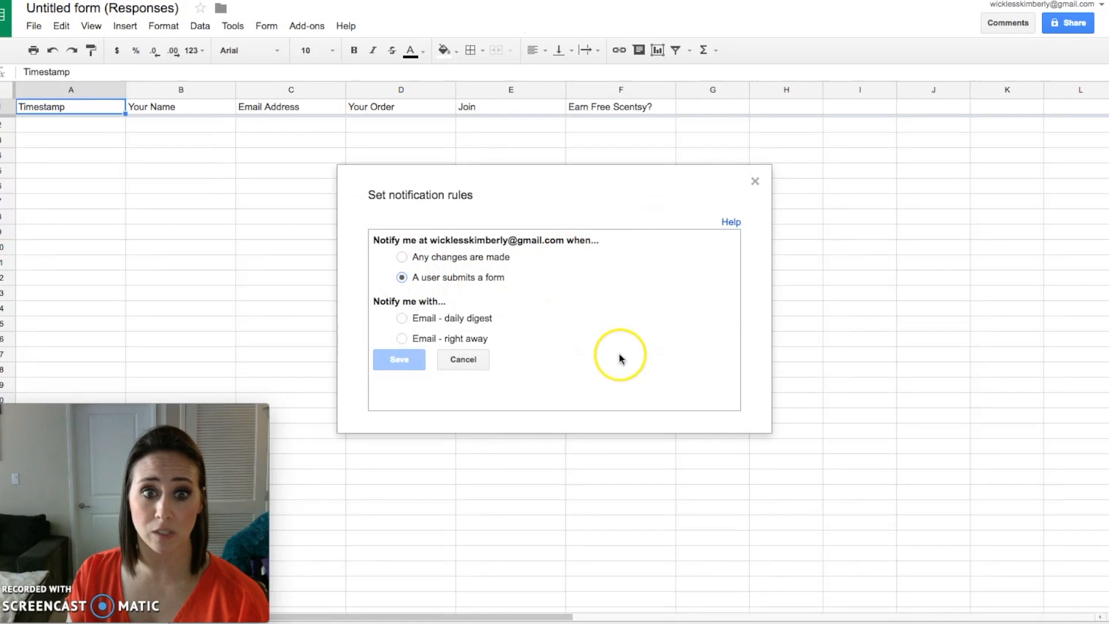
left_click(402, 338)
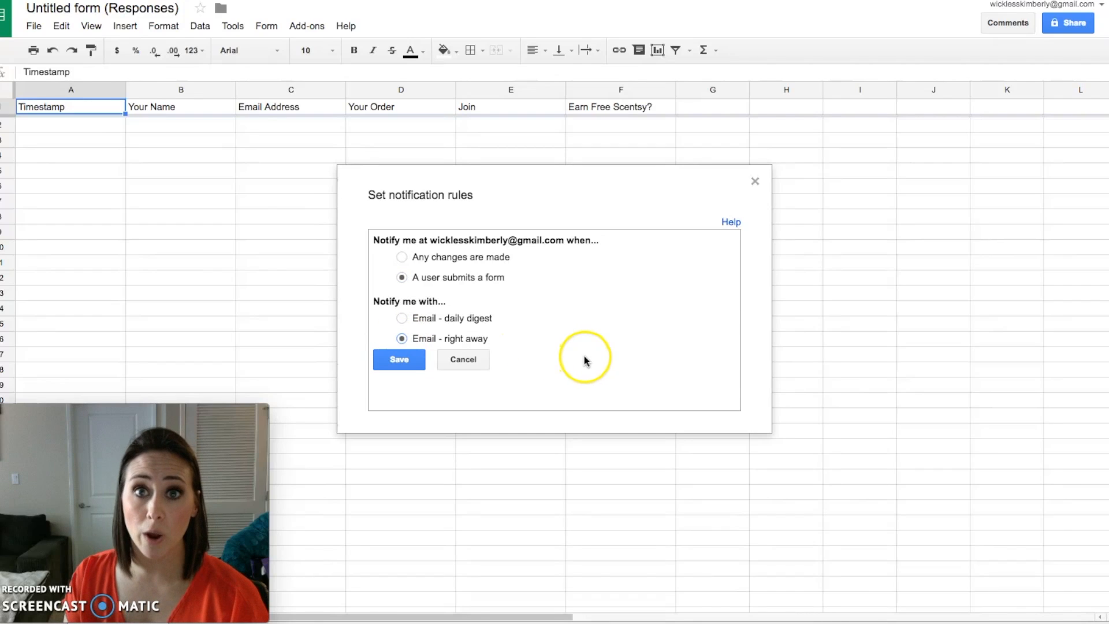
mouse_move(586, 359)
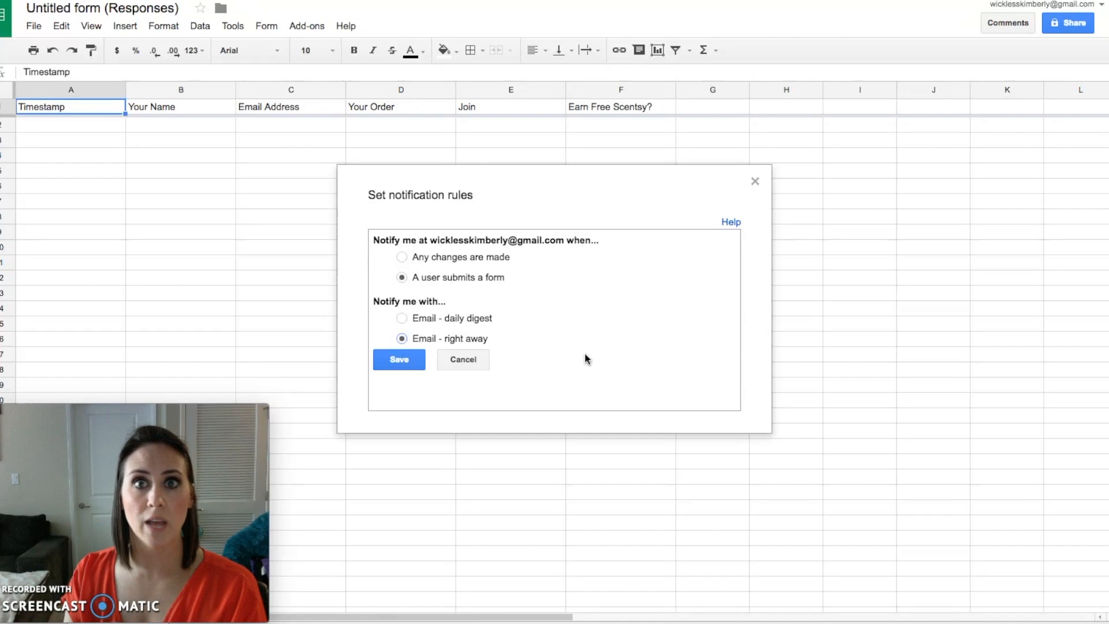
mouse_move(450, 304)
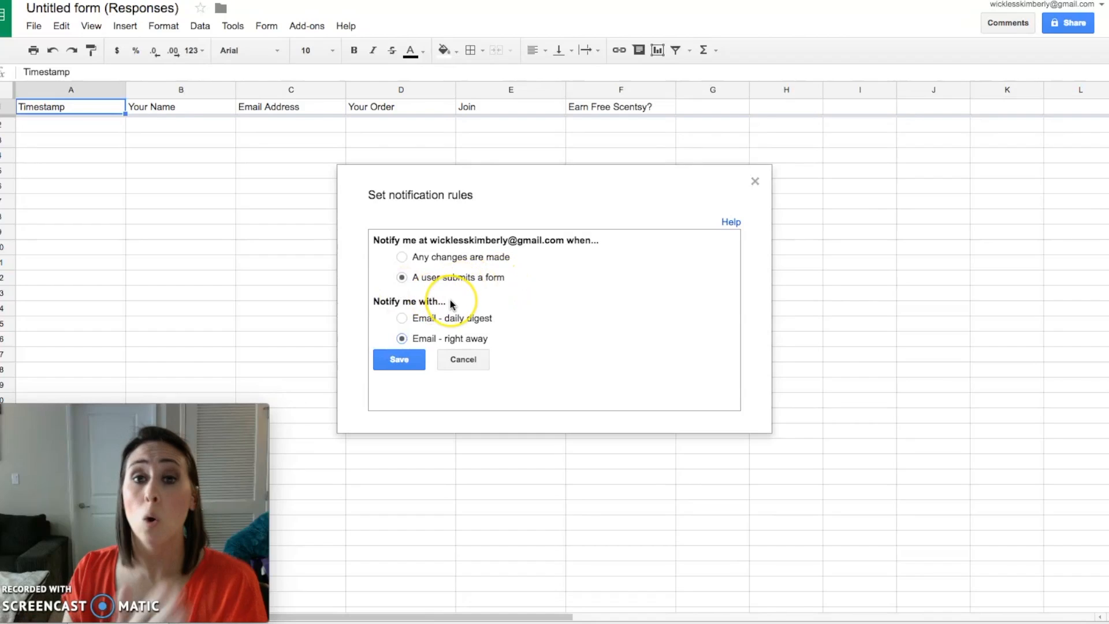
mouse_move(755, 181)
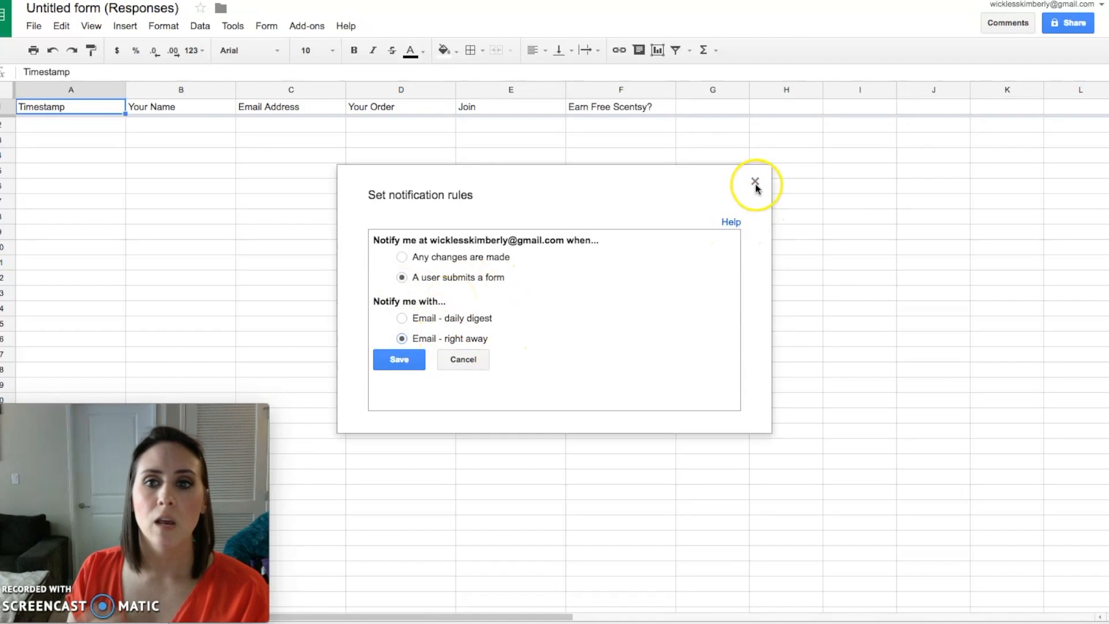
left_click(755, 182)
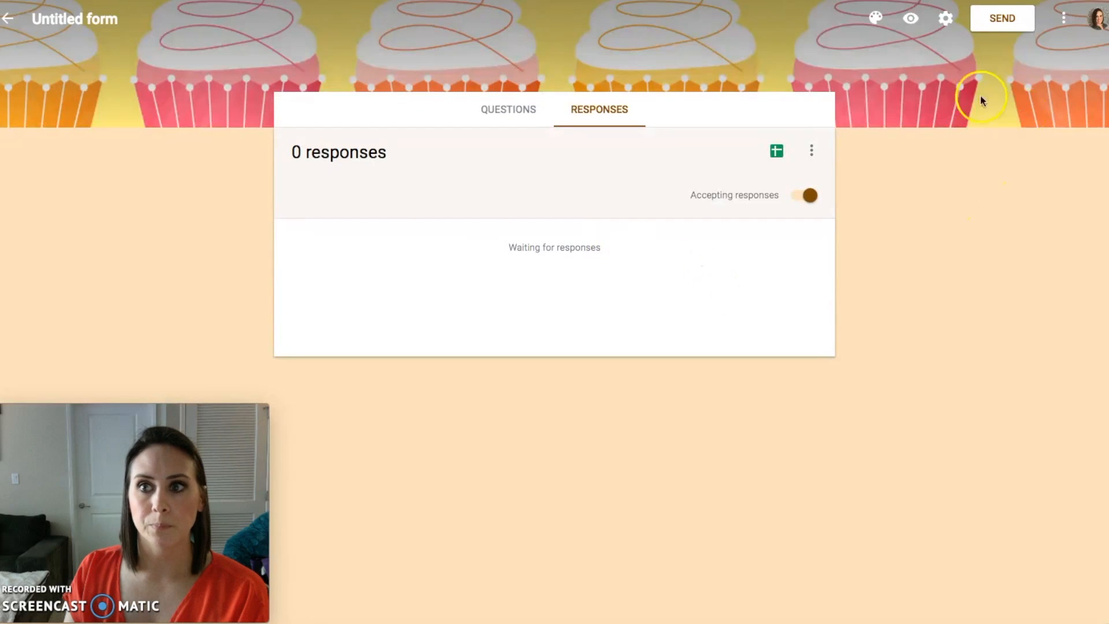
Step: Generate a shortened goo.gl share link for the form, then close the Send dialog
left_click(1002, 18)
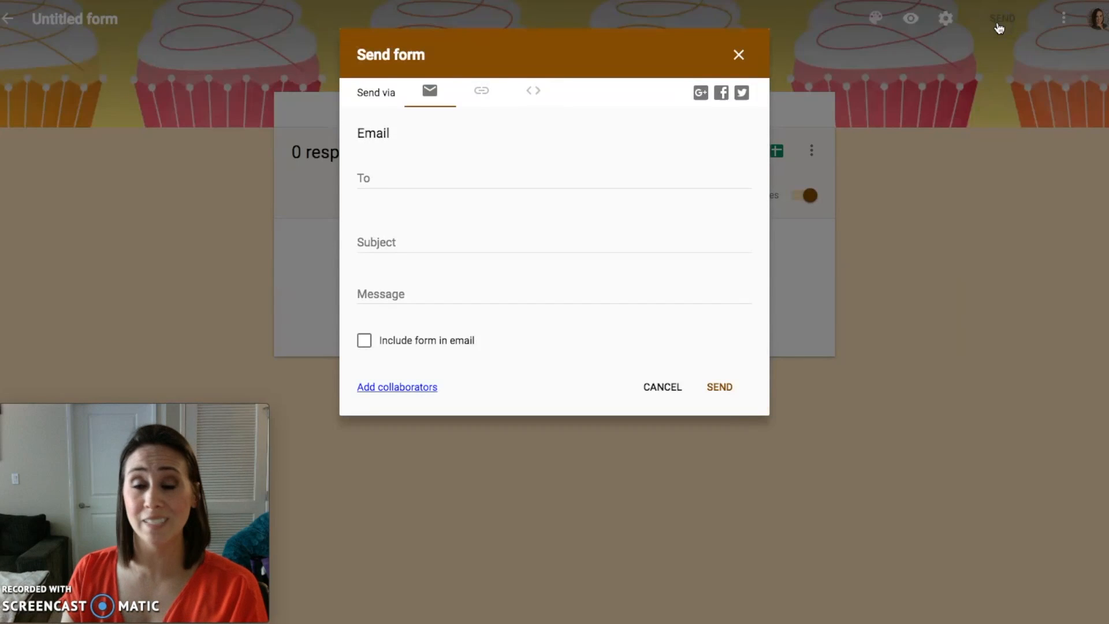
mouse_move(486, 139)
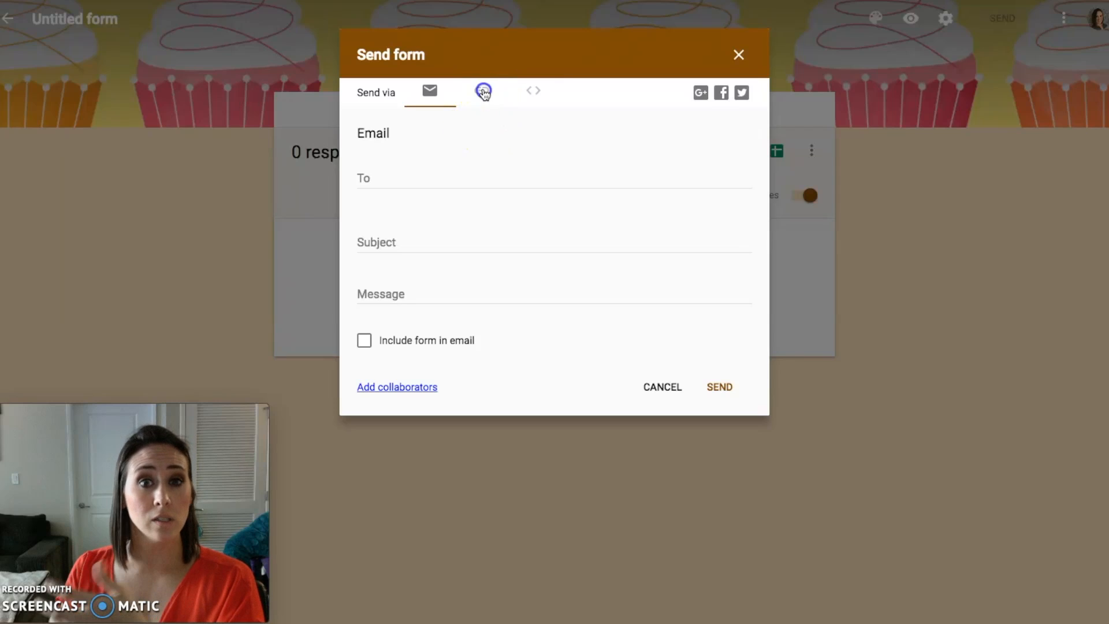
left_click(481, 91)
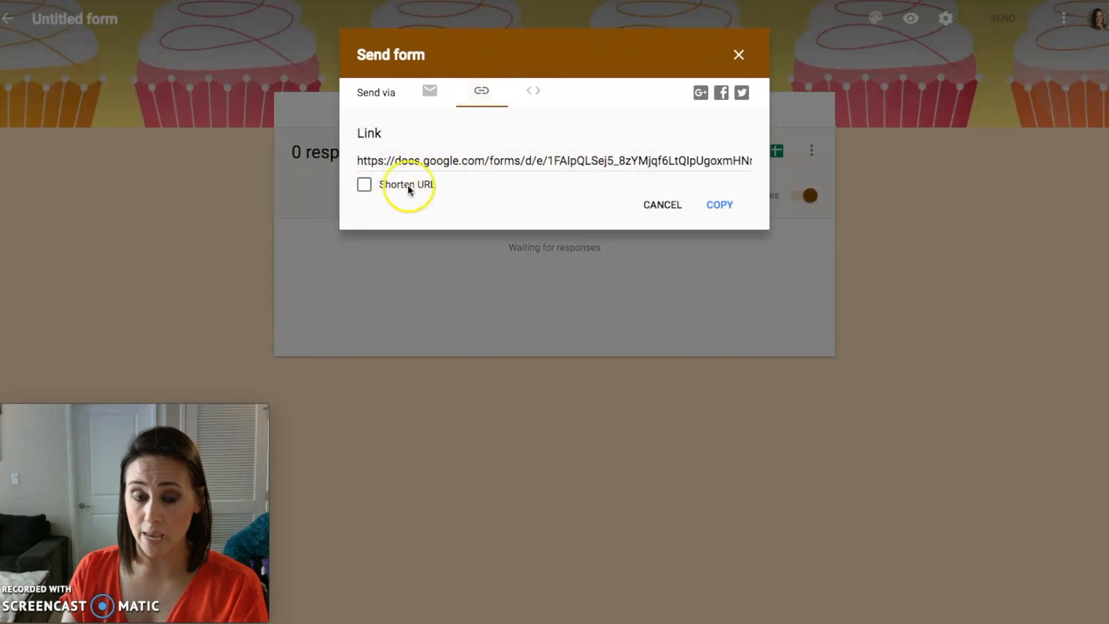
left_click(364, 185)
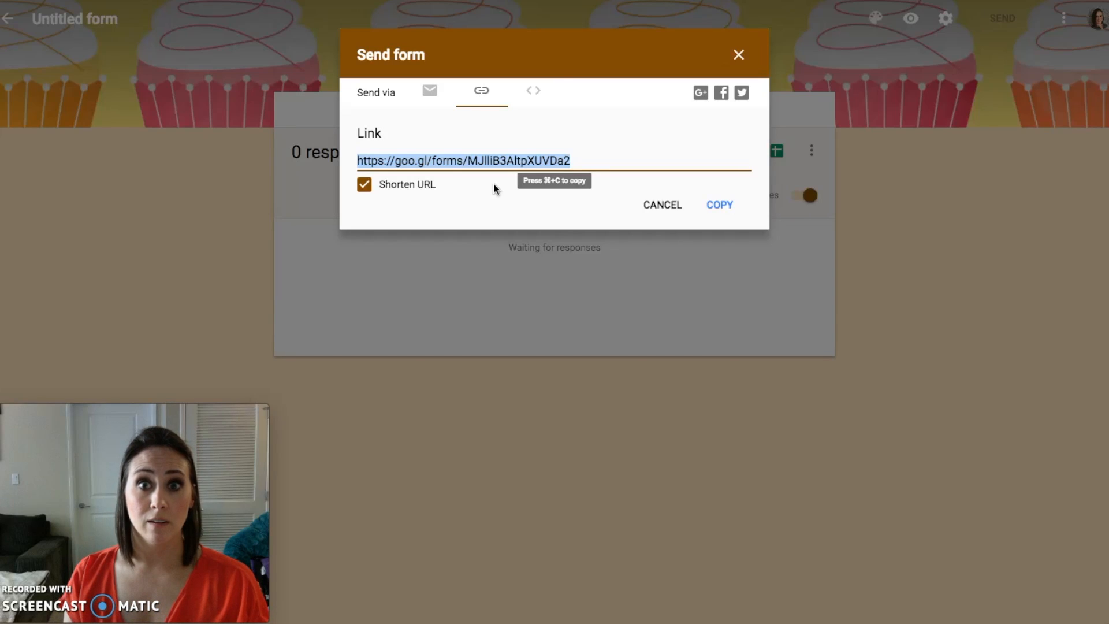
mouse_move(932, 151)
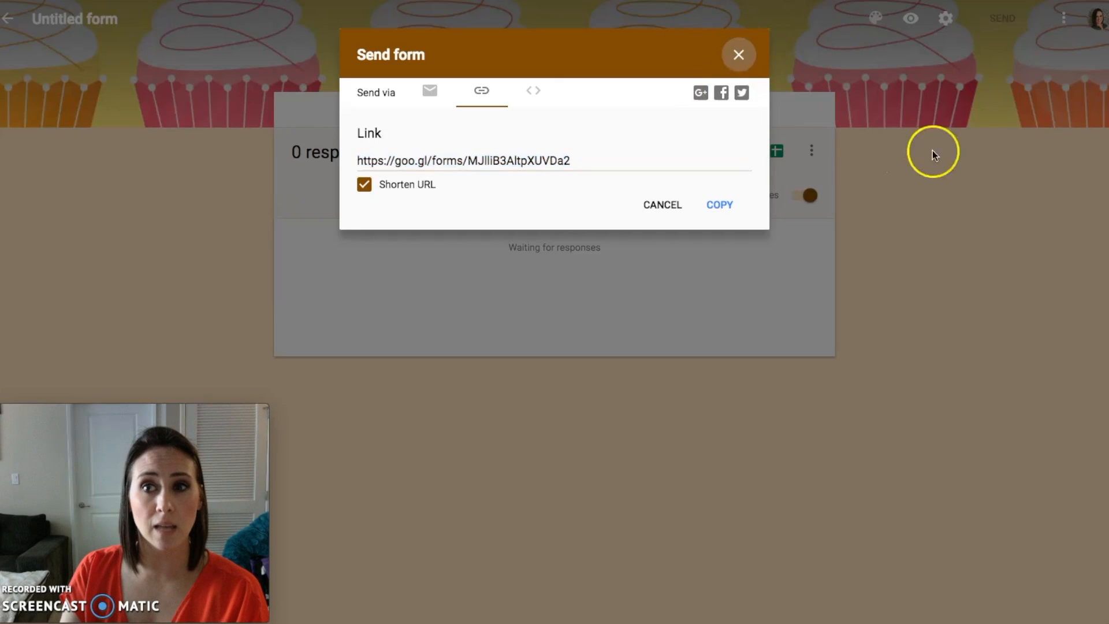
left_click(738, 55)
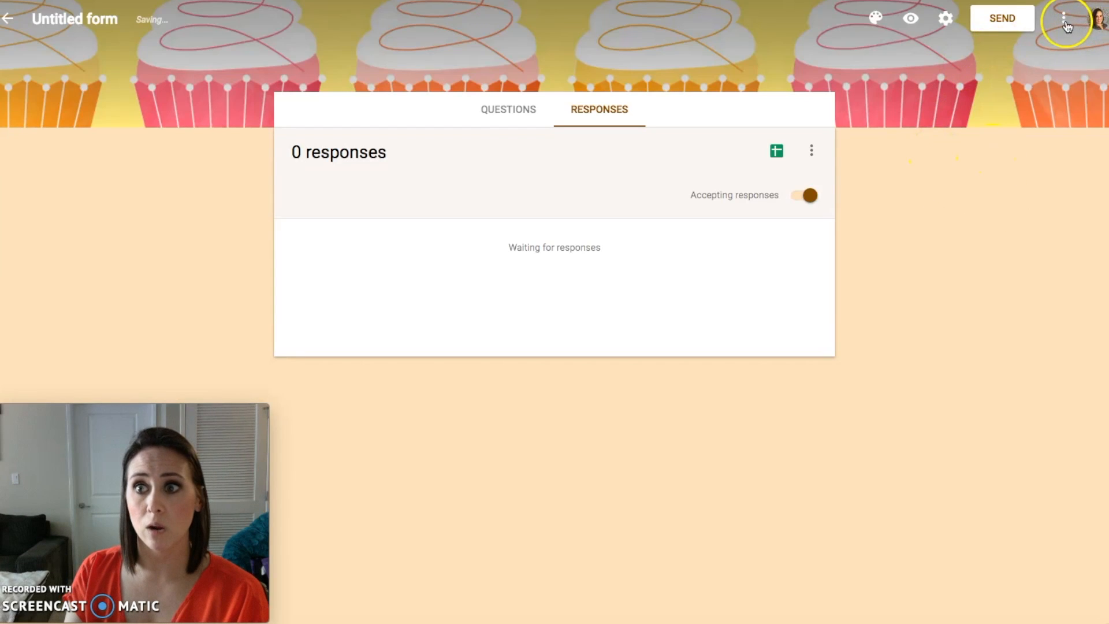
mouse_move(90, 62)
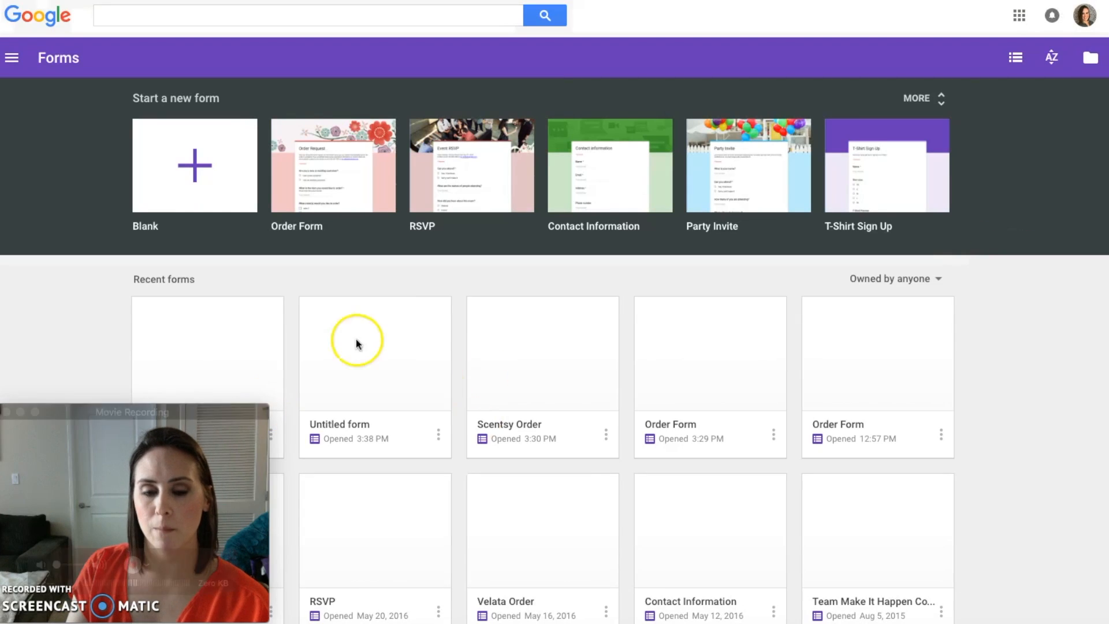
Step: Open the finished Scentsy order form from the Forms home page
left_click(541, 352)
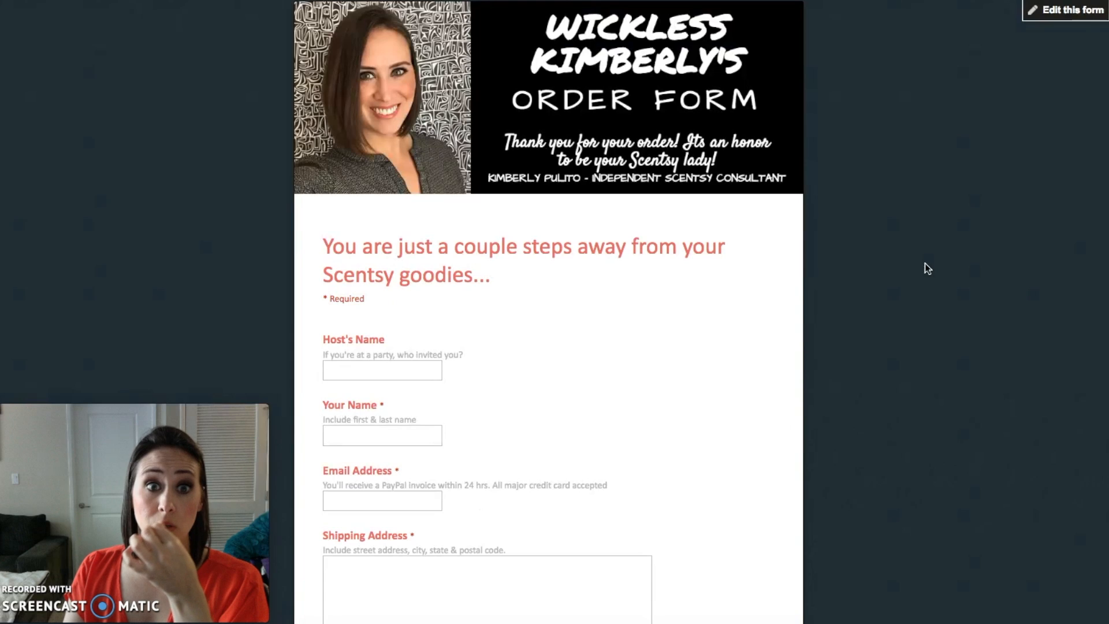
mouse_move(502, 157)
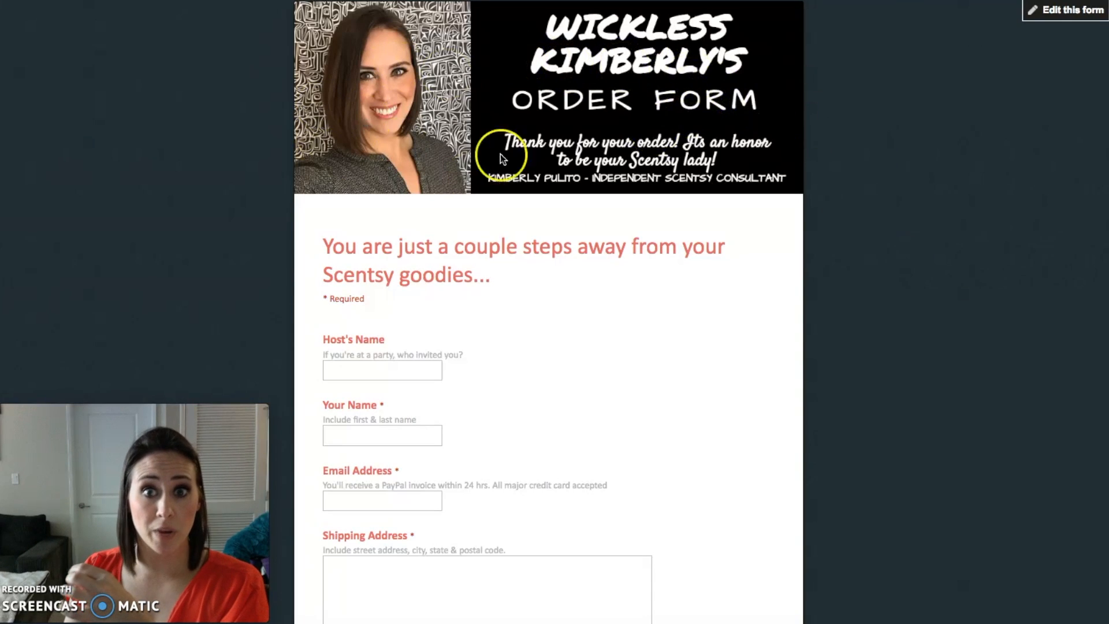
mouse_move(767, 127)
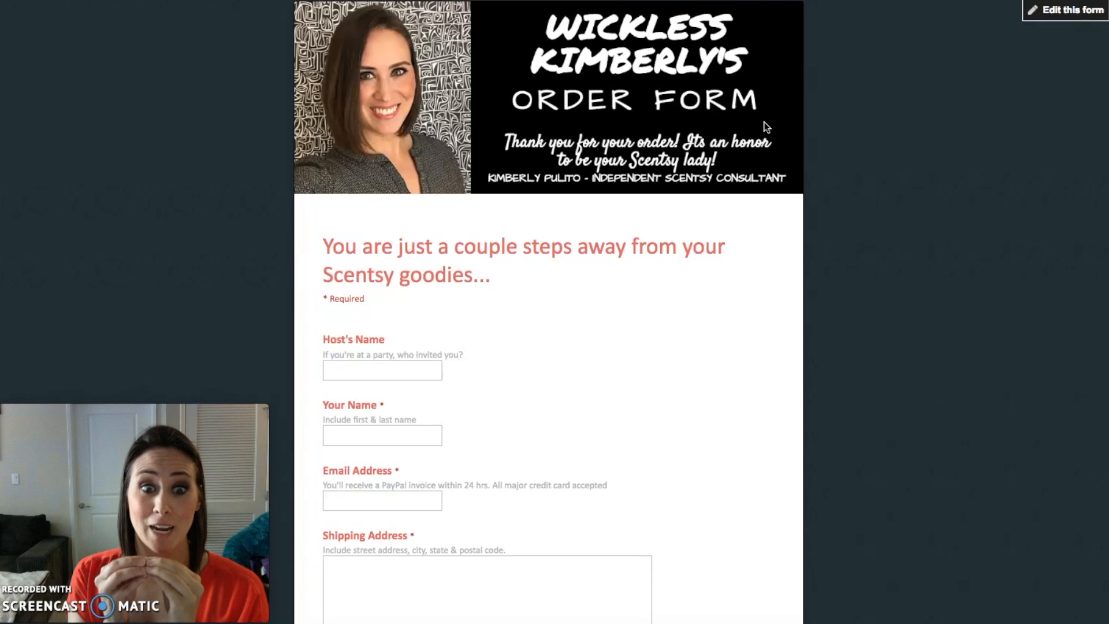
mouse_move(849, 227)
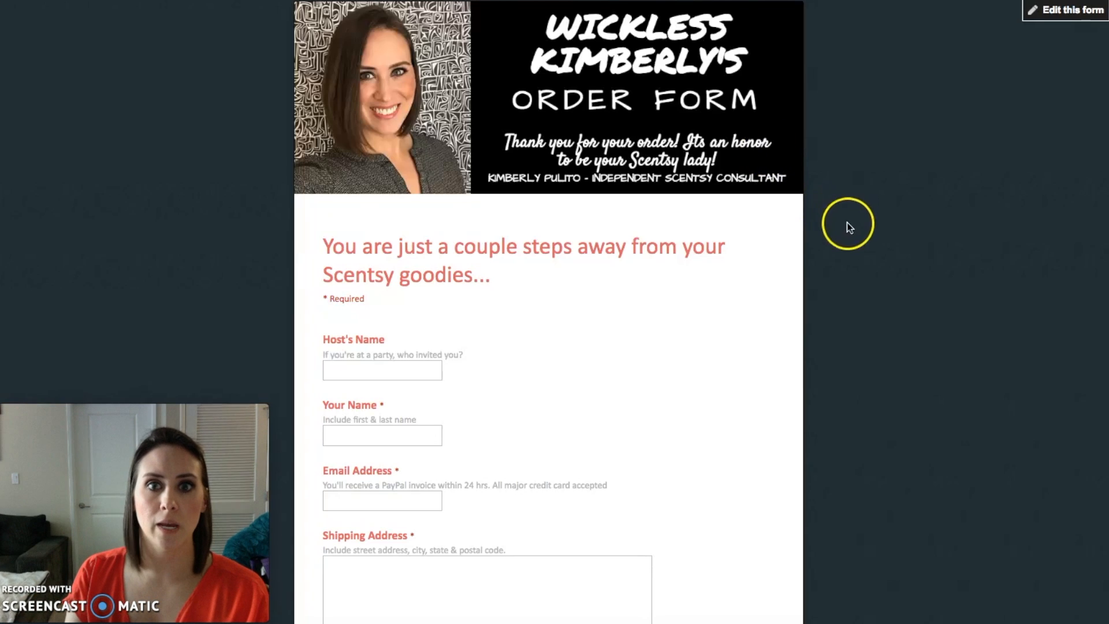
Step: Scroll through the live Scentsy form to its Submit button, then return to recent forms
scroll("down", 3)
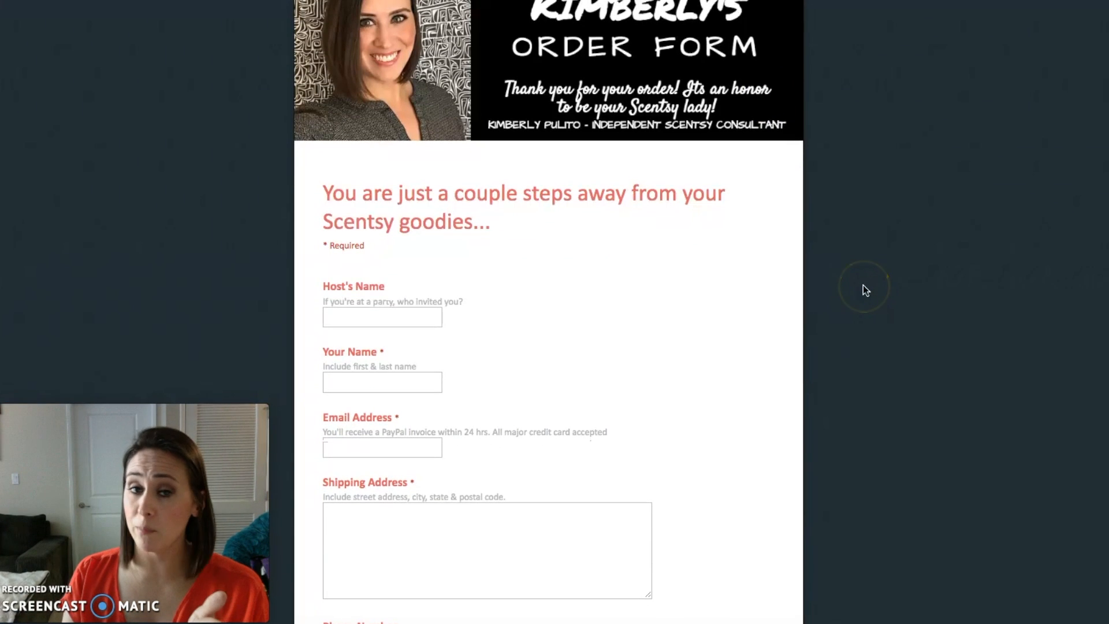
scroll("down", 3)
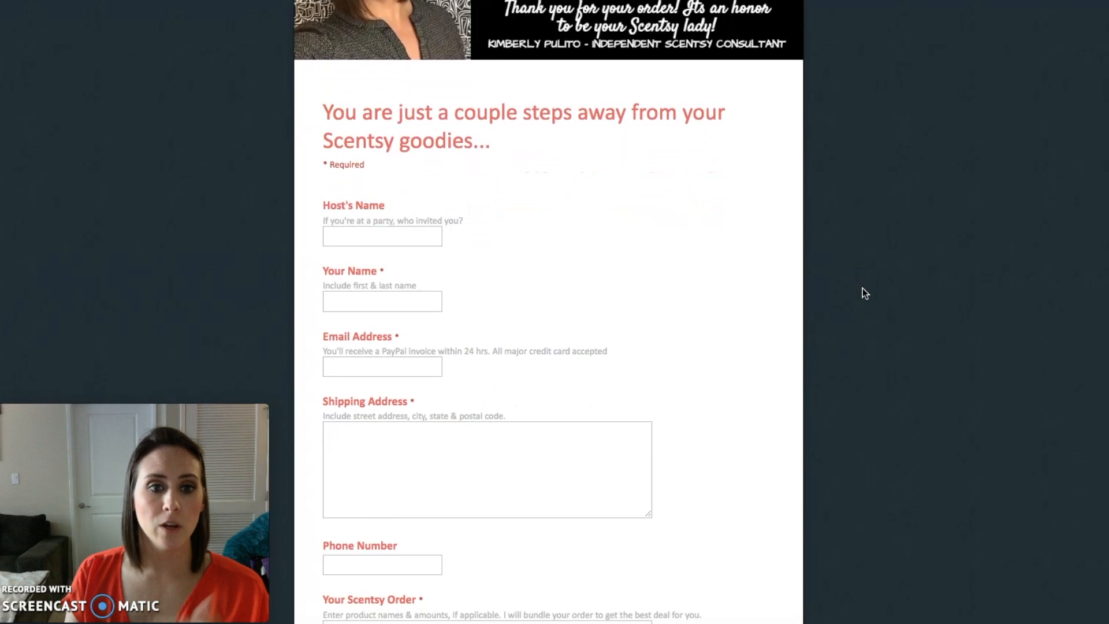
scroll("down", 3)
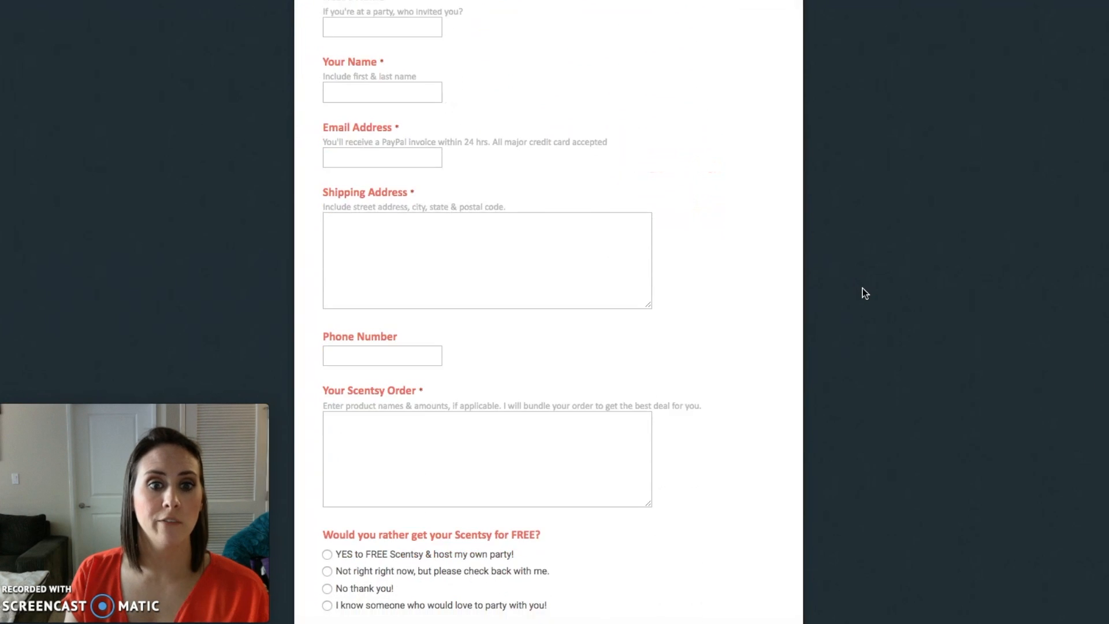
scroll("down", 3)
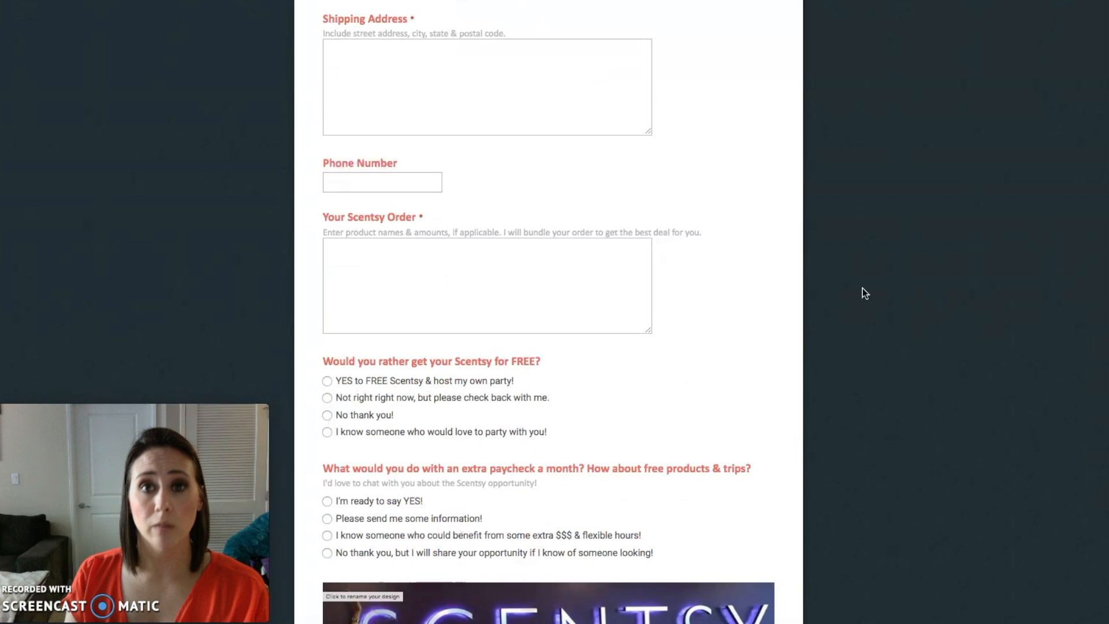
scroll("down", 3)
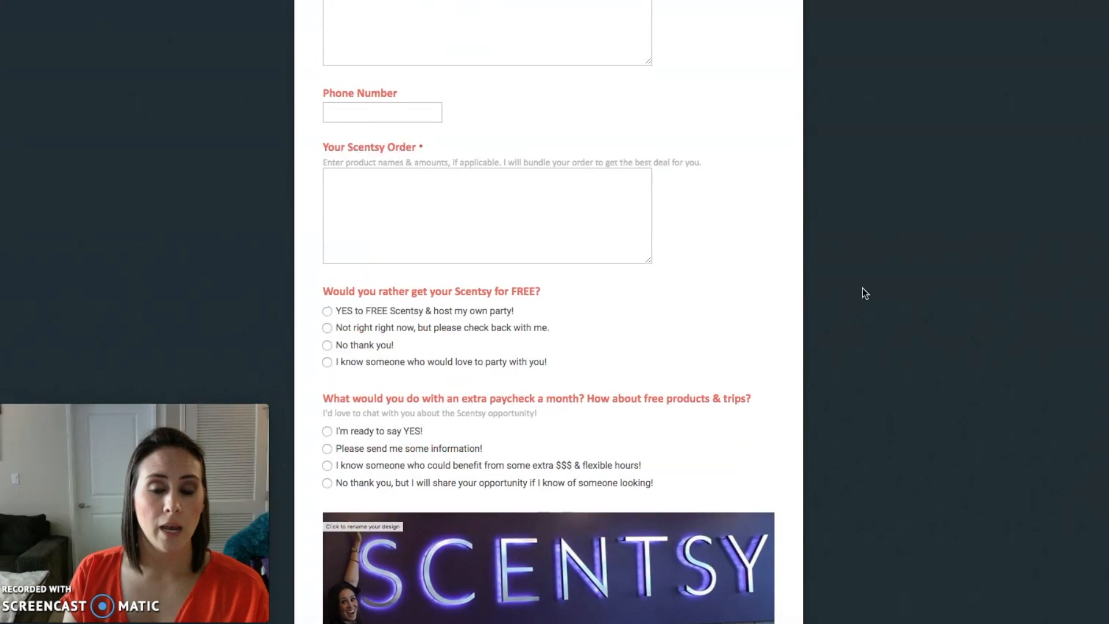
scroll("up", 3)
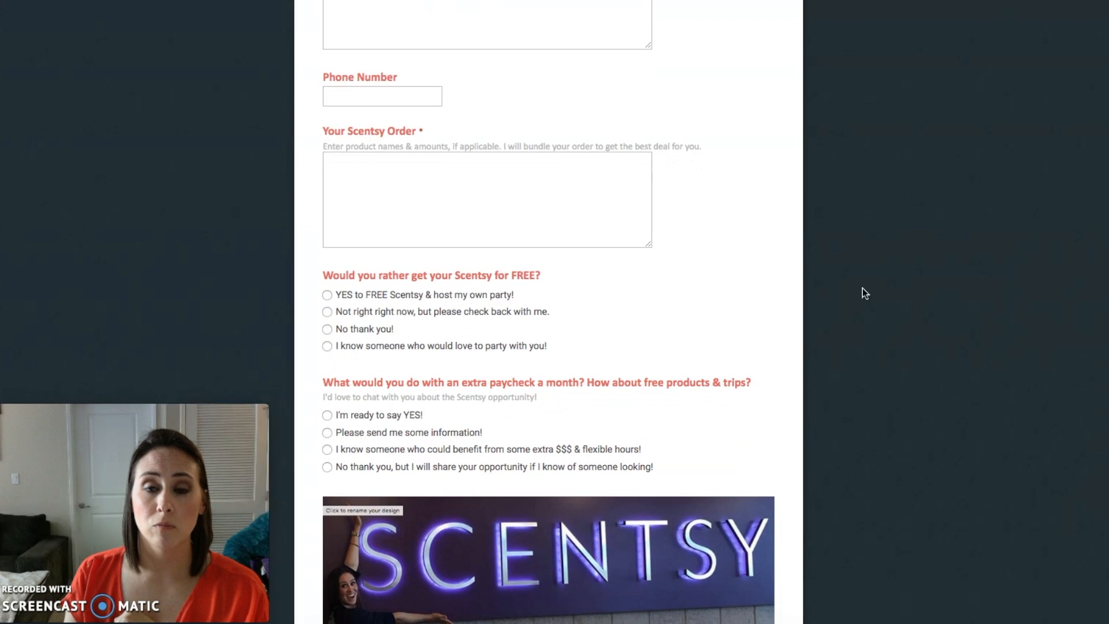
scroll("down", 3)
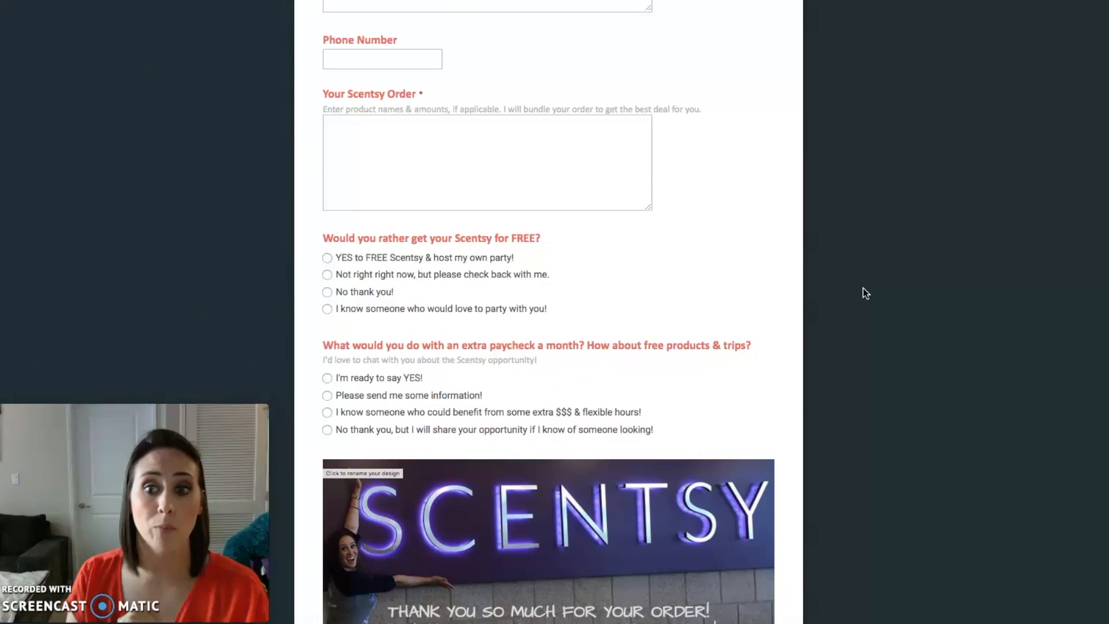
scroll("down", 3)
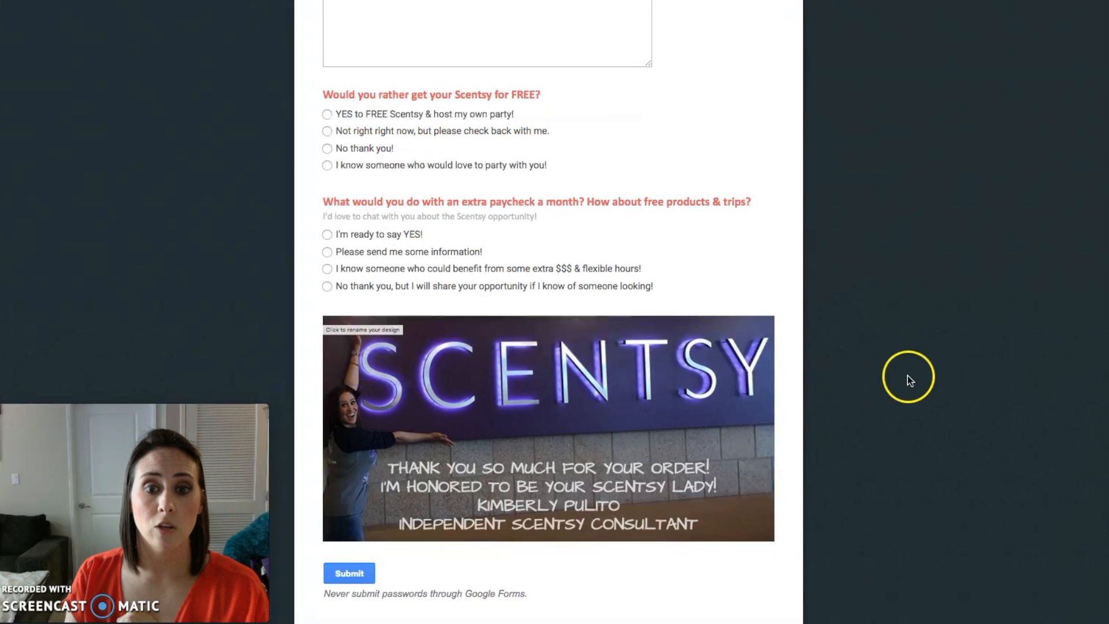
scroll("down", 3)
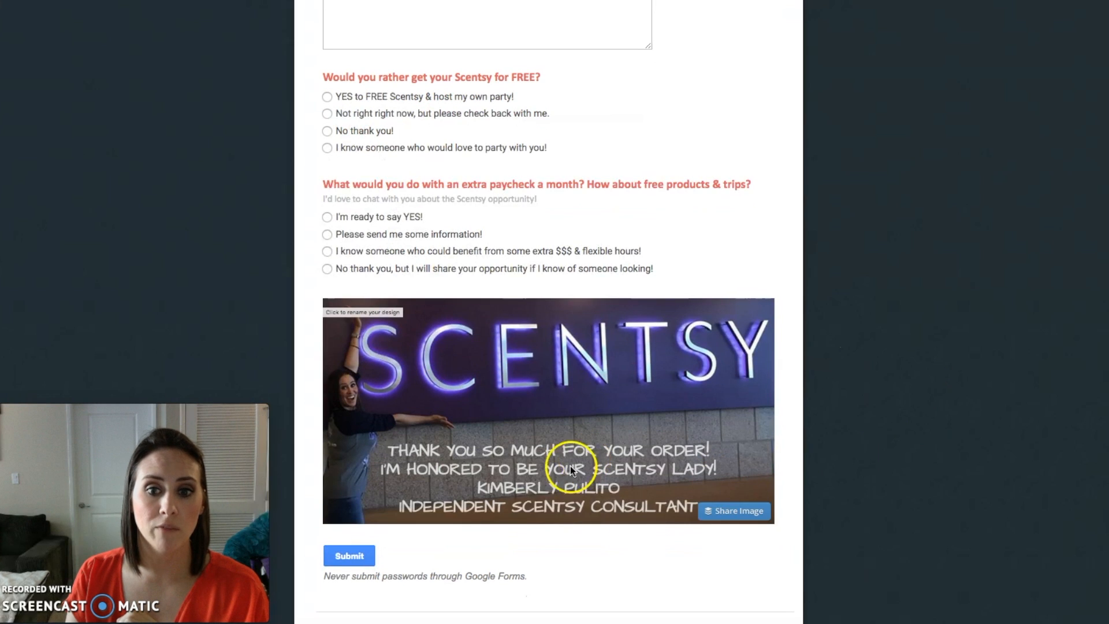
scroll("up", 3)
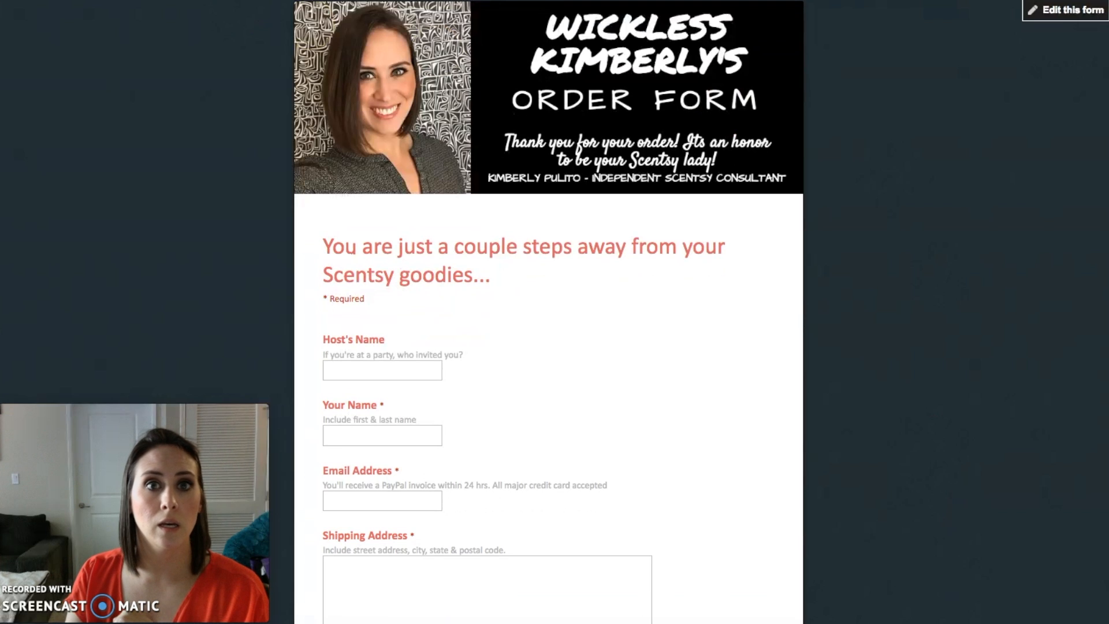
left_click(1065, 10)
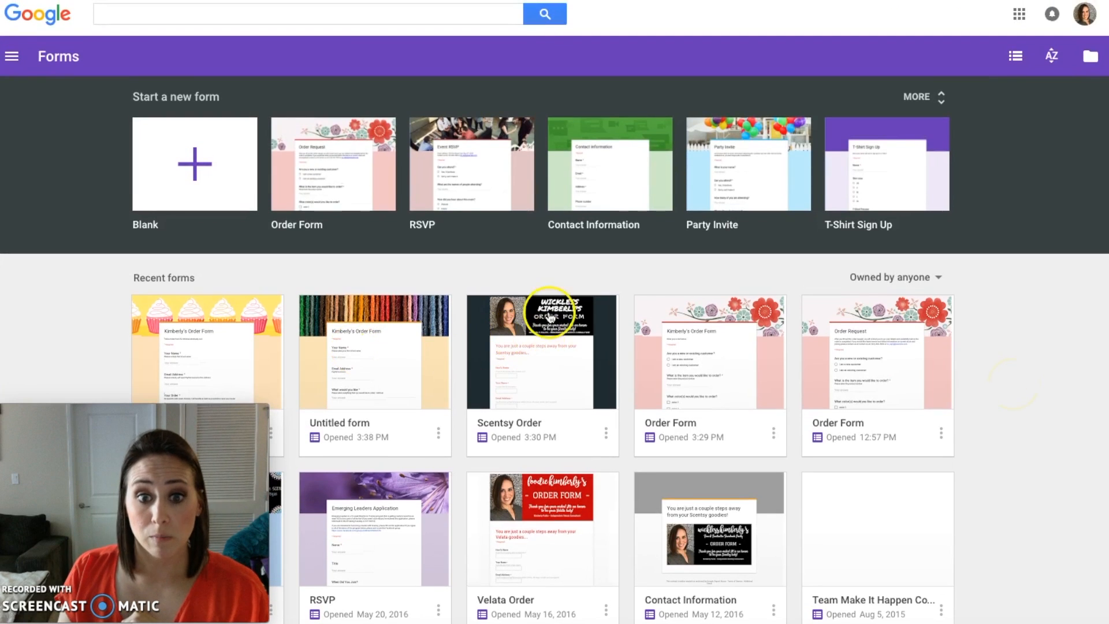
mouse_move(495, 363)
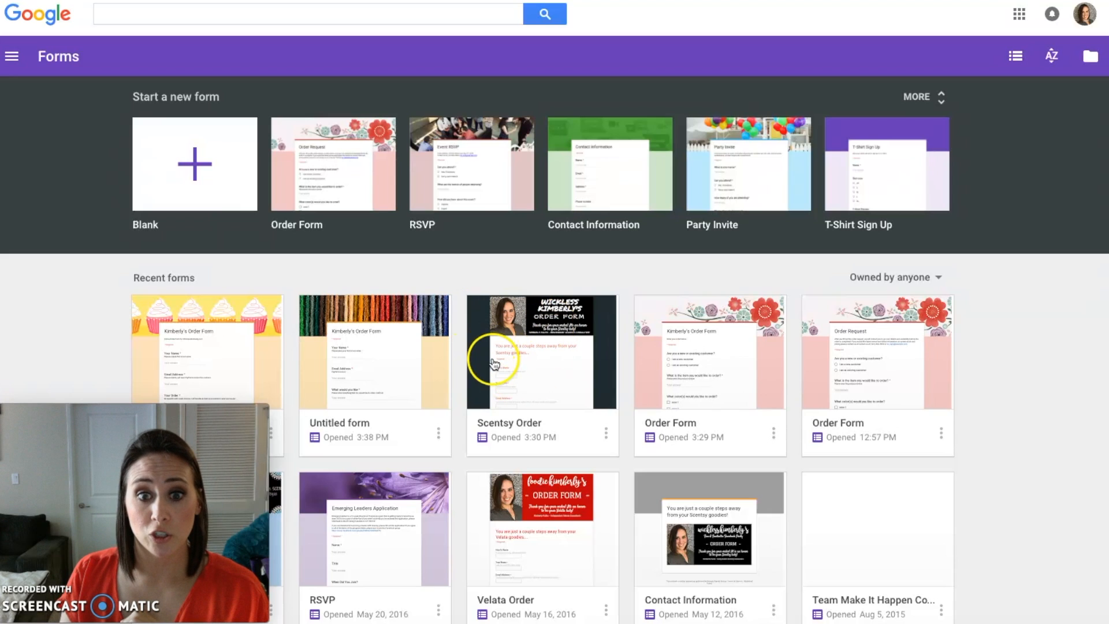
mouse_move(387, 373)
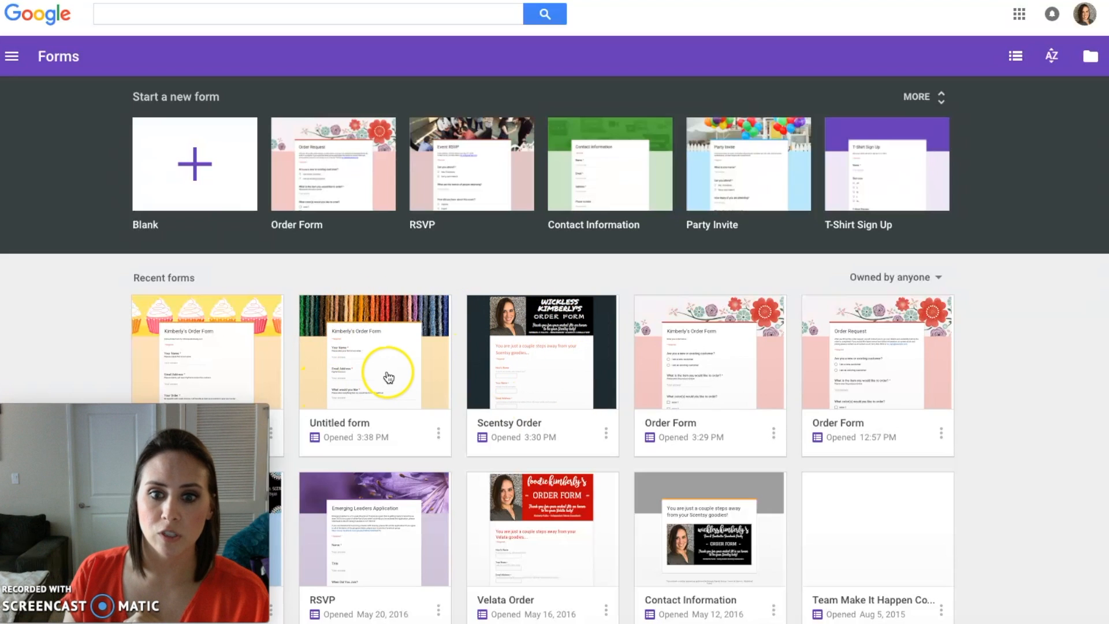
mouse_move(380, 322)
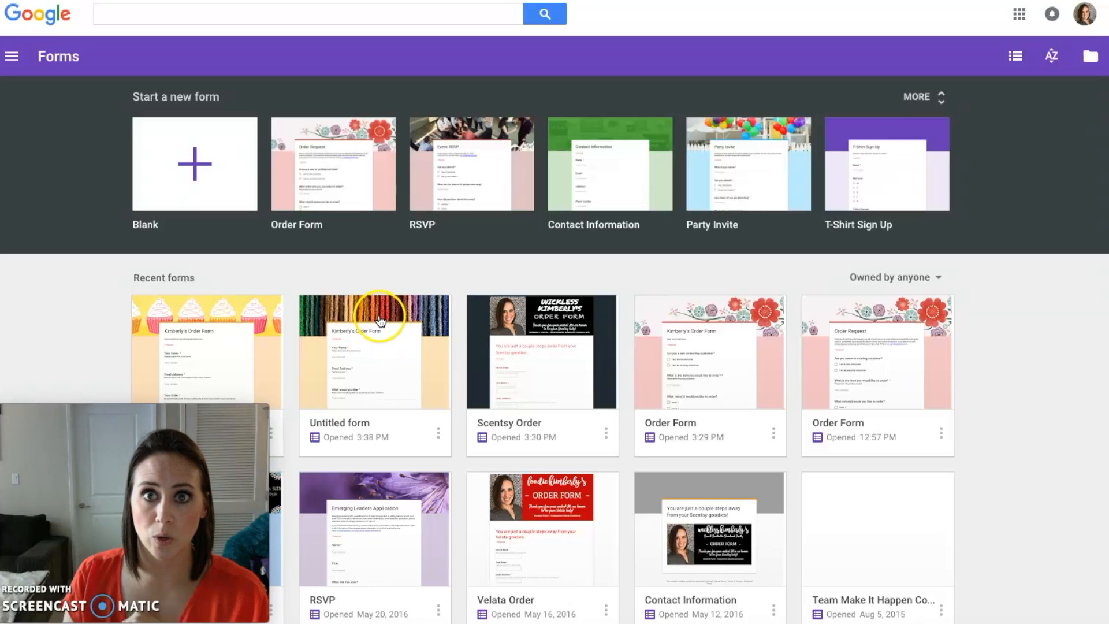